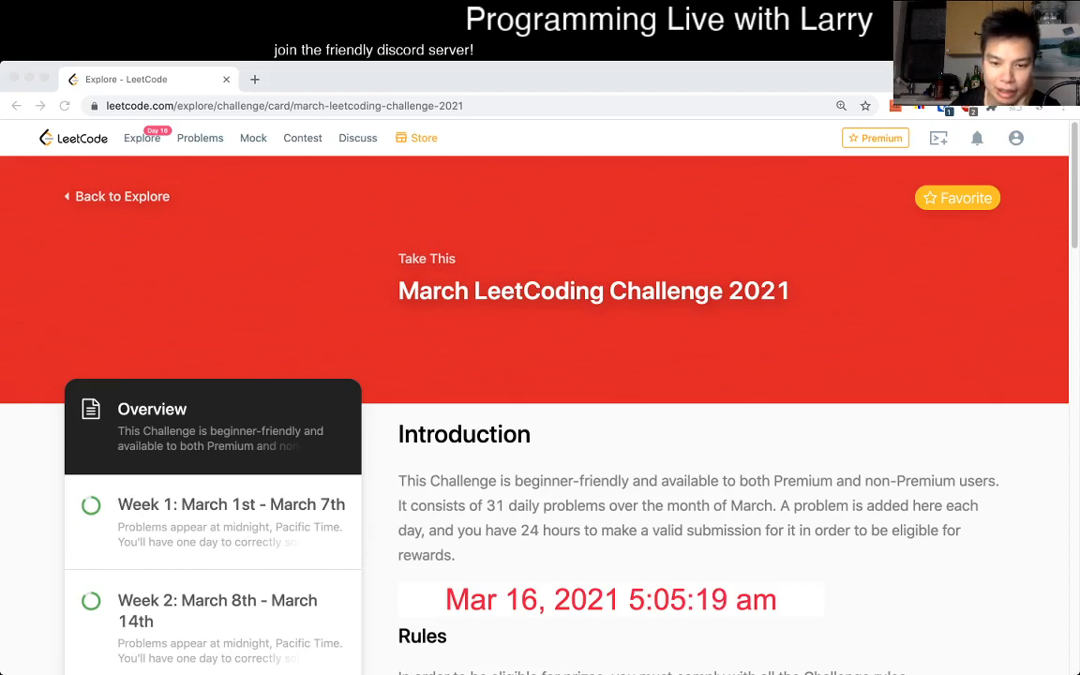
Step: Open Week 3 of the March challenge and the Best Time to Buy and Sell Stock with Transaction Fee problem
scroll(down, 3)
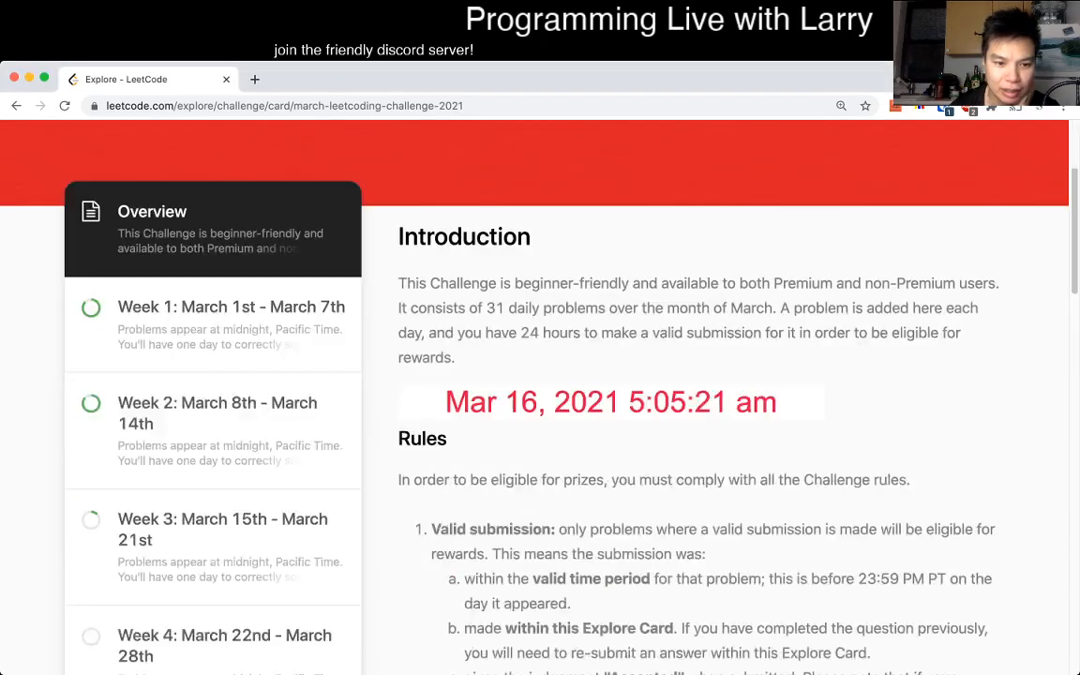
click(221, 529)
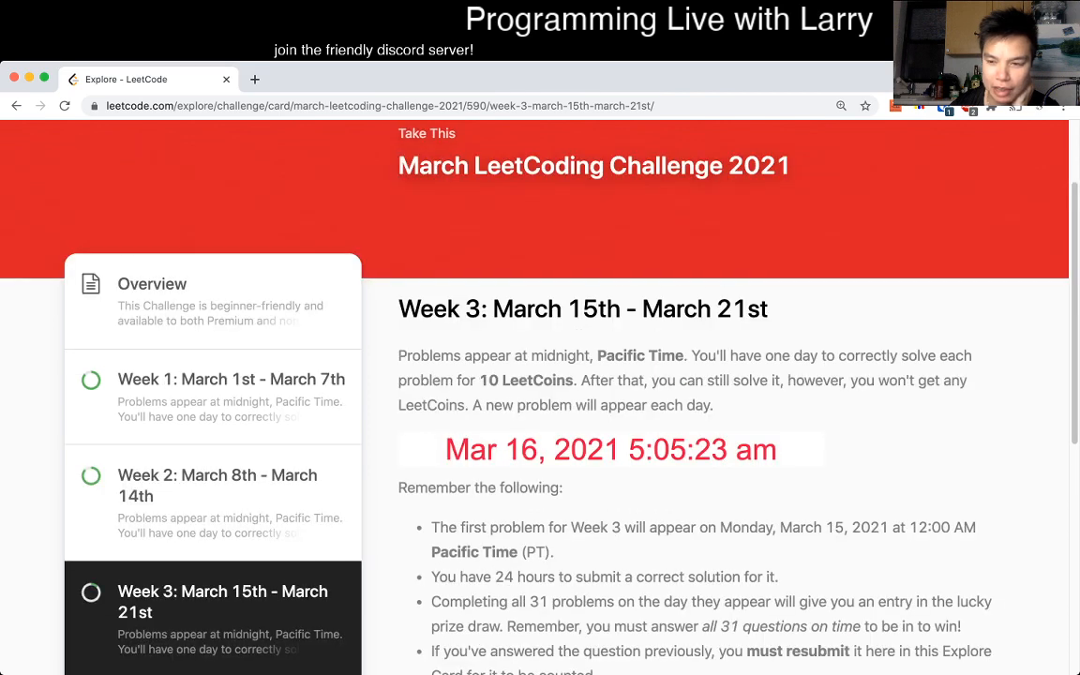
scroll(down, 3)
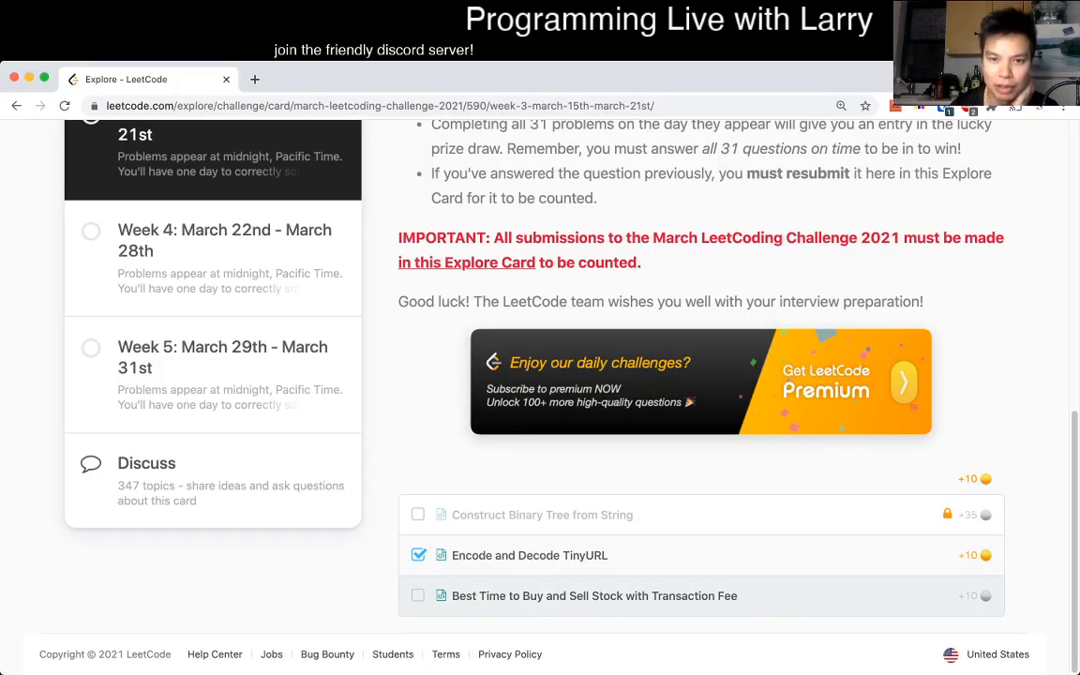
click(595, 597)
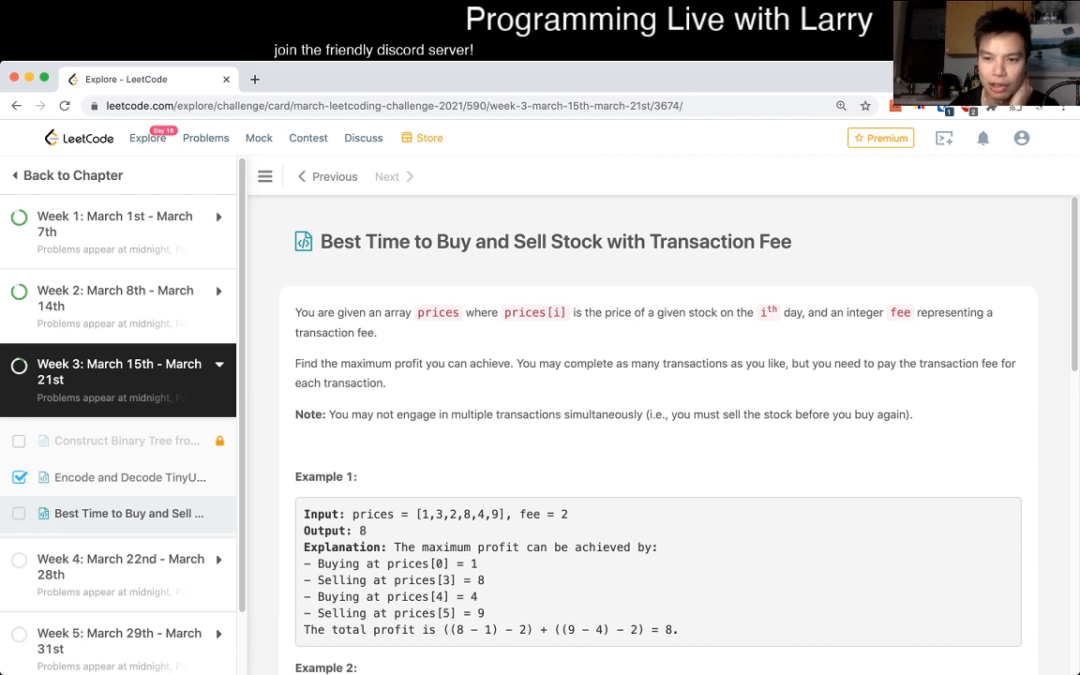
scroll(down, 3)
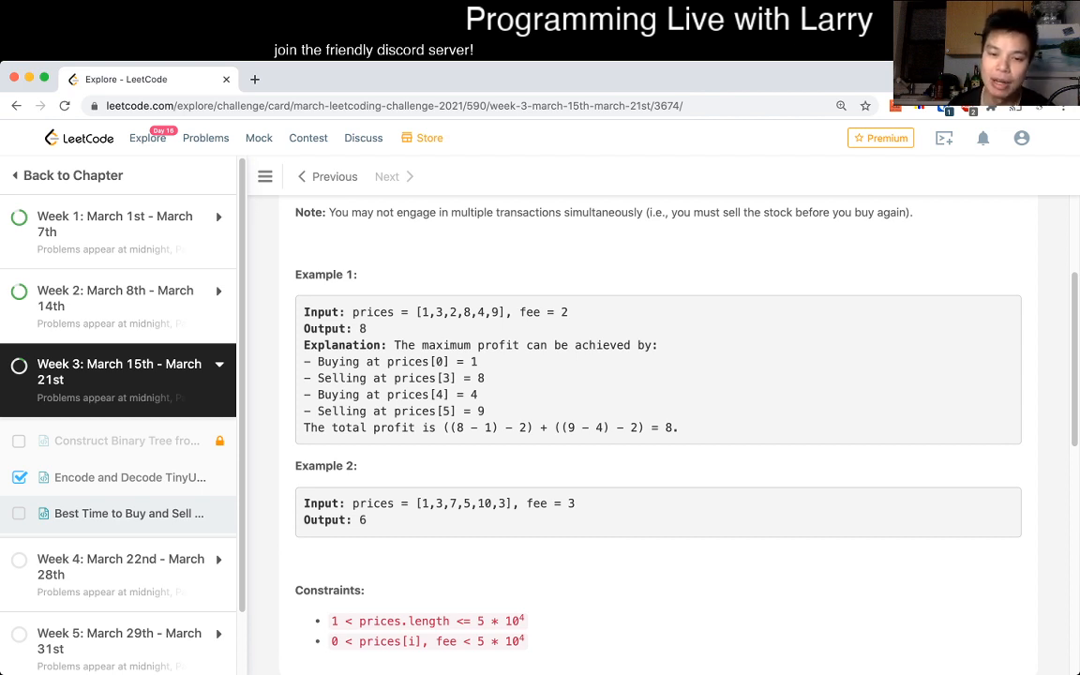
scroll(down, 3)
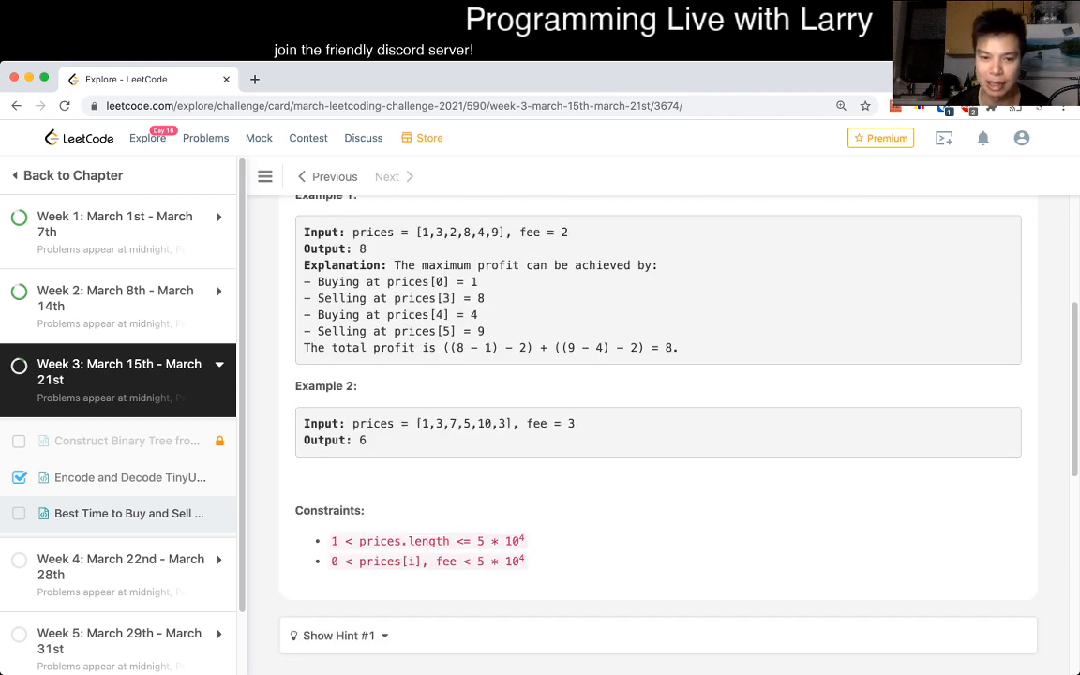
scroll(down, 3)
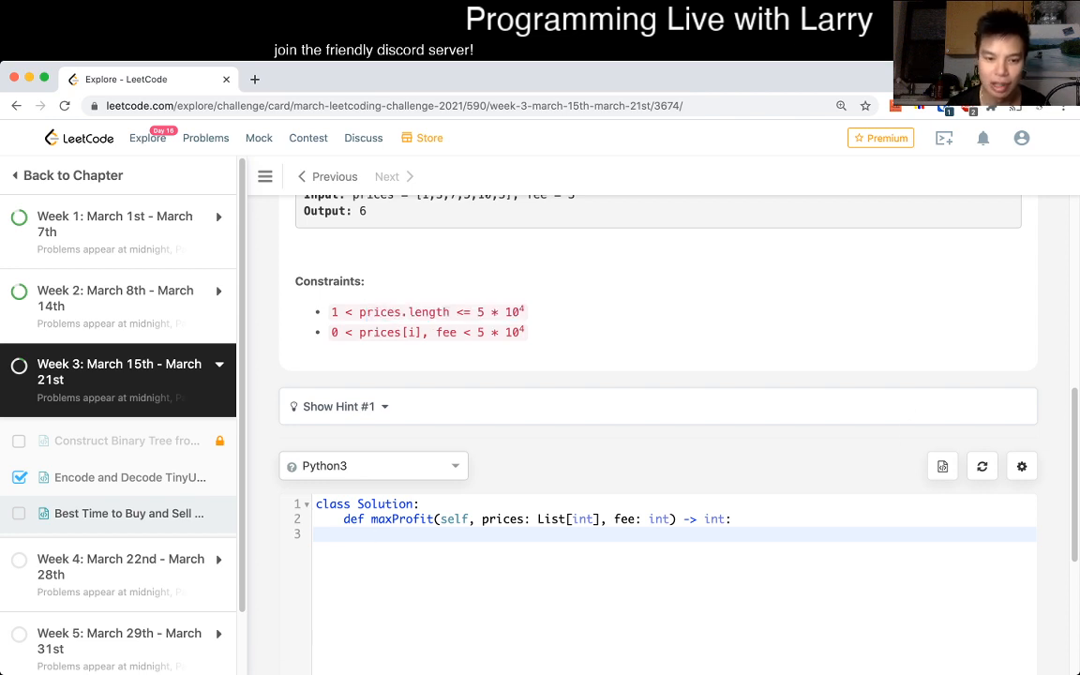
Step: Write planning comments '# I don't hold a stock, and want to buy a stock' and '# I hold a stock' in maxProfit
click(371, 535)
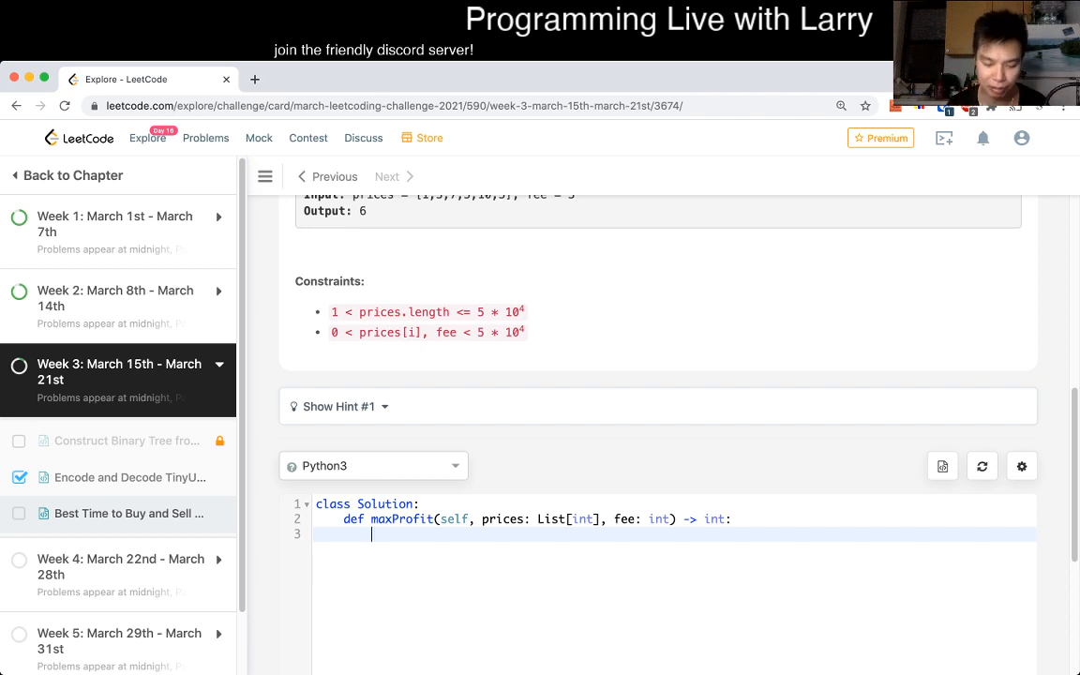
text(#)
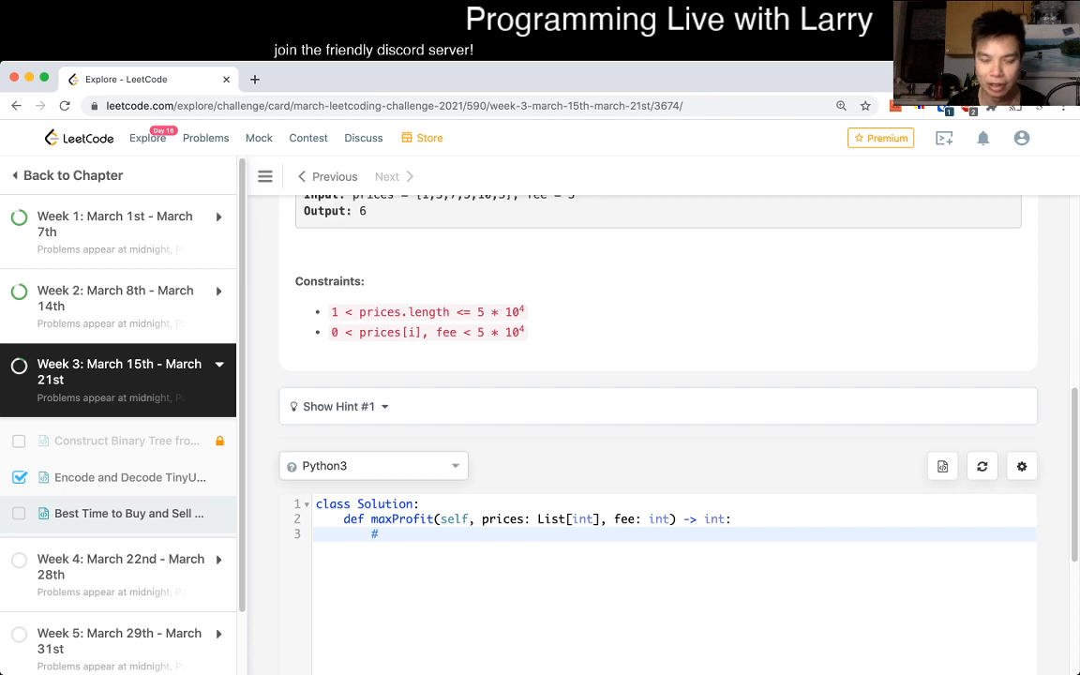
text(I hold a stock)
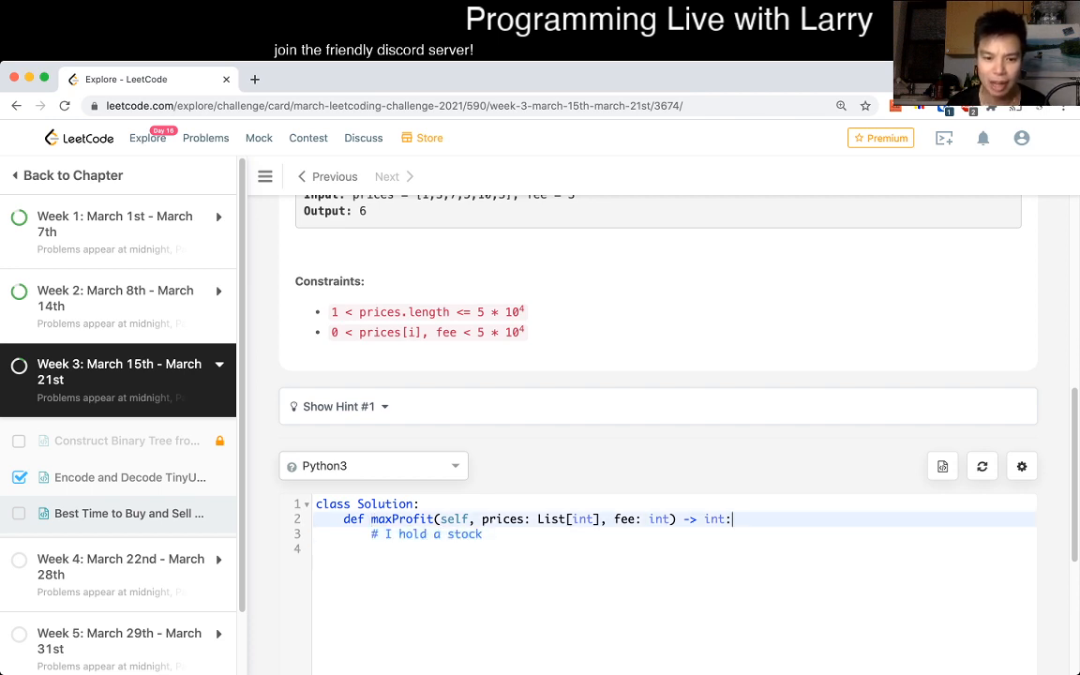
text(# I don't hold a stock, and want to)
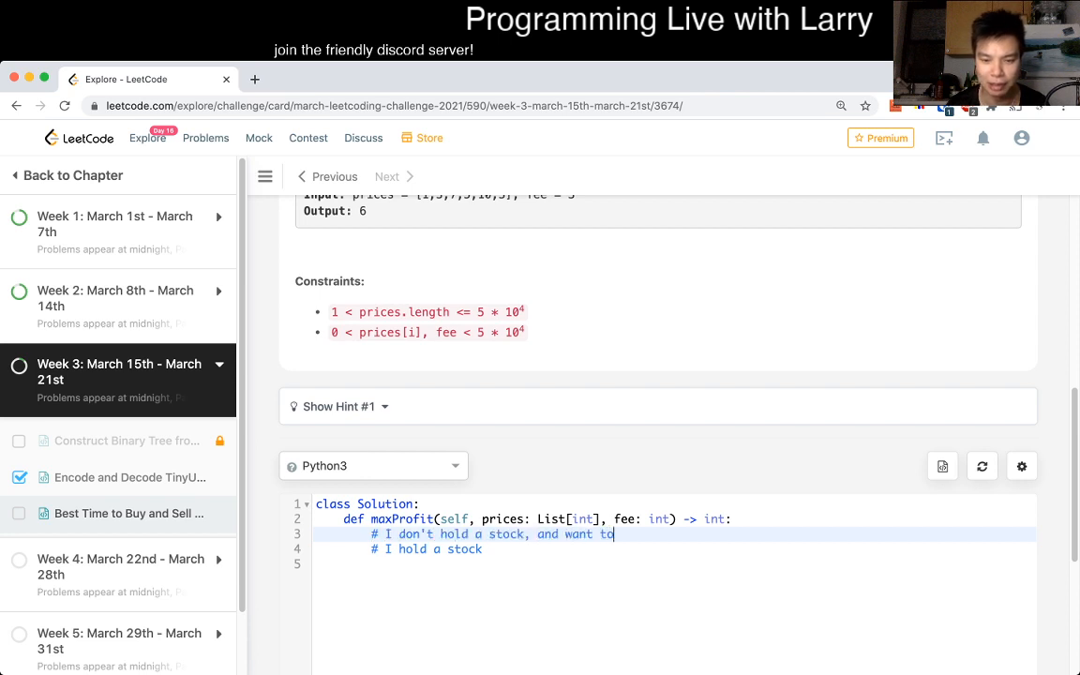
text(buy a stock)
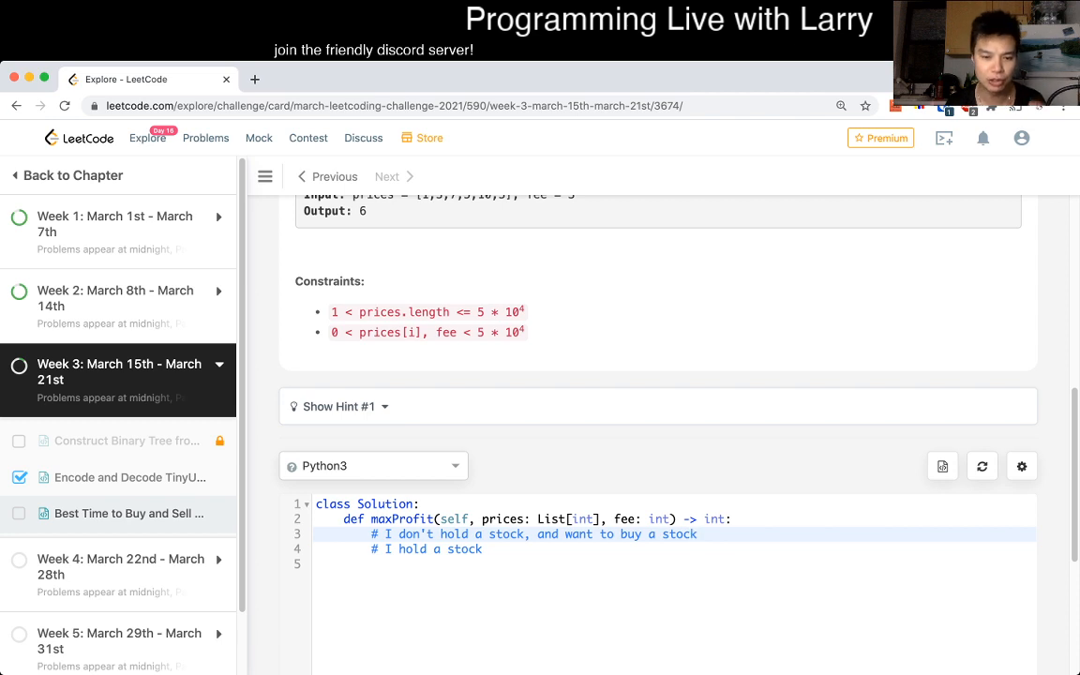
click(696, 535)
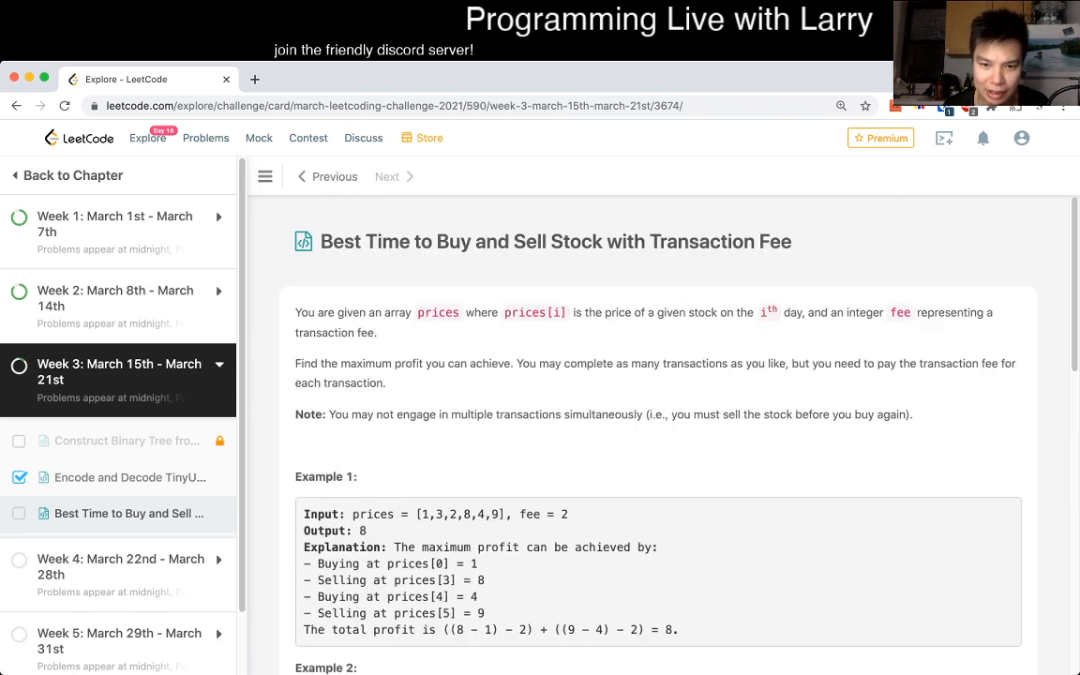
scroll(down, 3)
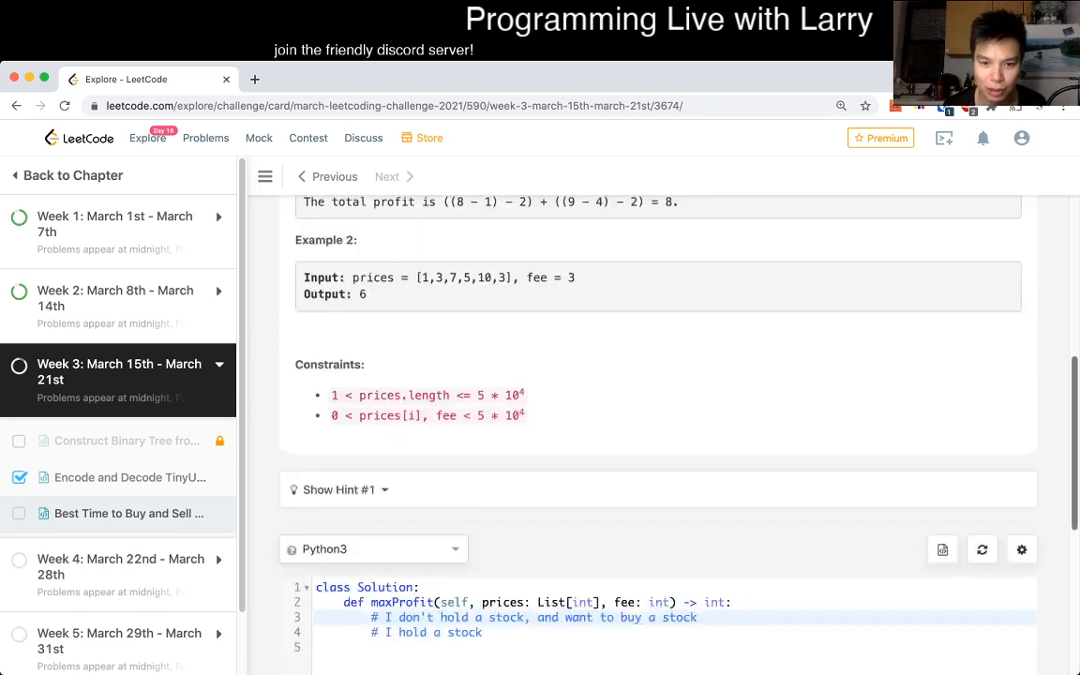
scroll(down, 3)
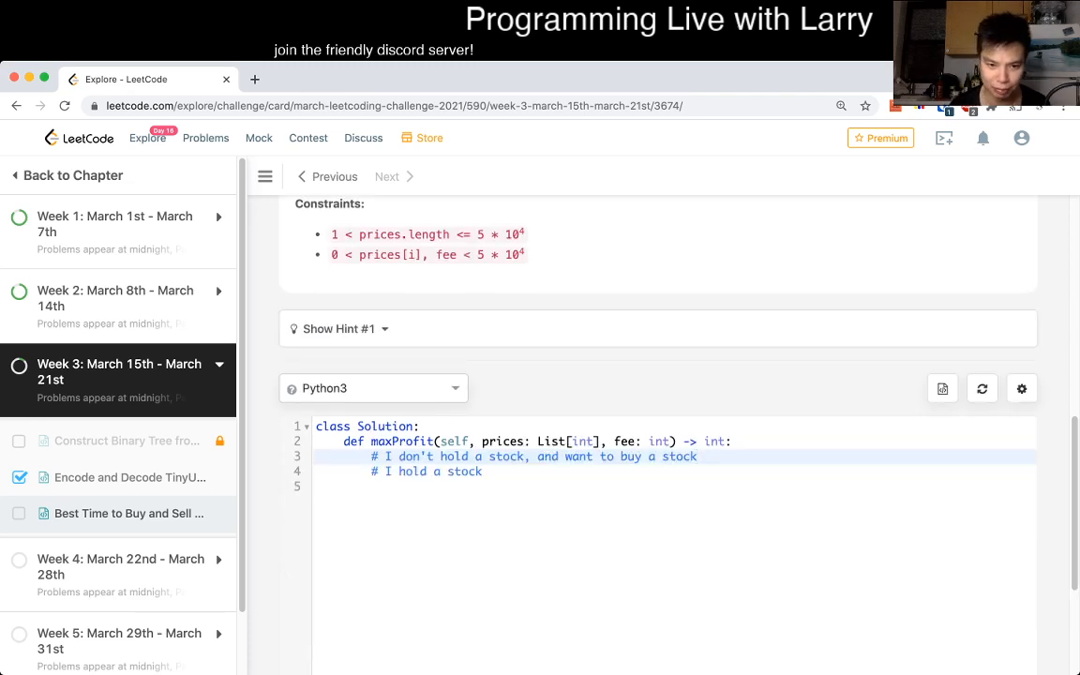
Step: Add N = len(prices) and a noStock(day) helper returning 0 when day == N
text(def)
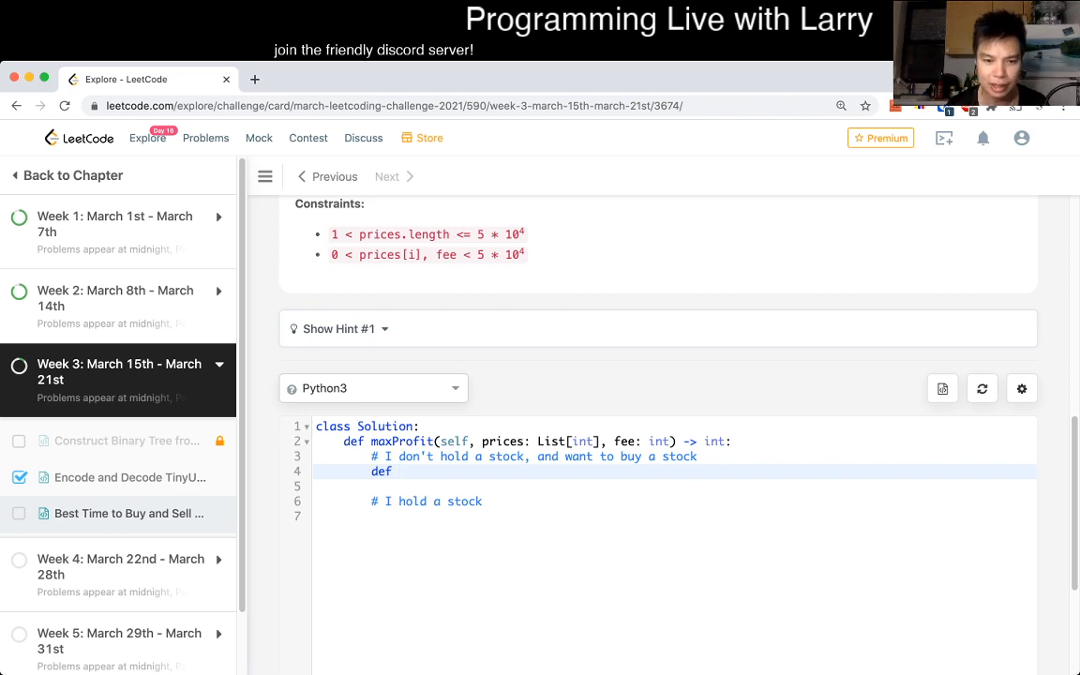
text(noStock())
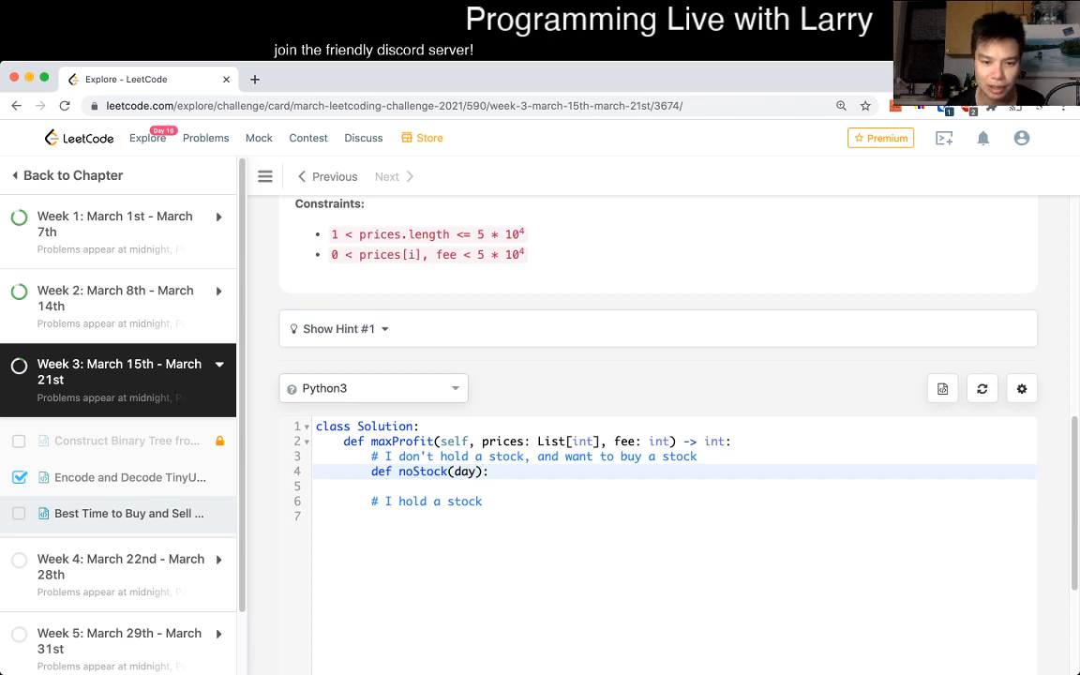
key(enter)
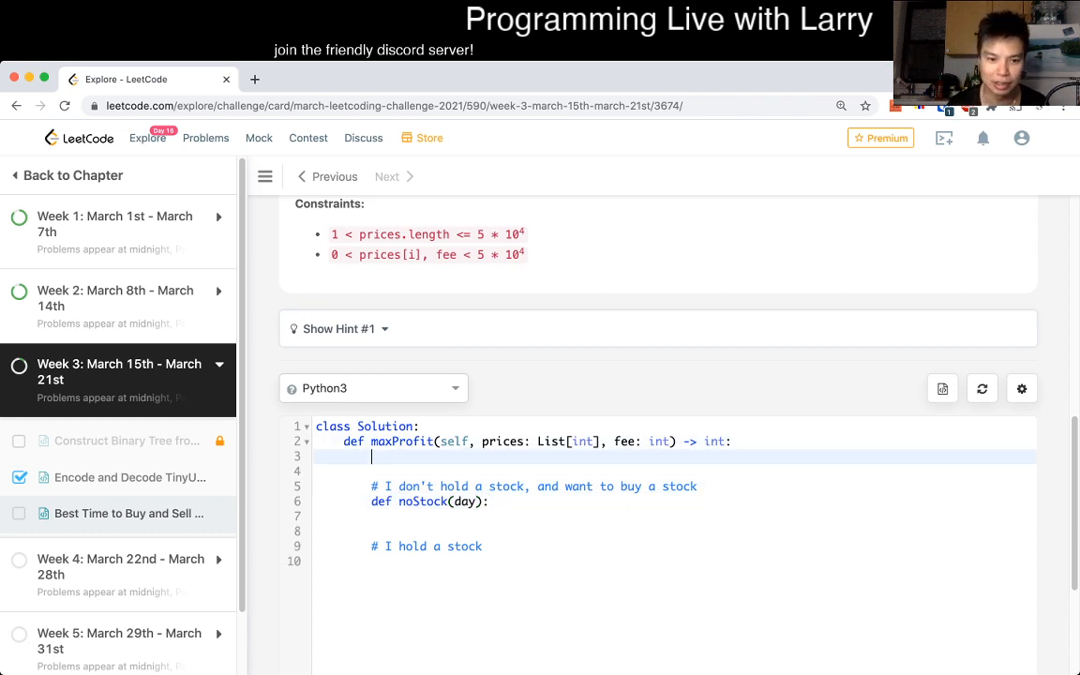
text(N = len(pric)
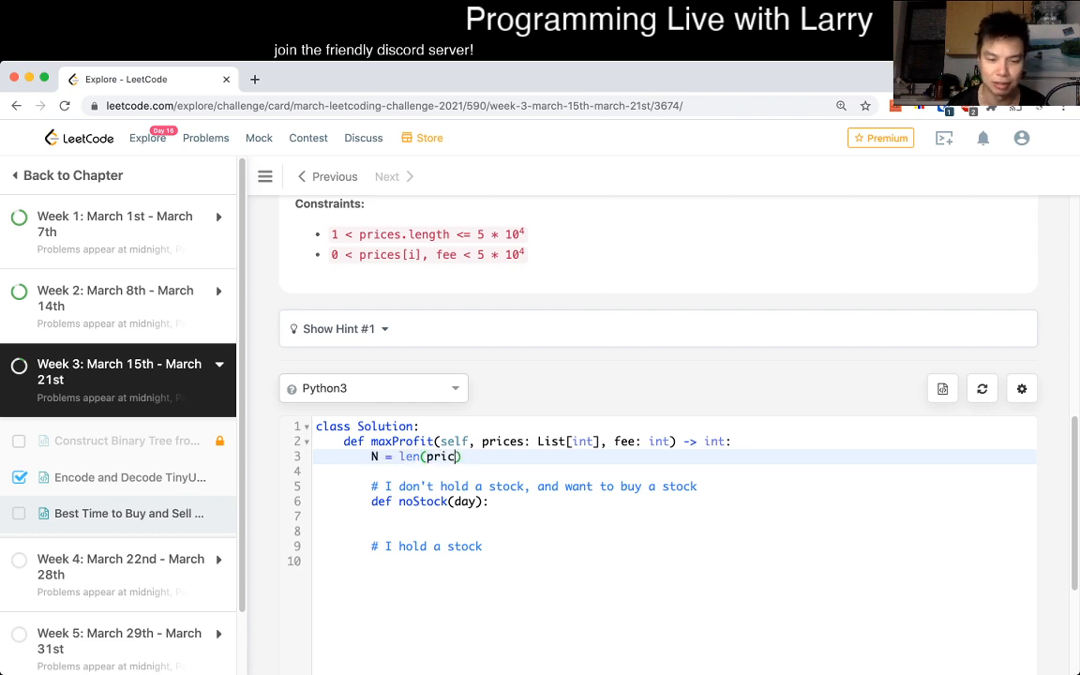
text(es))
text(return)
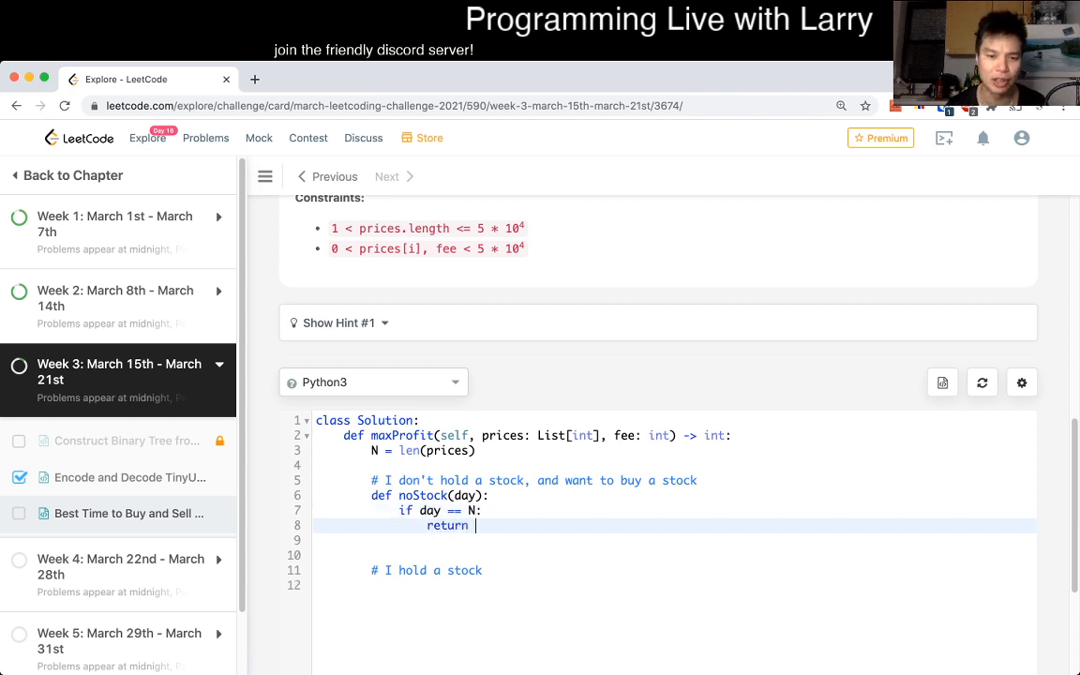
text(0)
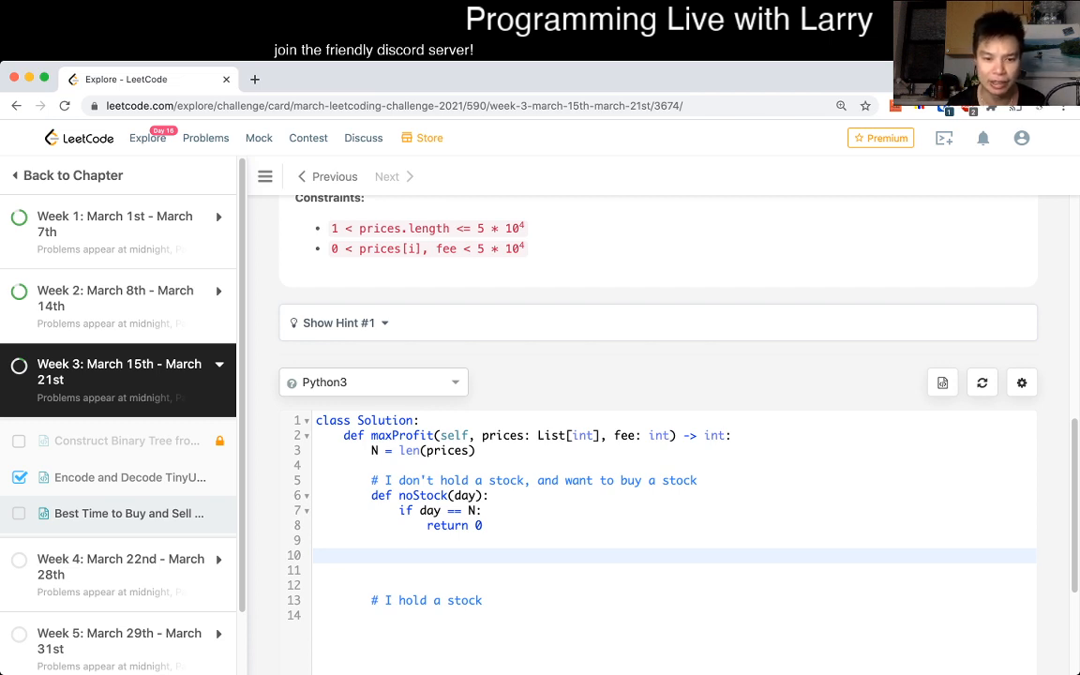
Step: Begin the comment '# I can either buy' inside noStock
text(# I can)
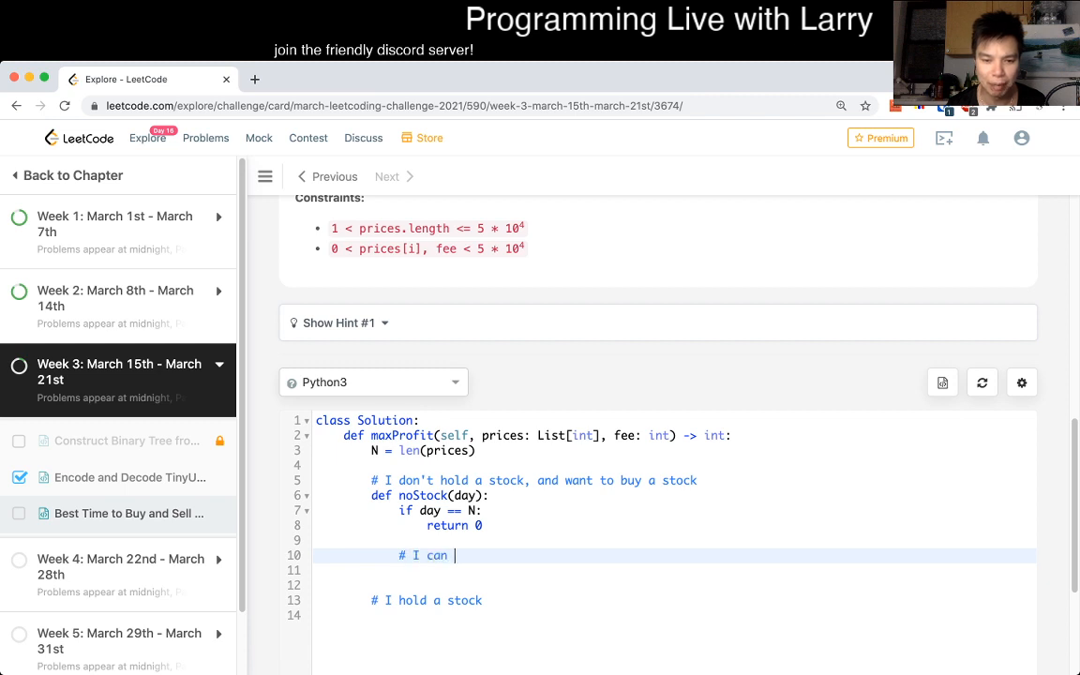
text(either buy)
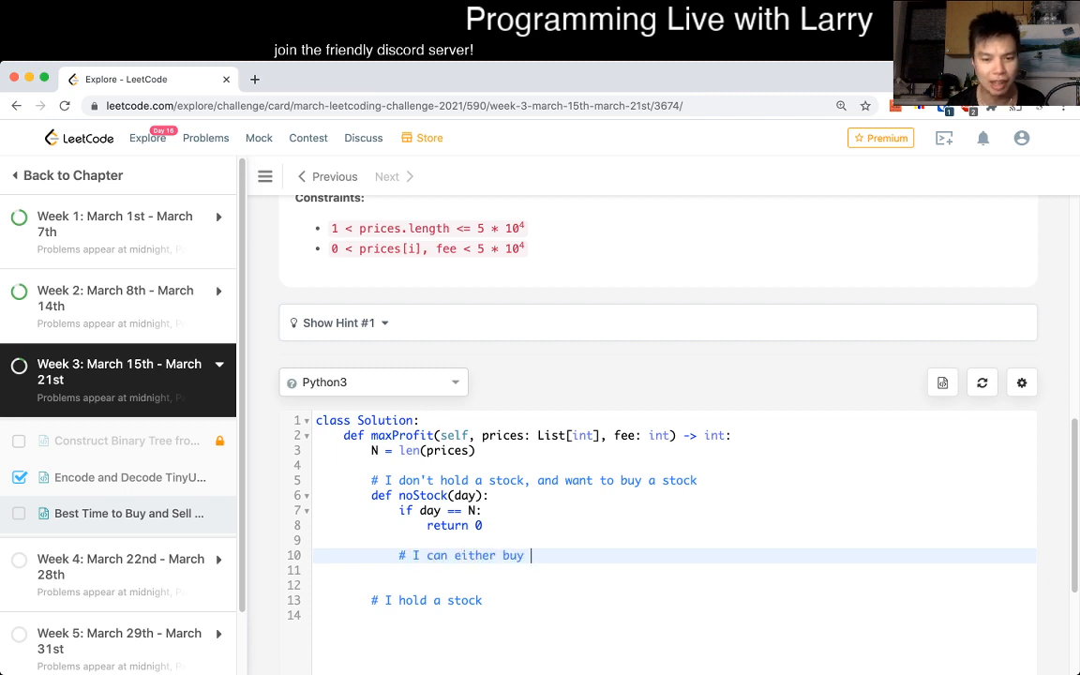
Step: Finish the comment '# I can either buy a stock on this day' and reread the problem statement
text(a)
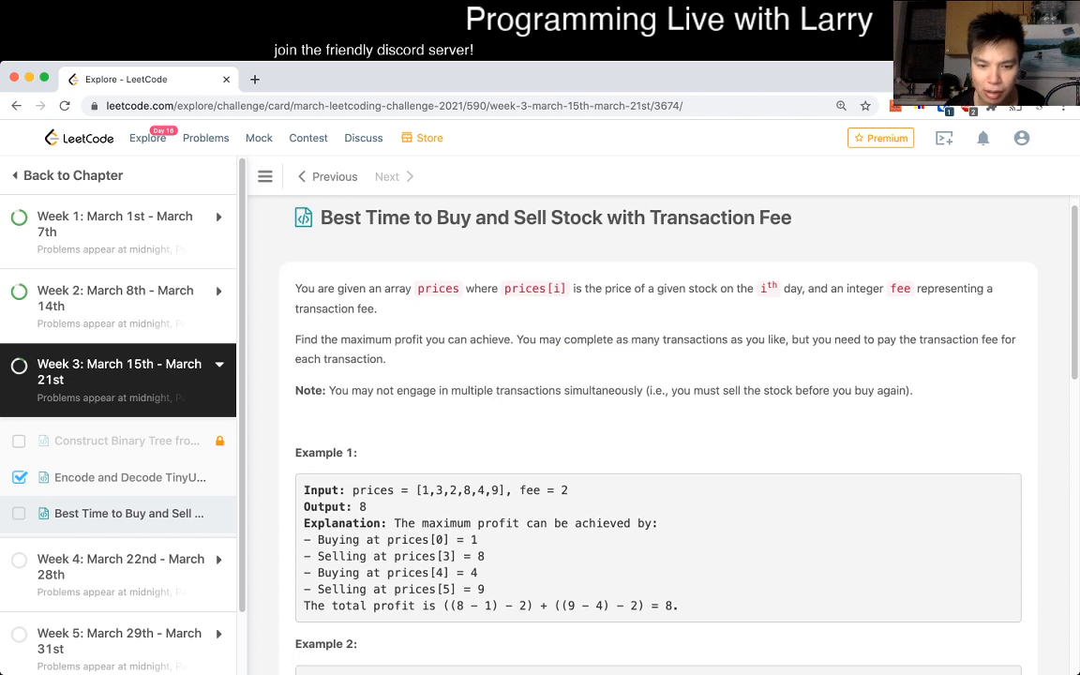
scroll(down, 3)
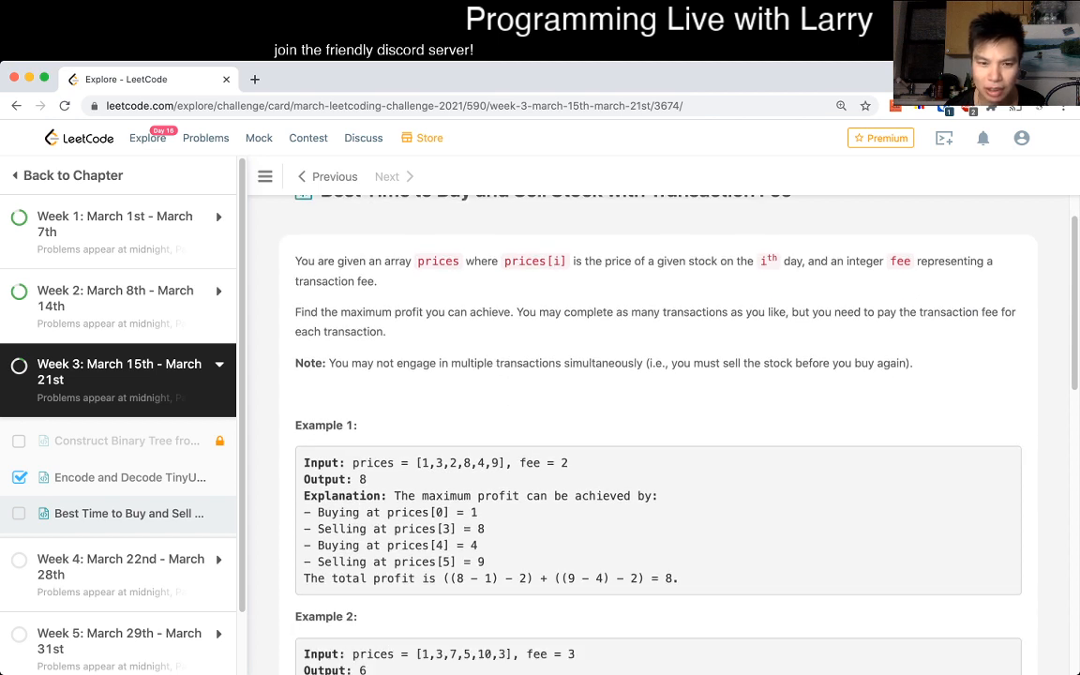
double_click(352, 330)
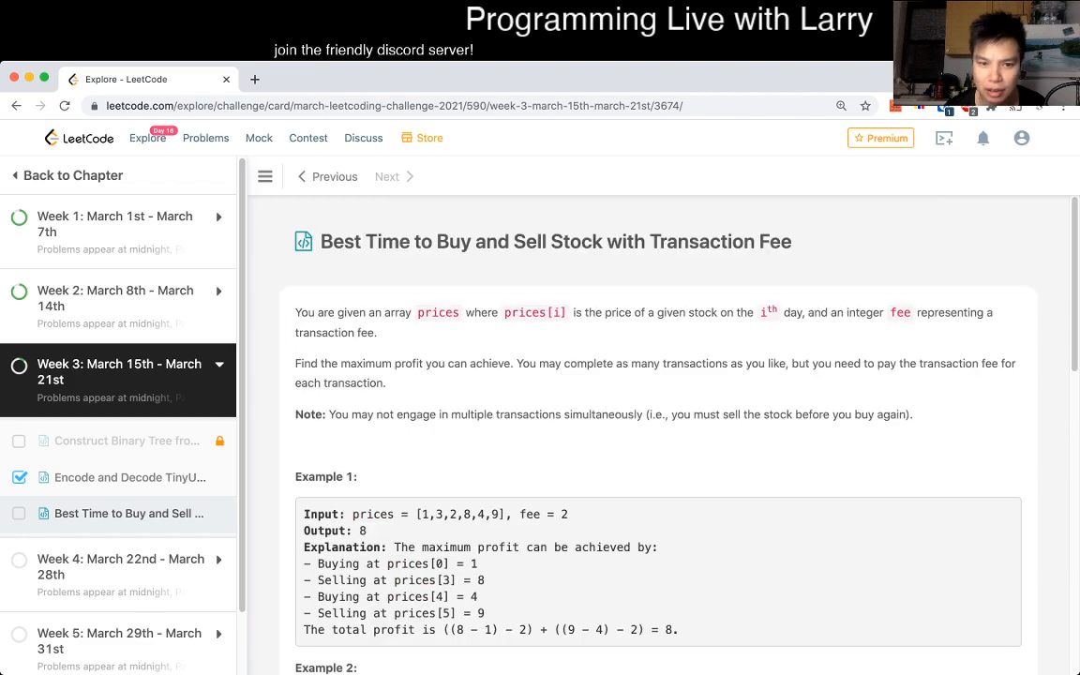
scroll(down, 3)
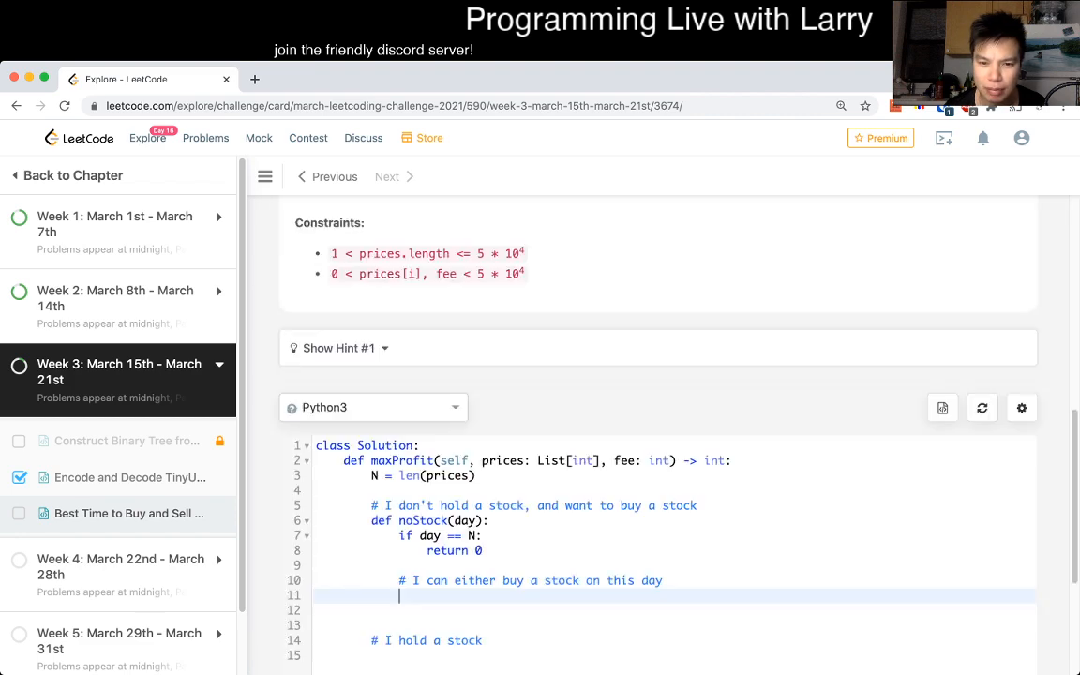
scroll(down, 3)
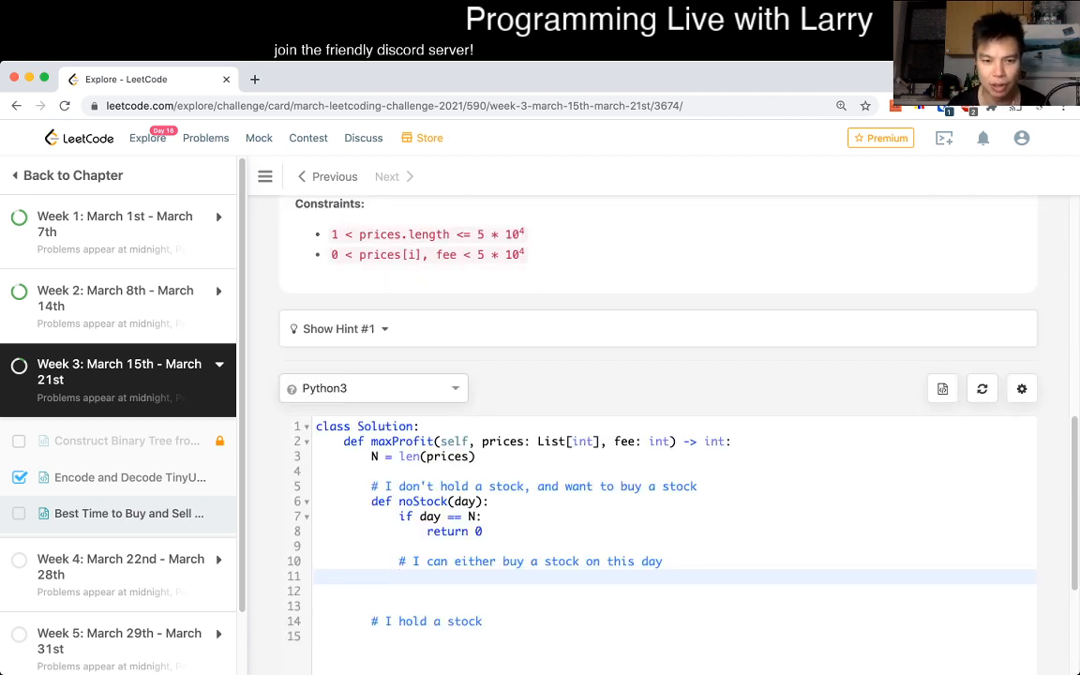
Step: Write profit_buying = holdingStock(day + 1) - prices[day] in noStock and stub the holdingStock function name
text(profit_buying)
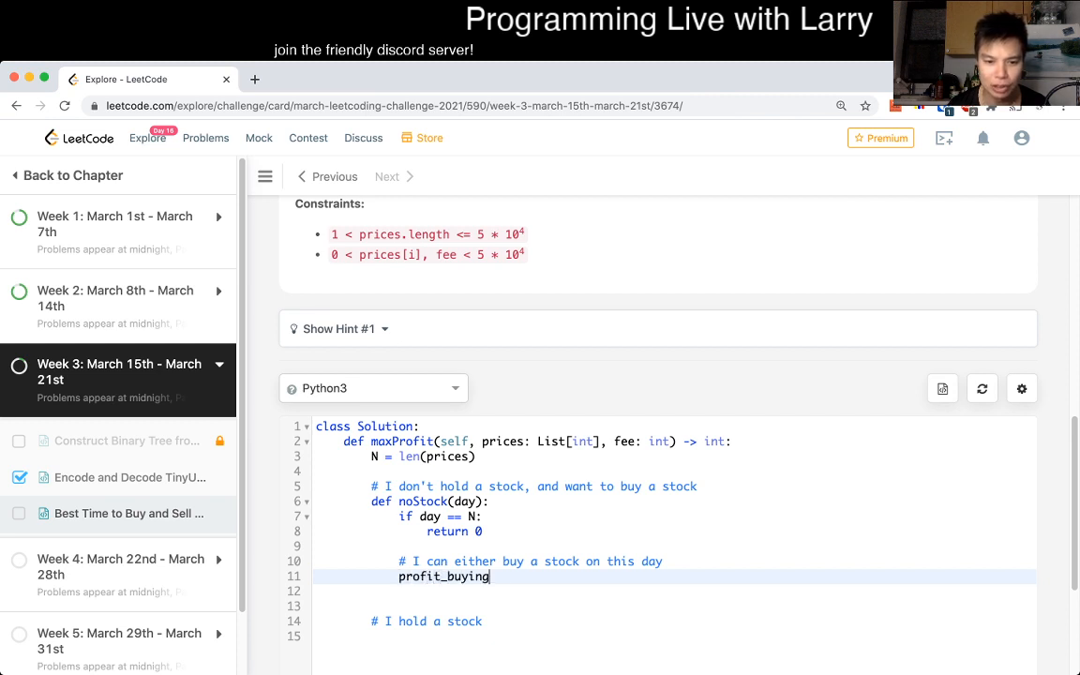
text(=)
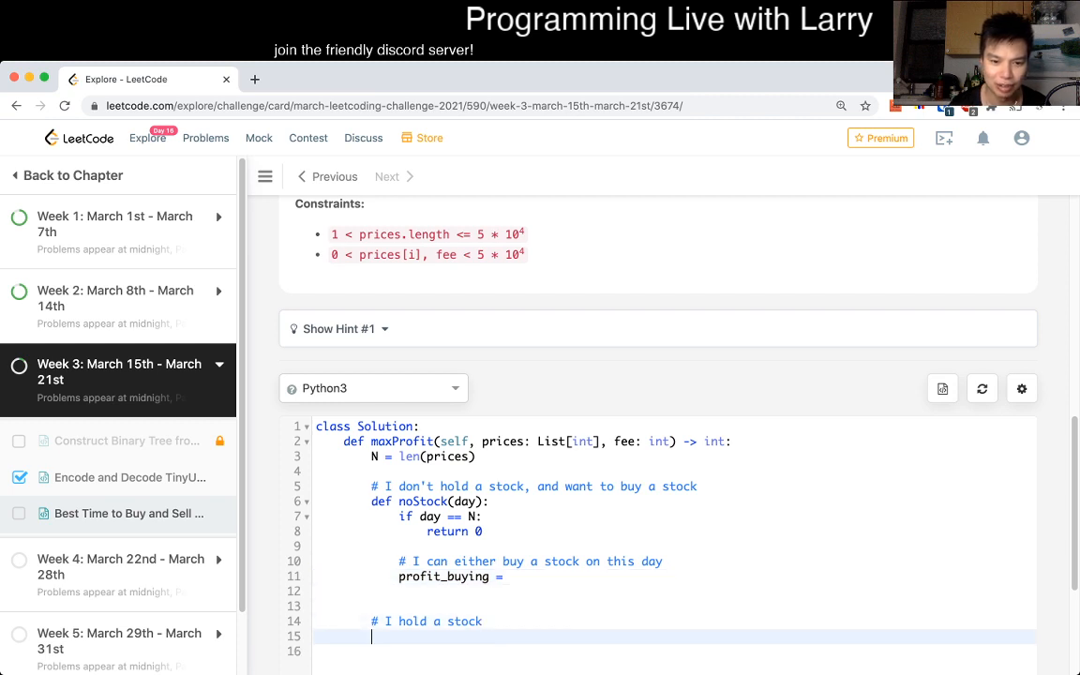
text(def holding)
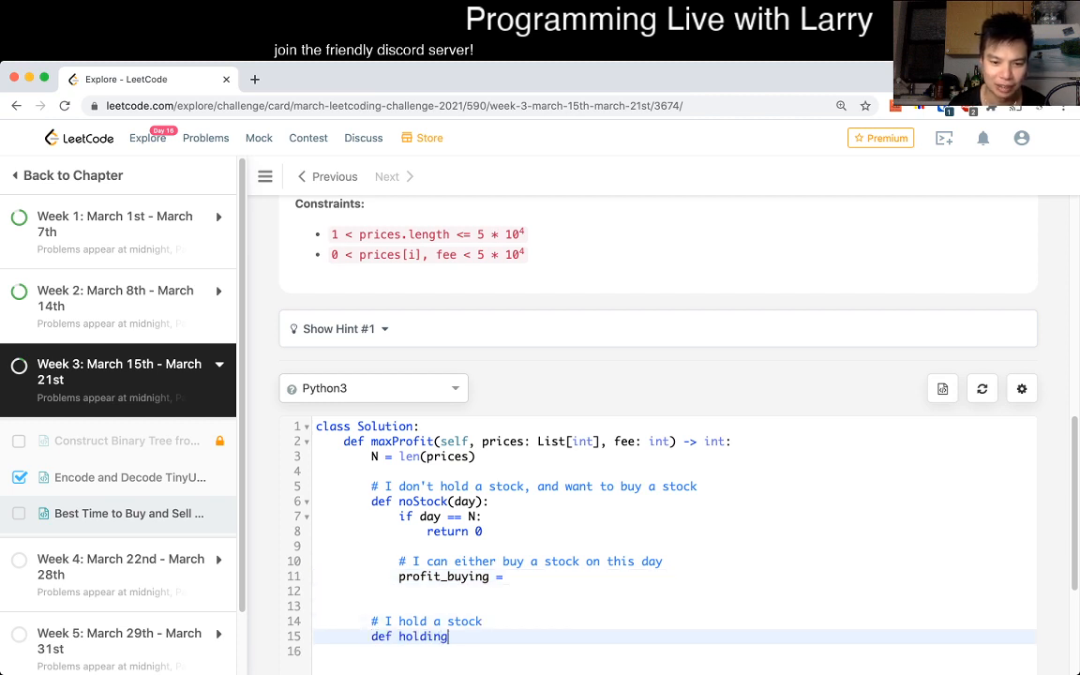
text(Stock)d)
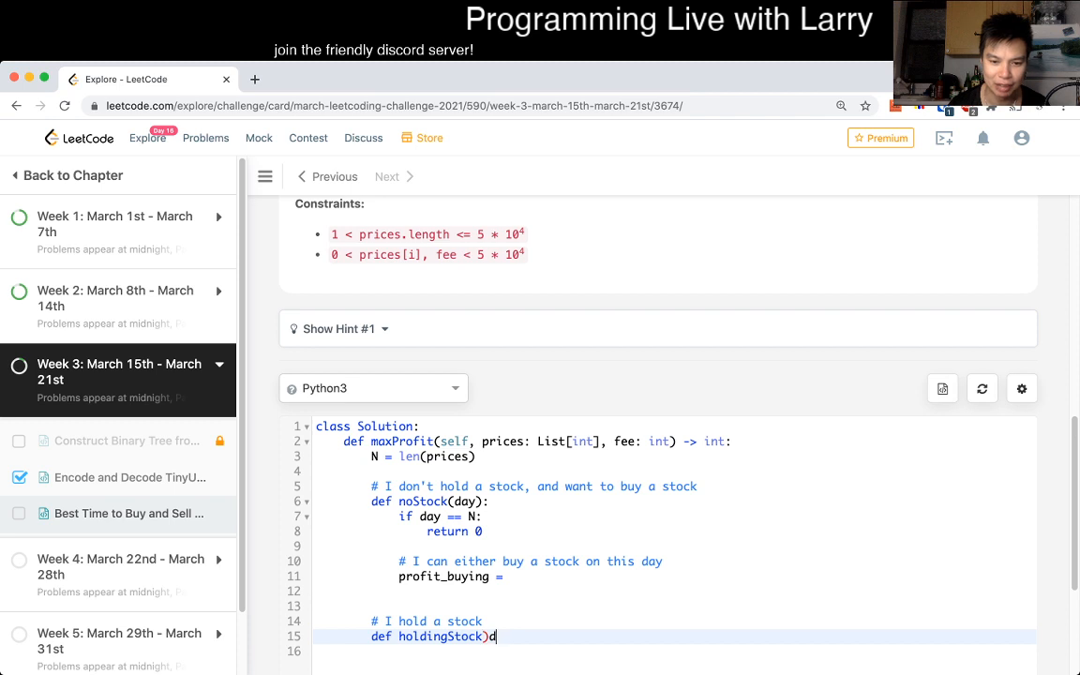
key(backspace)
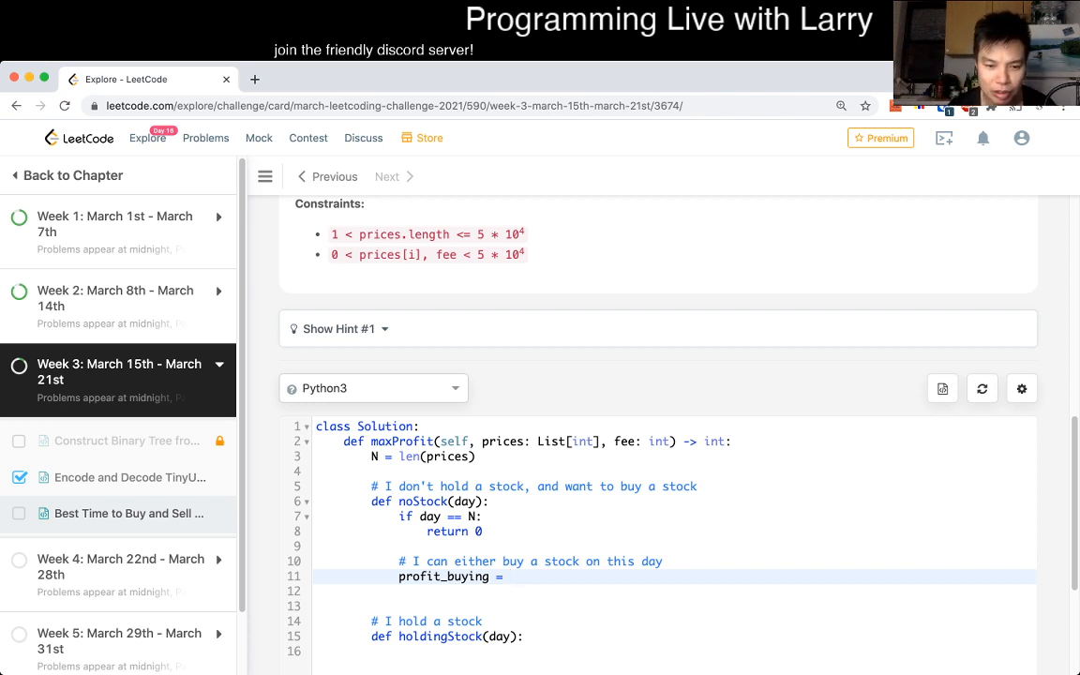
text(holdingStock(day + 1)
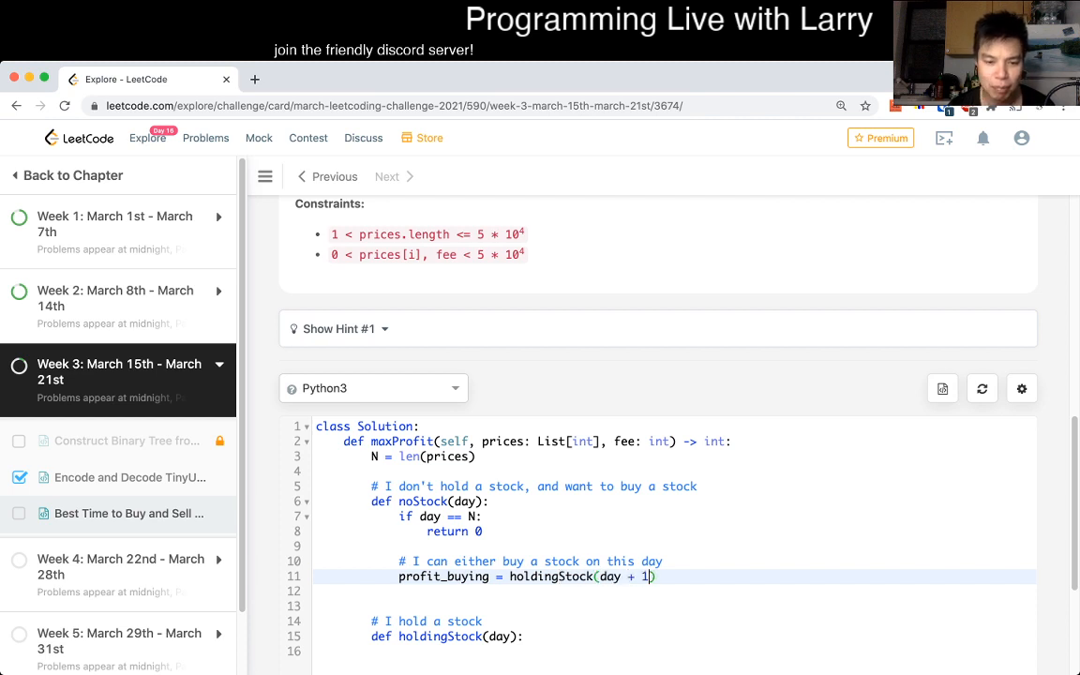
text(-)
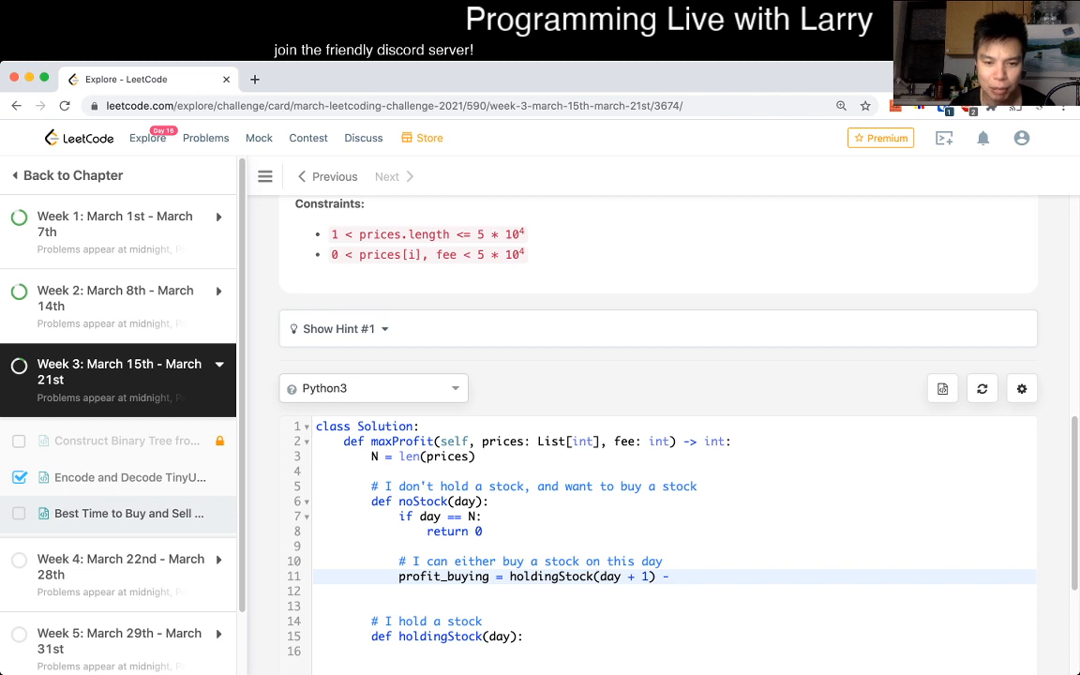
text(prices[day])
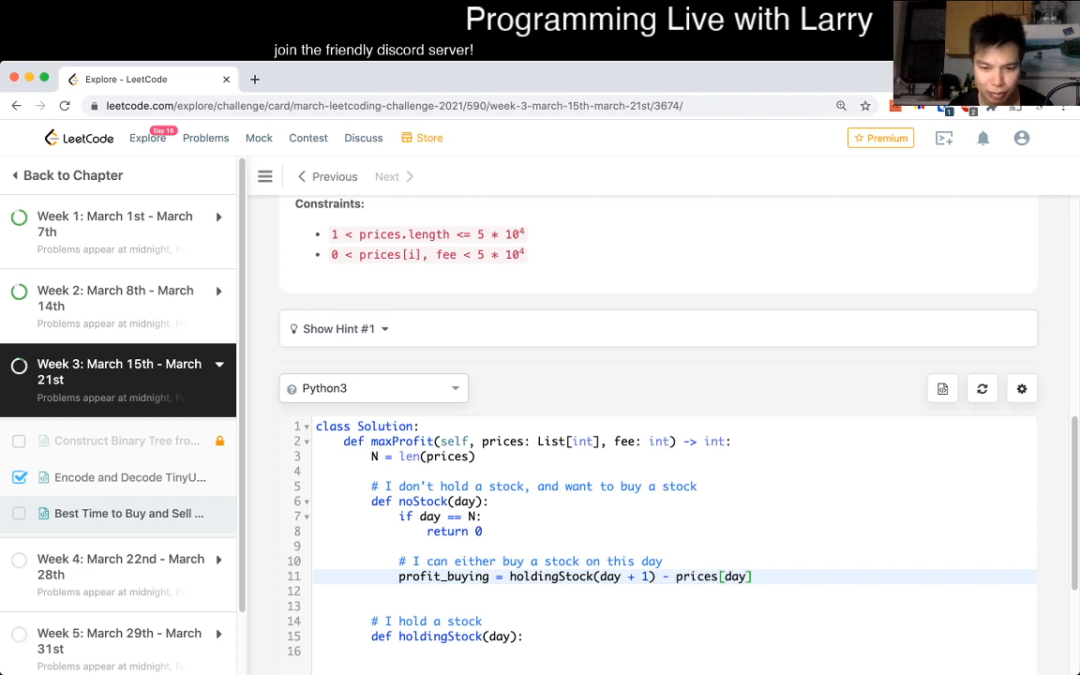
key(enter)
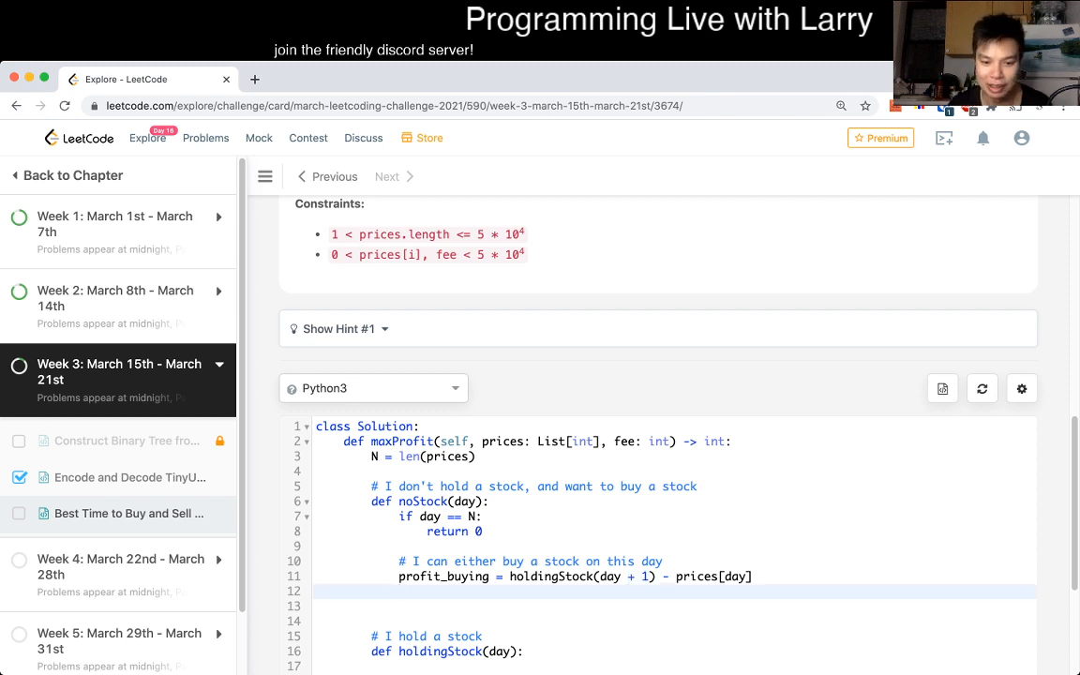
Step: Add profit_waiting = noStock(day + 1) with a 'not doing anything today' comment and return max(profit_buying, profit_waiting)
text(profit_)
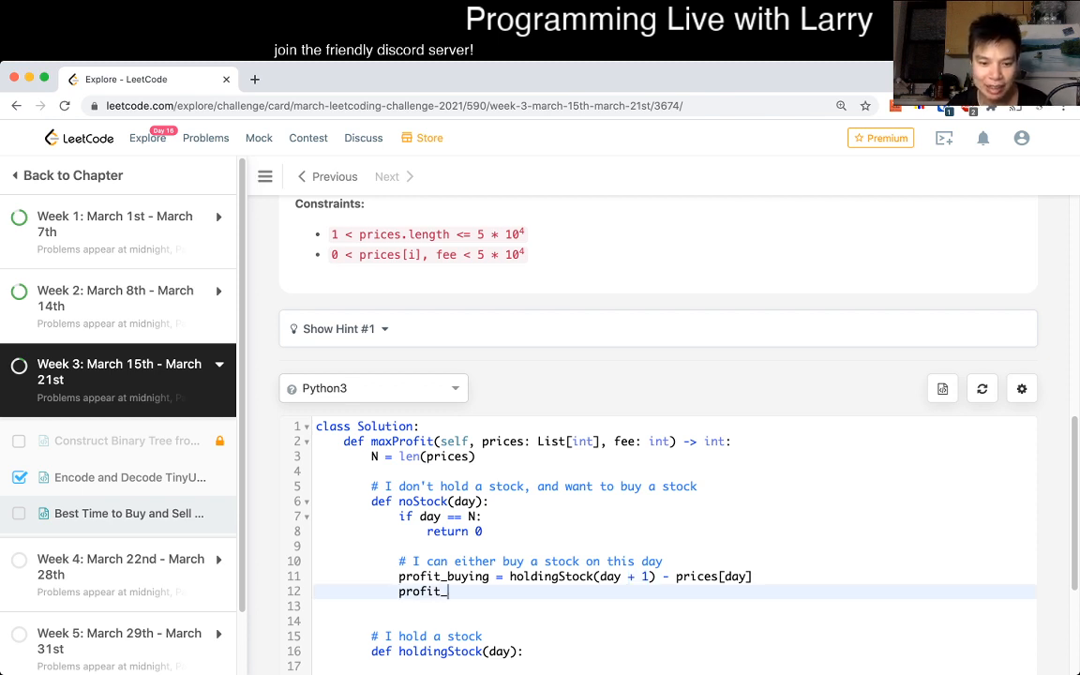
text(waiting =)
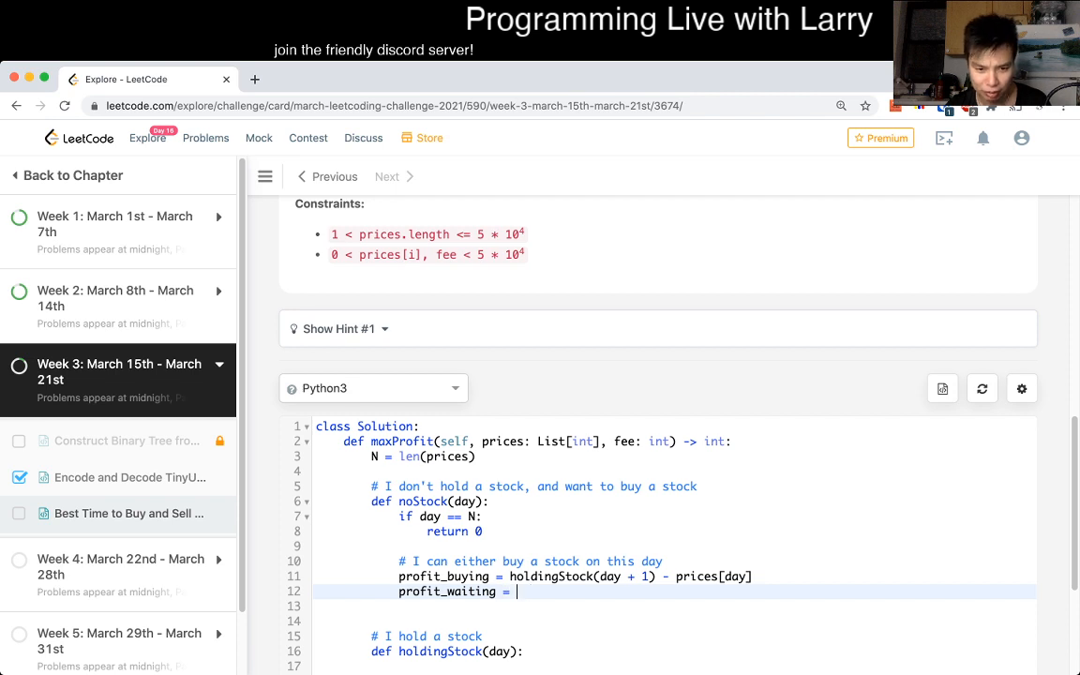
text(noStock(day + 1))
text(# Not doing a)
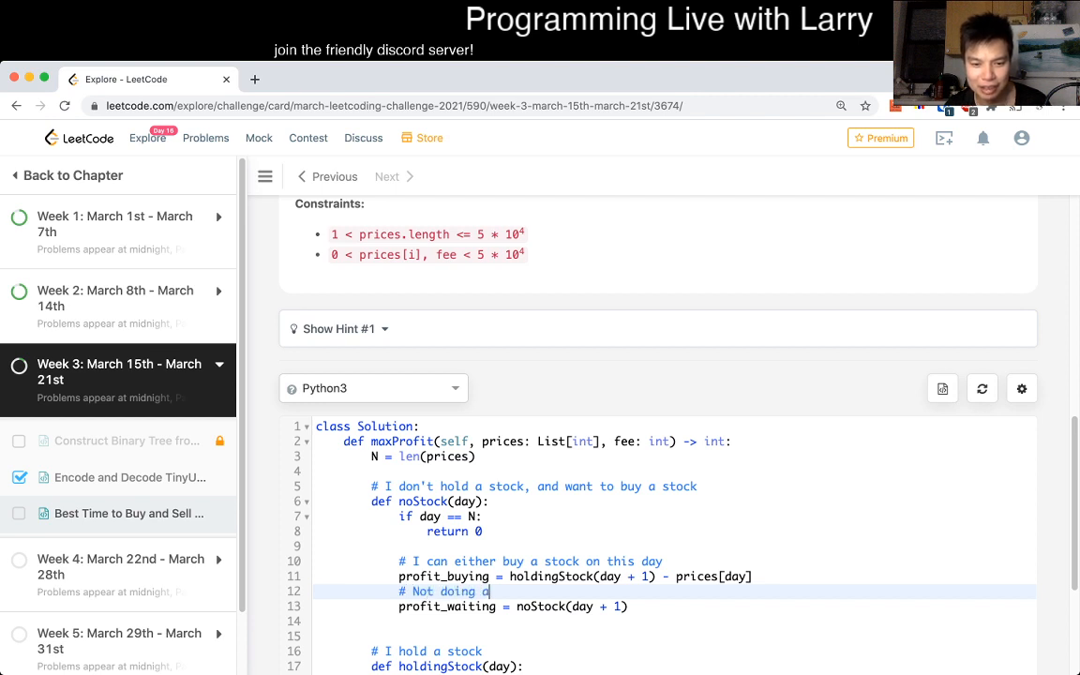
text(nything today)
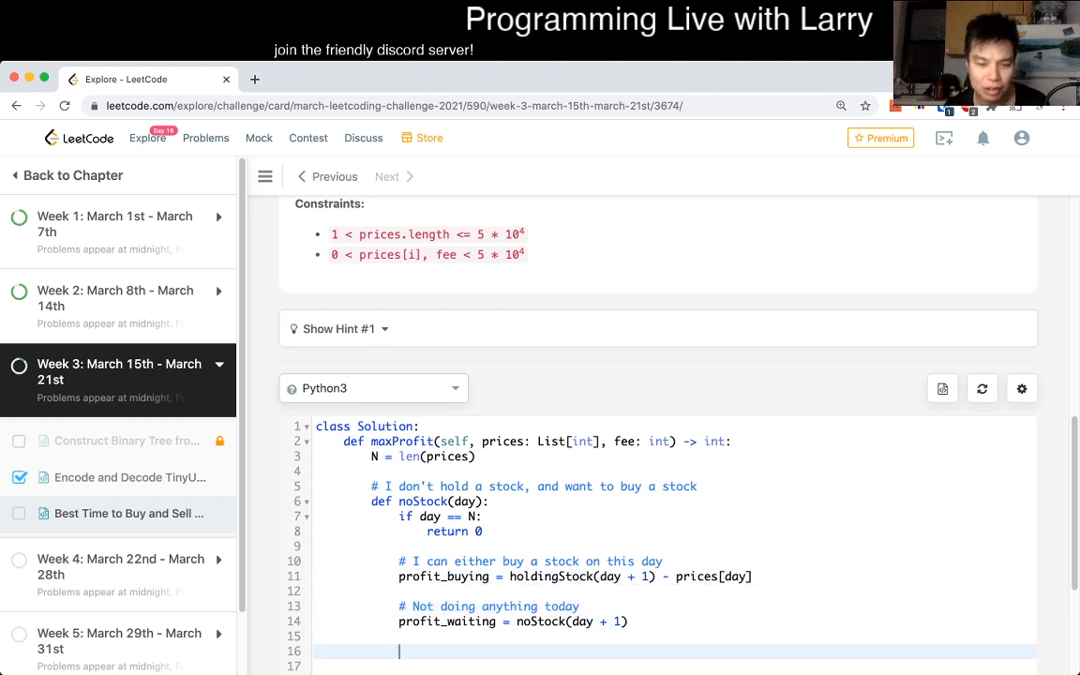
scroll(down, 3)
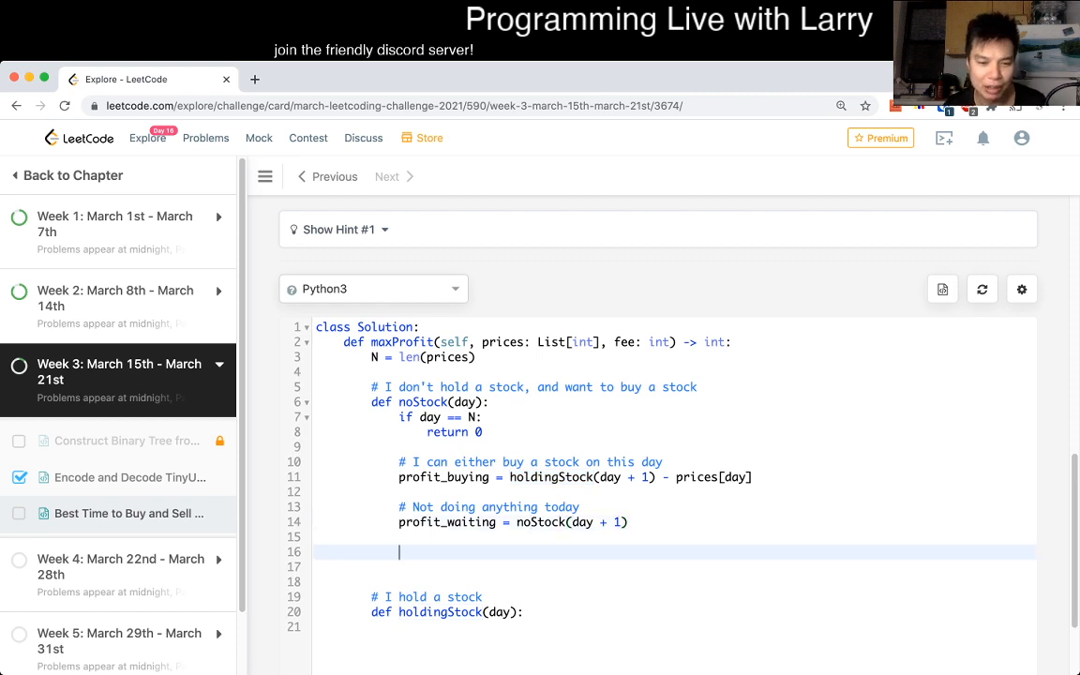
text(return max(p)
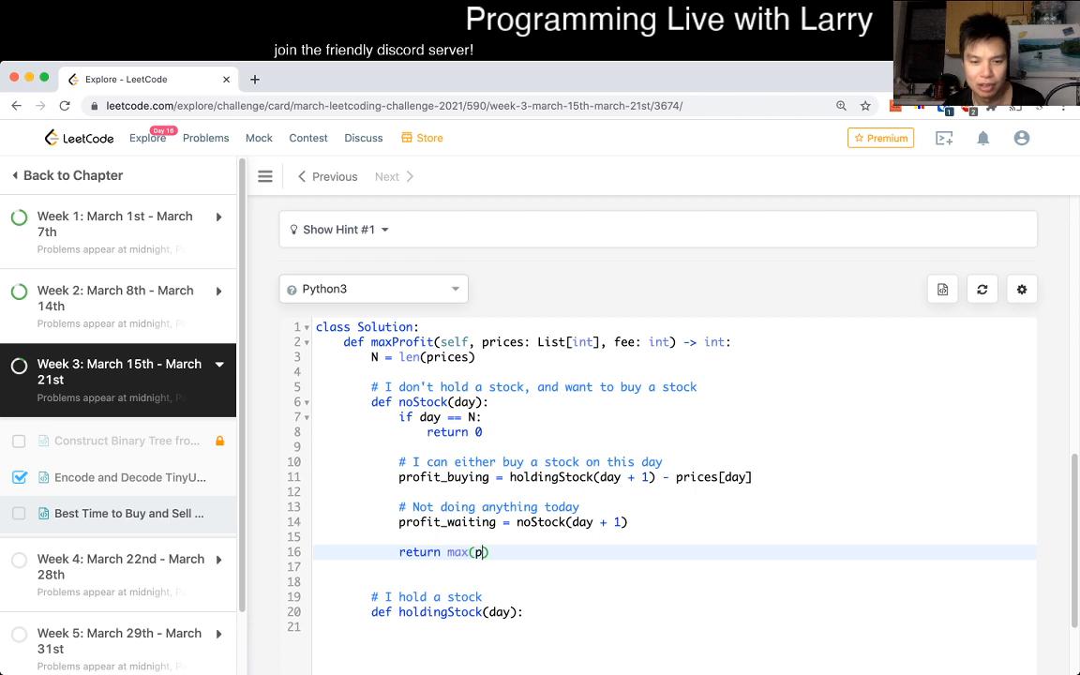
text(rofit_buying, profit_waiting)
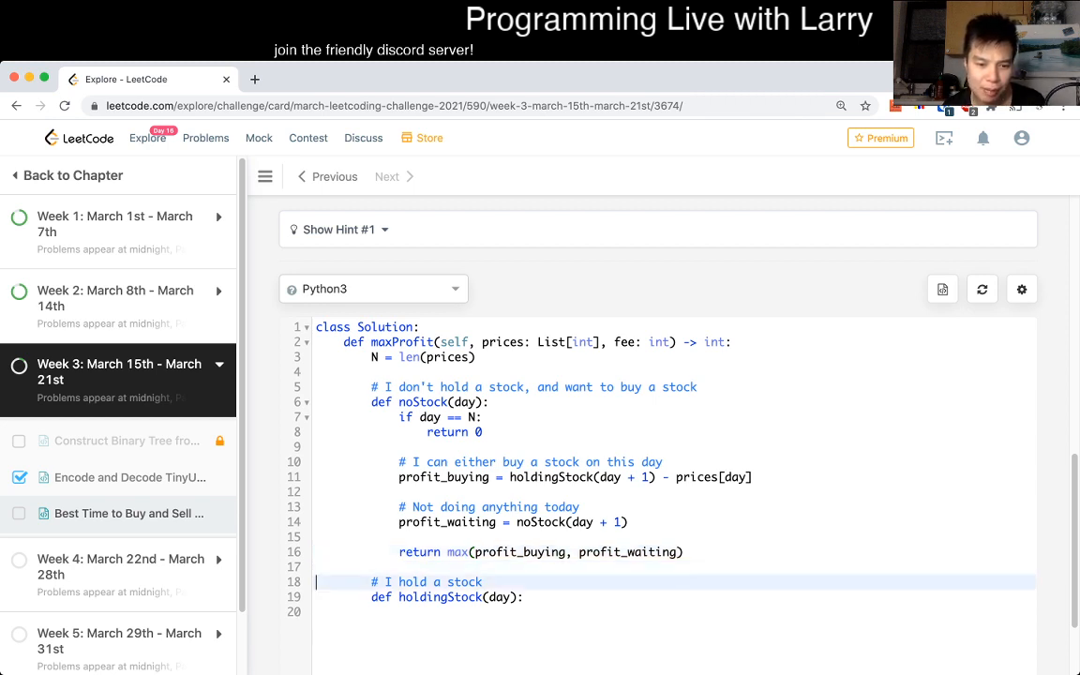
Step: Give holdingStock(day) its base case: if day == N return 0
key(enter)
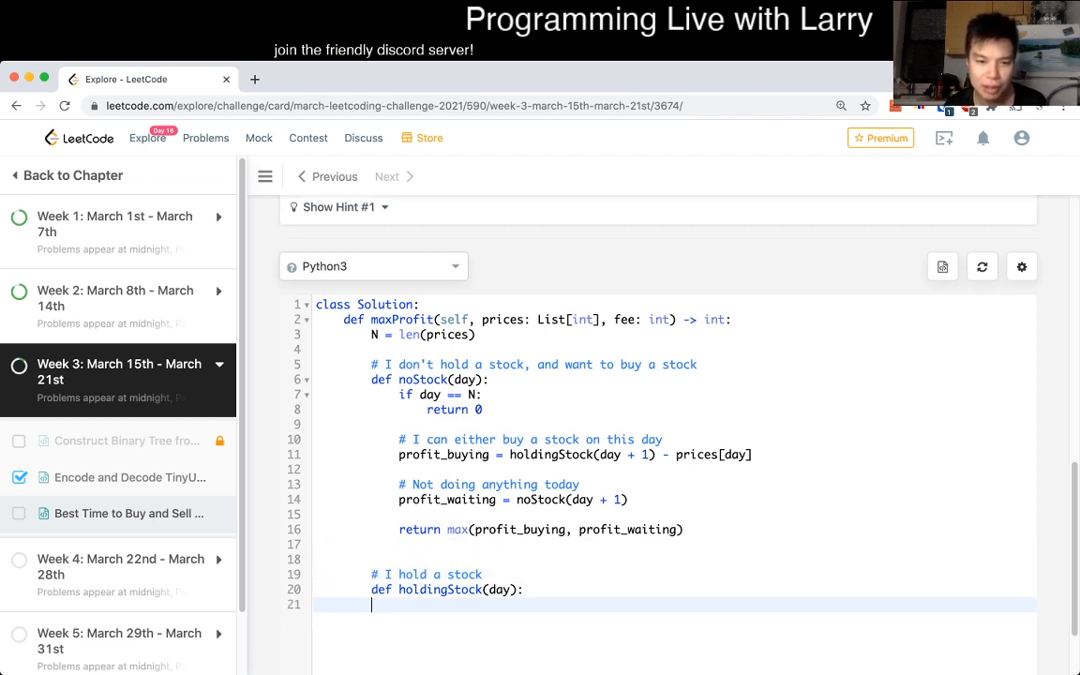
text(if day == N:)
text(return)
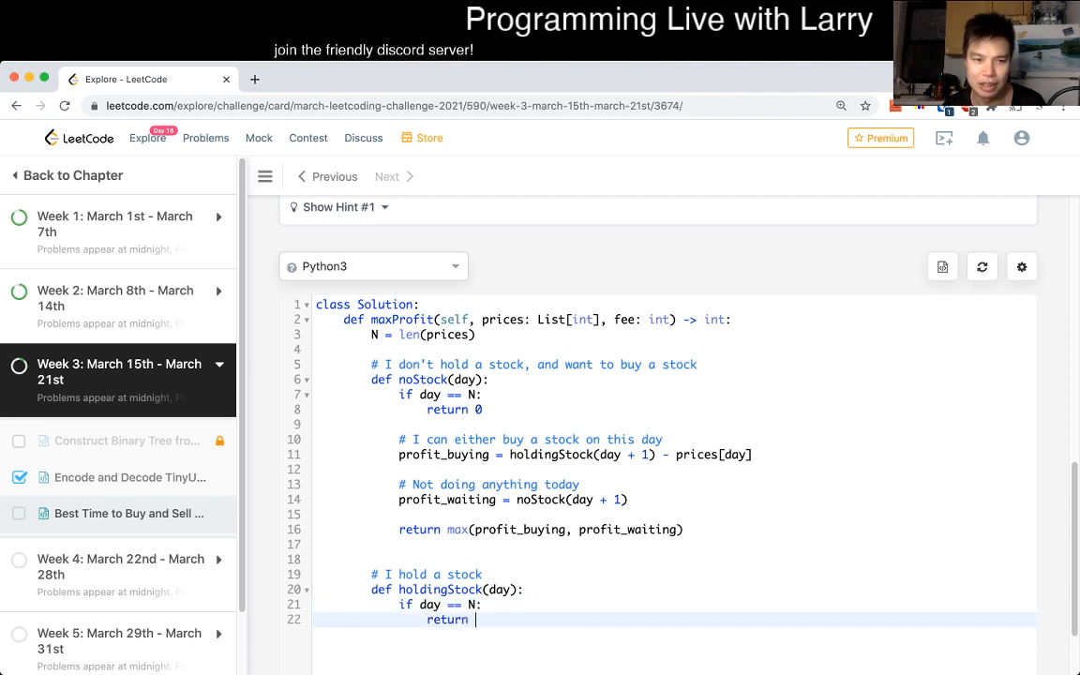
text(0)
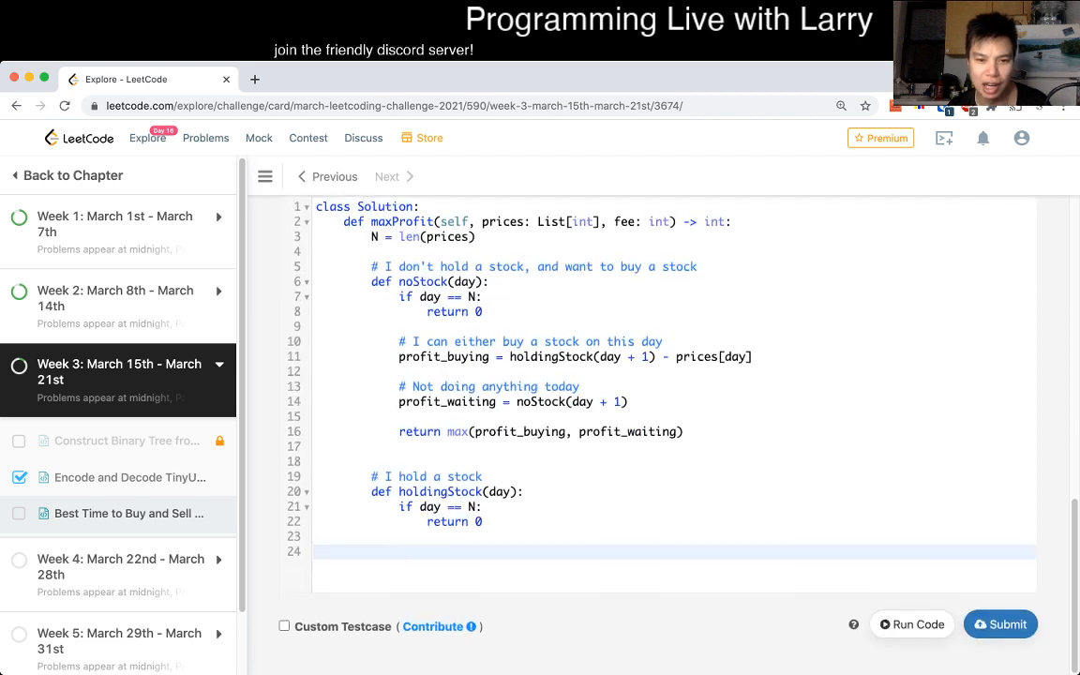
Step: In holdingStock, comment '# I can sell a stock' and compute profit_selling = noStock(day + 1) + prices[day] - fee
text(# I can se)
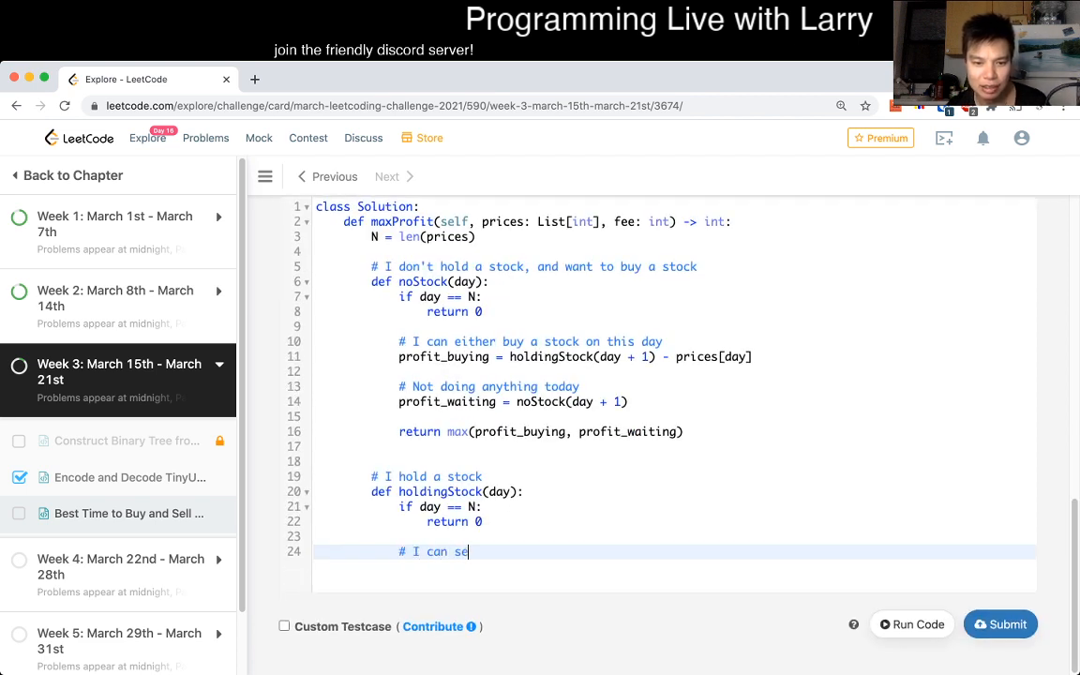
text(ll a stock on this day)
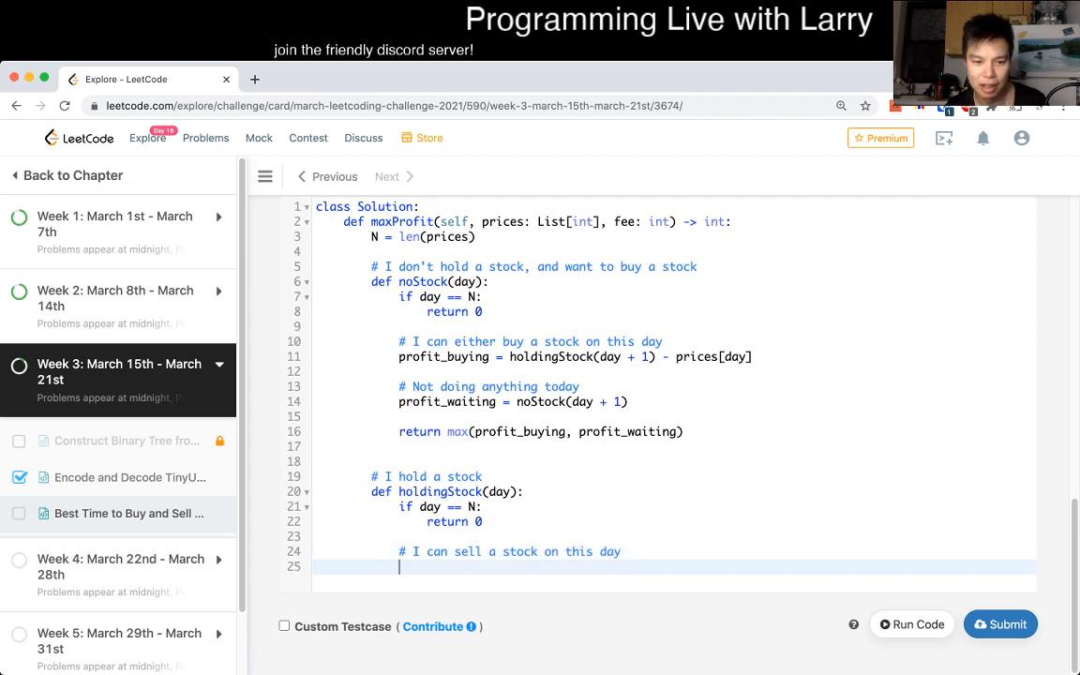
text(profit_selling =)
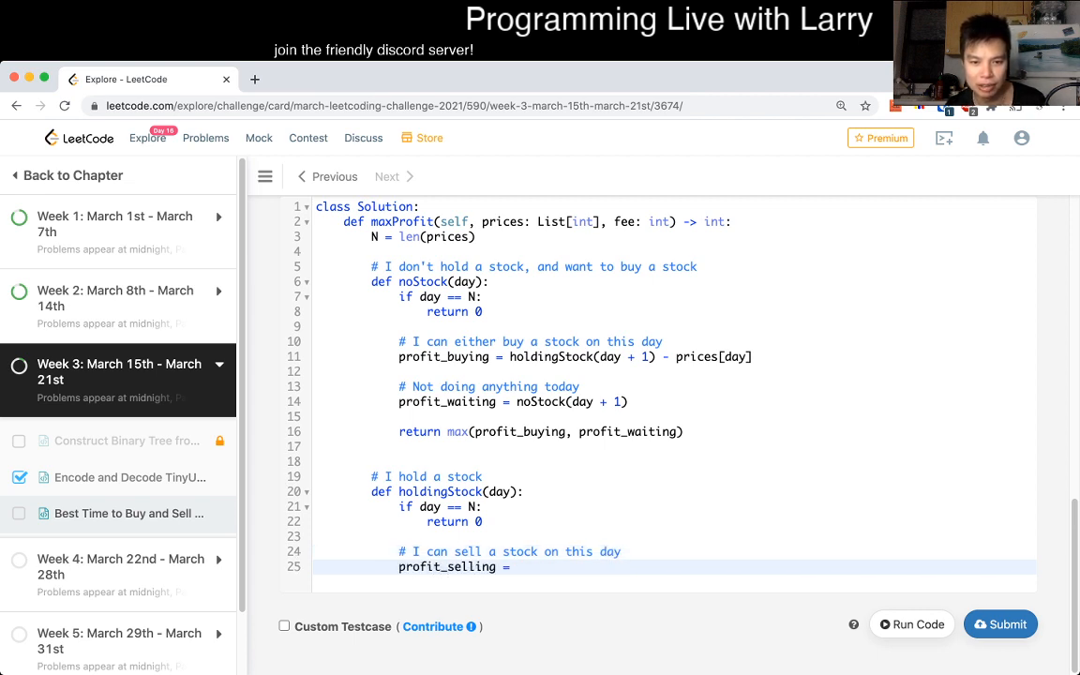
text(noStock(day + 1)
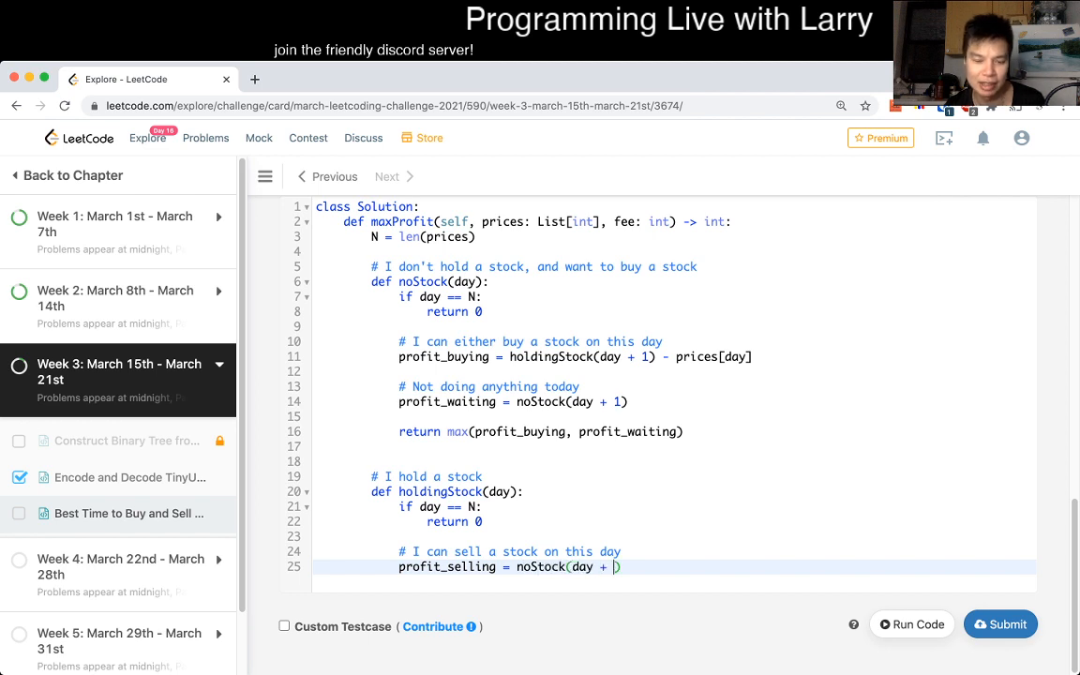
text())
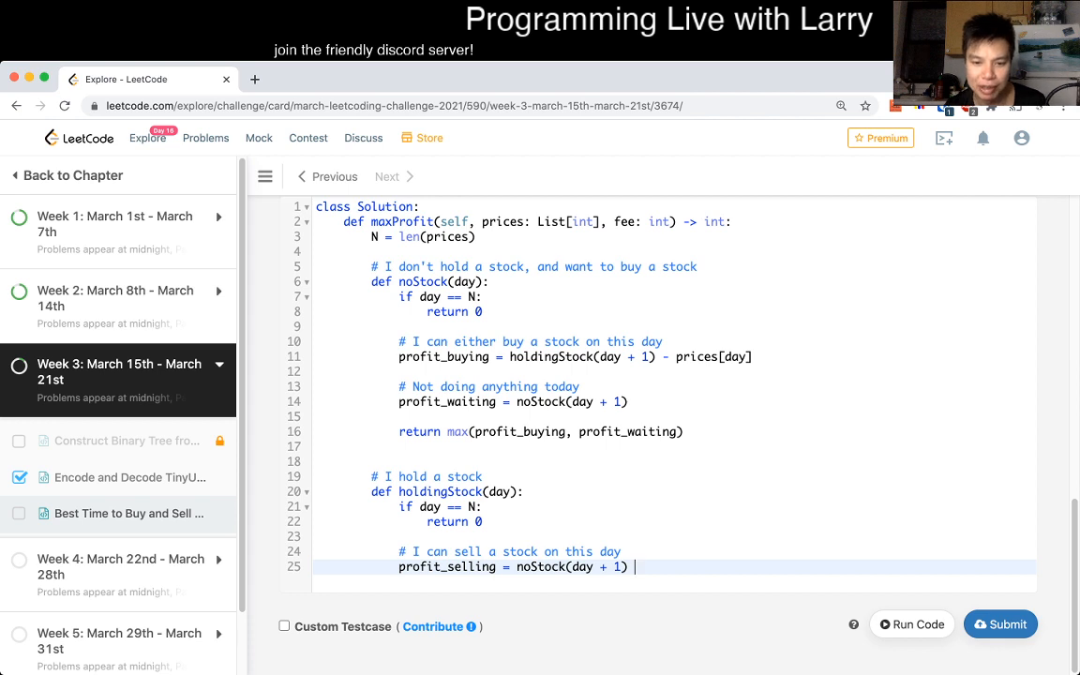
text(+ price)
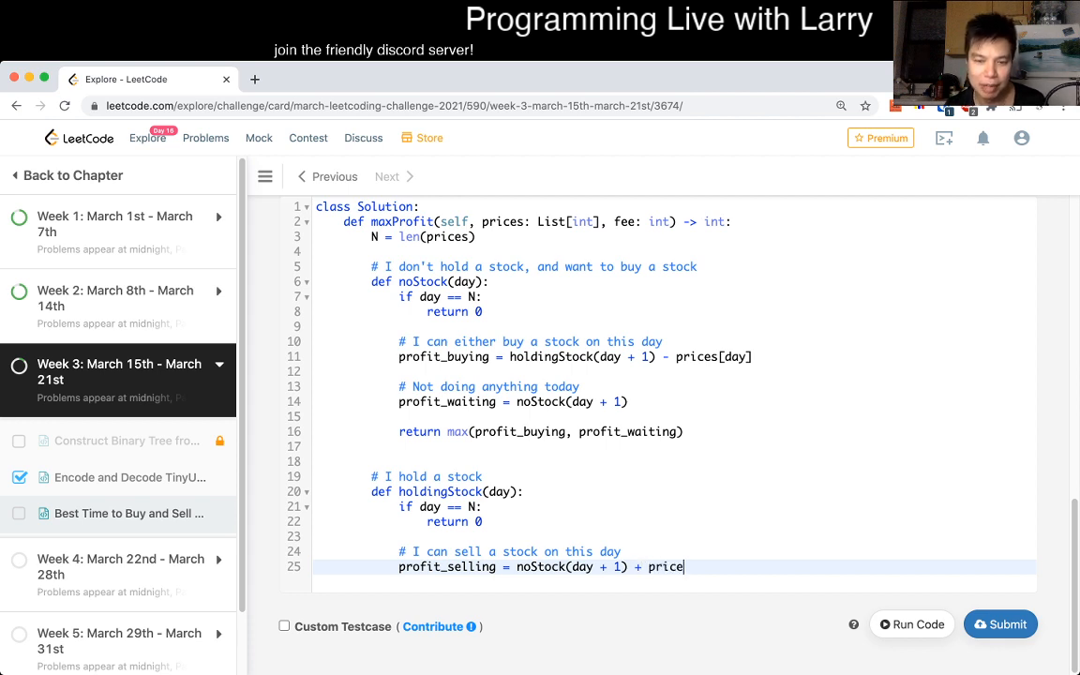
text(s[day])
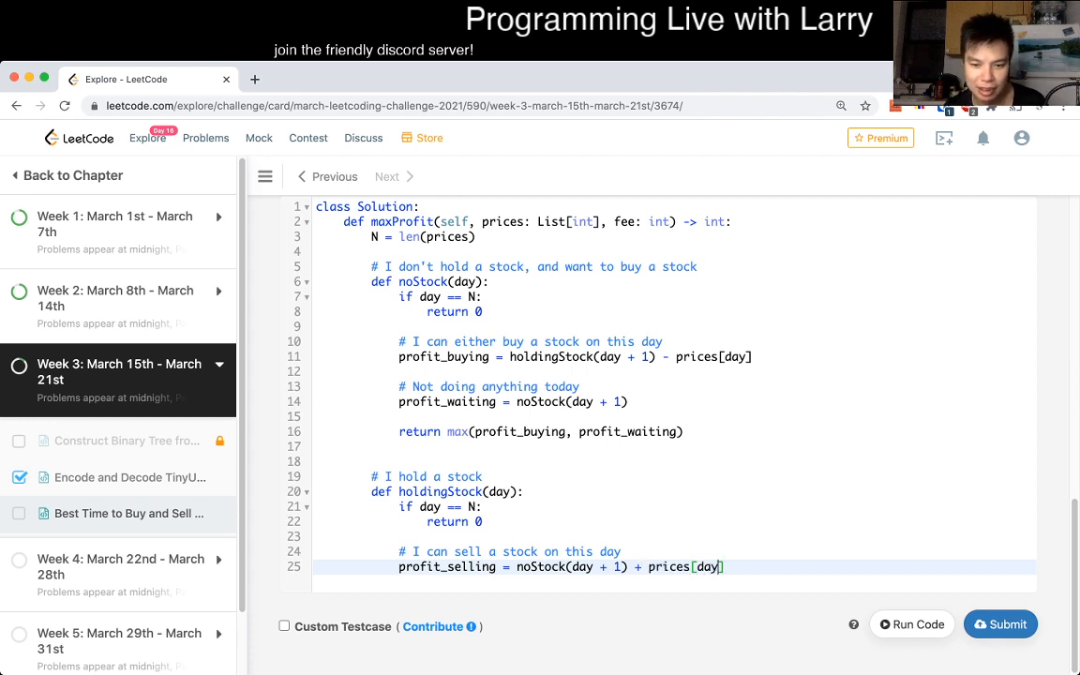
double_click(667, 566)
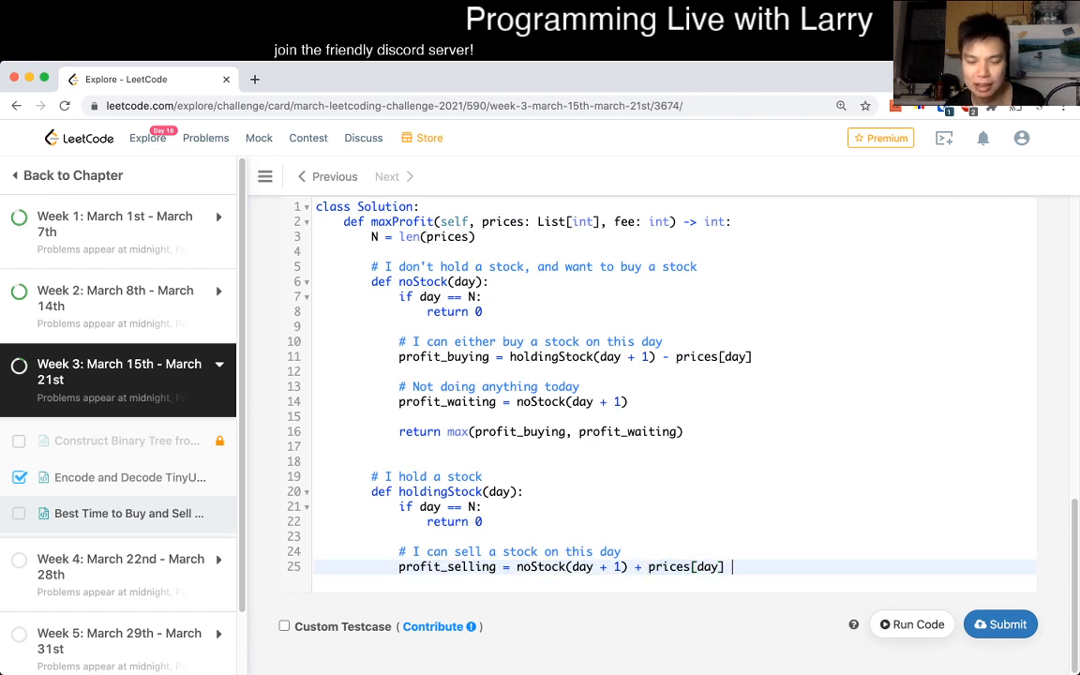
text(- fee)
text(#)
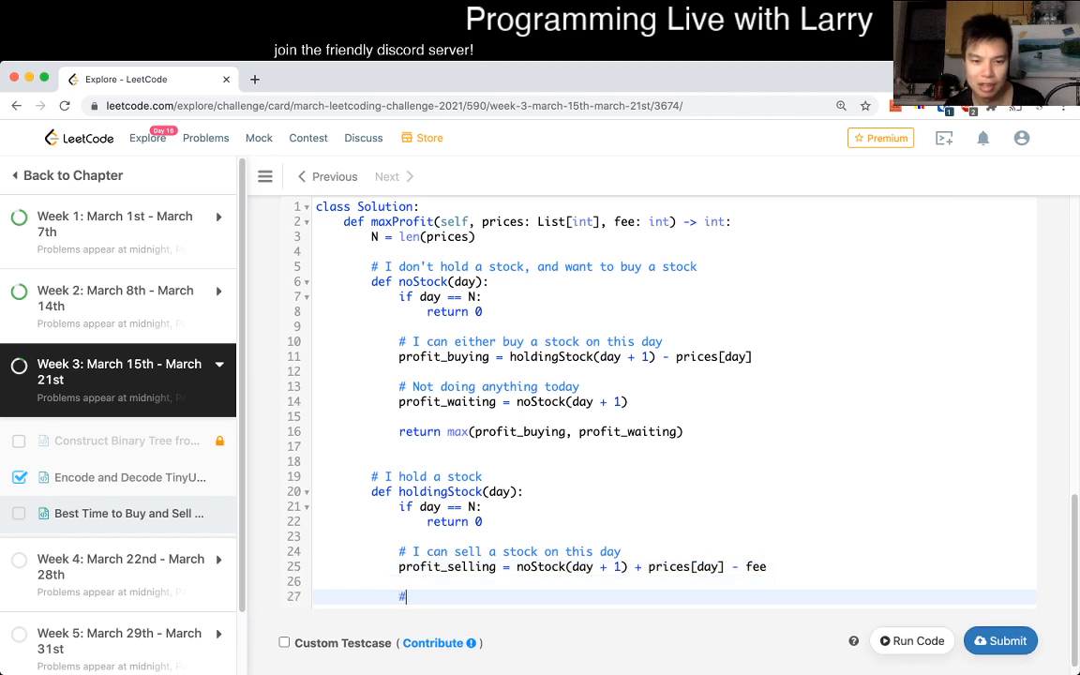
Step: Add profit_waiting = holdingStock(day + 1), return max of selling and waiting, and return noStock(0) from maxProfit
text(Not doing anything today)
text(profit)
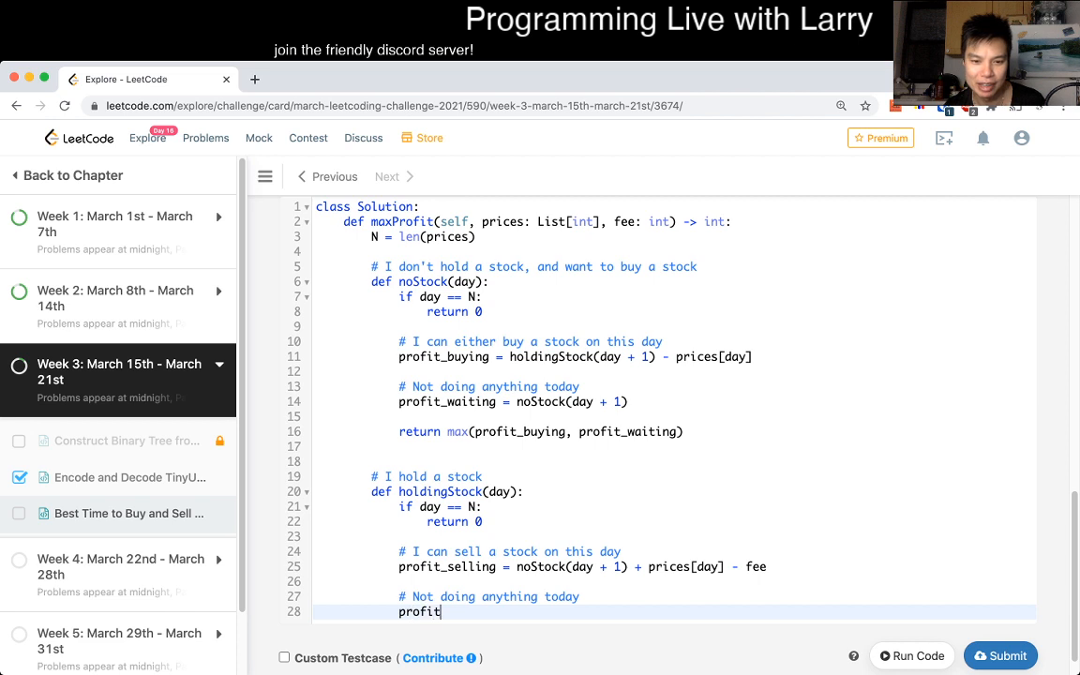
text(_waiting =)
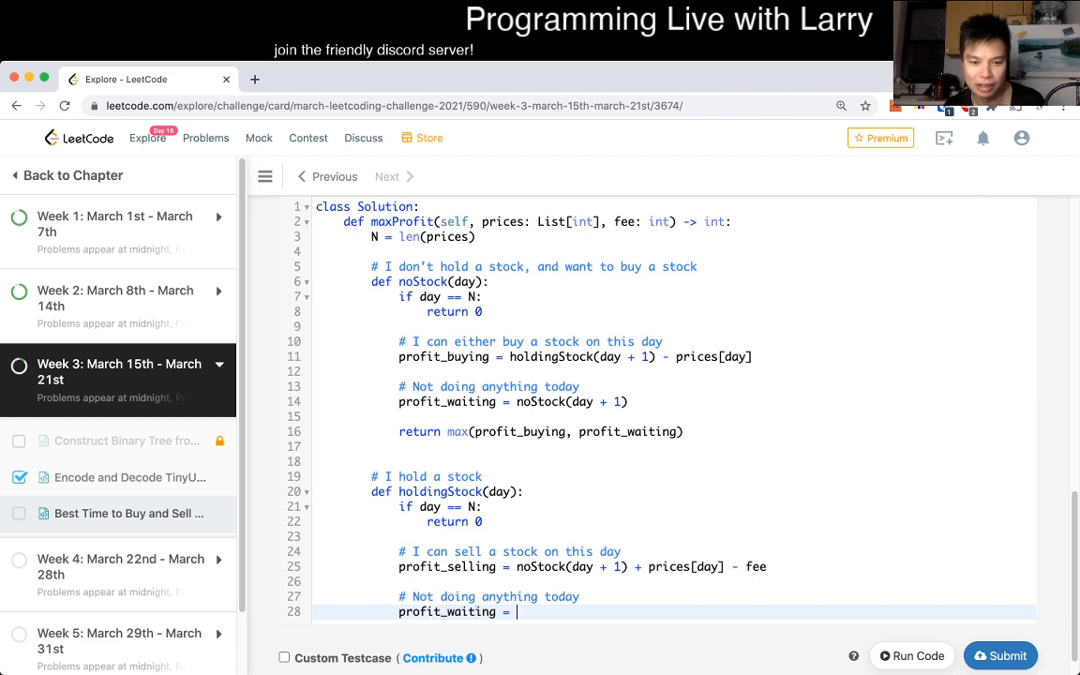
text(holdingStock(da)
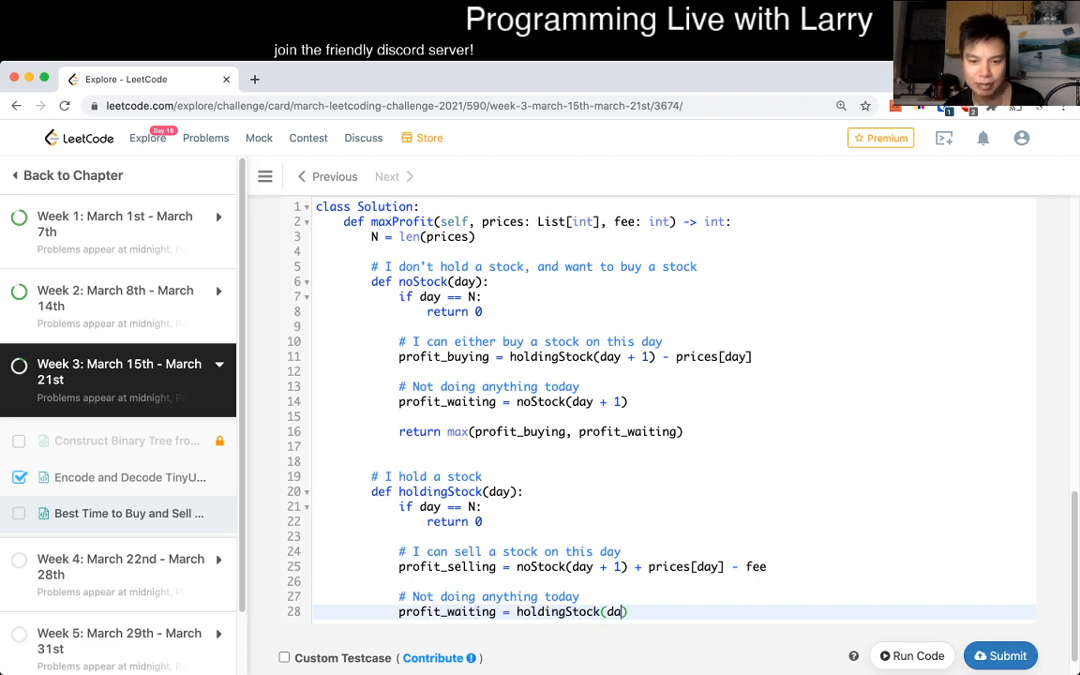
text(+ 1))
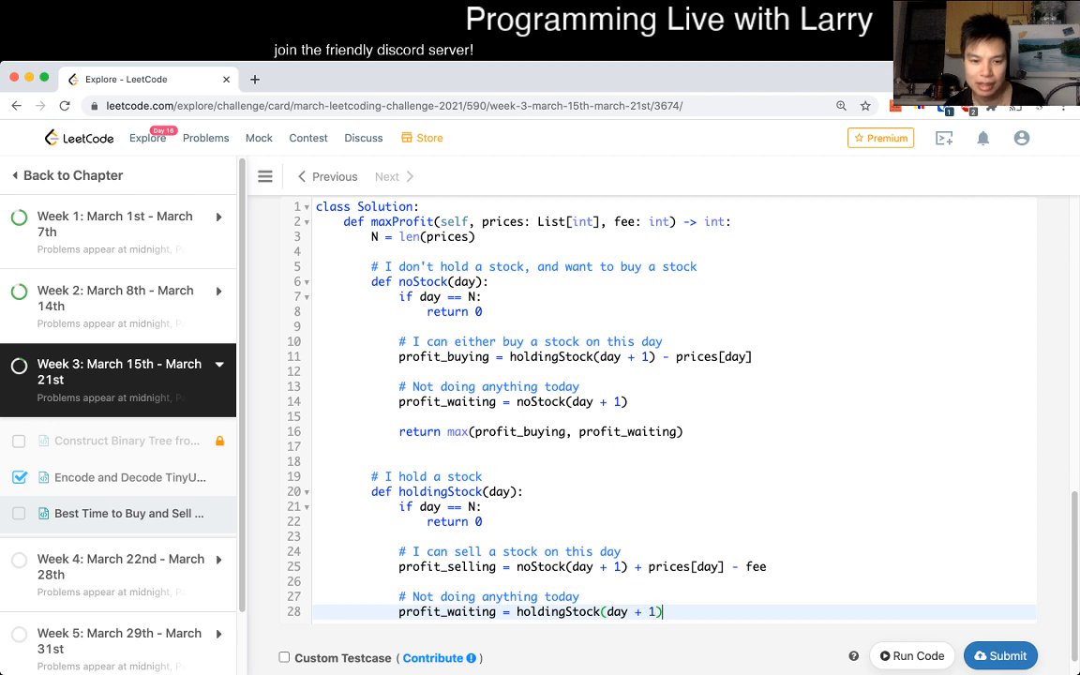
text(return max(profit_selling, pro)
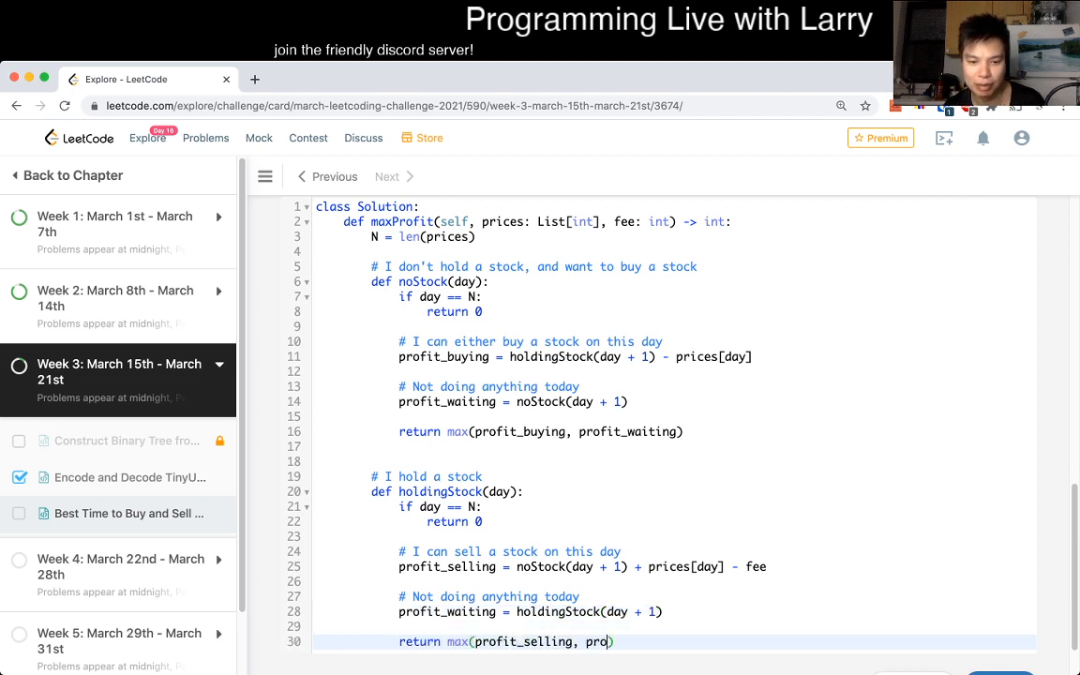
text(fit_waiting)
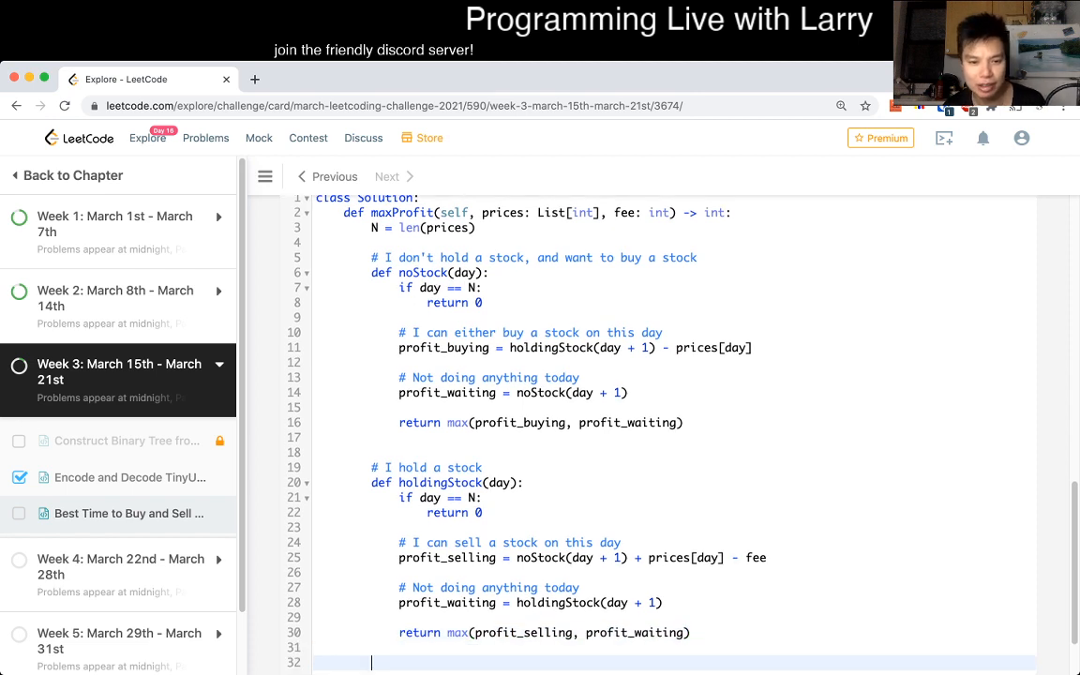
text(return noStock(0)
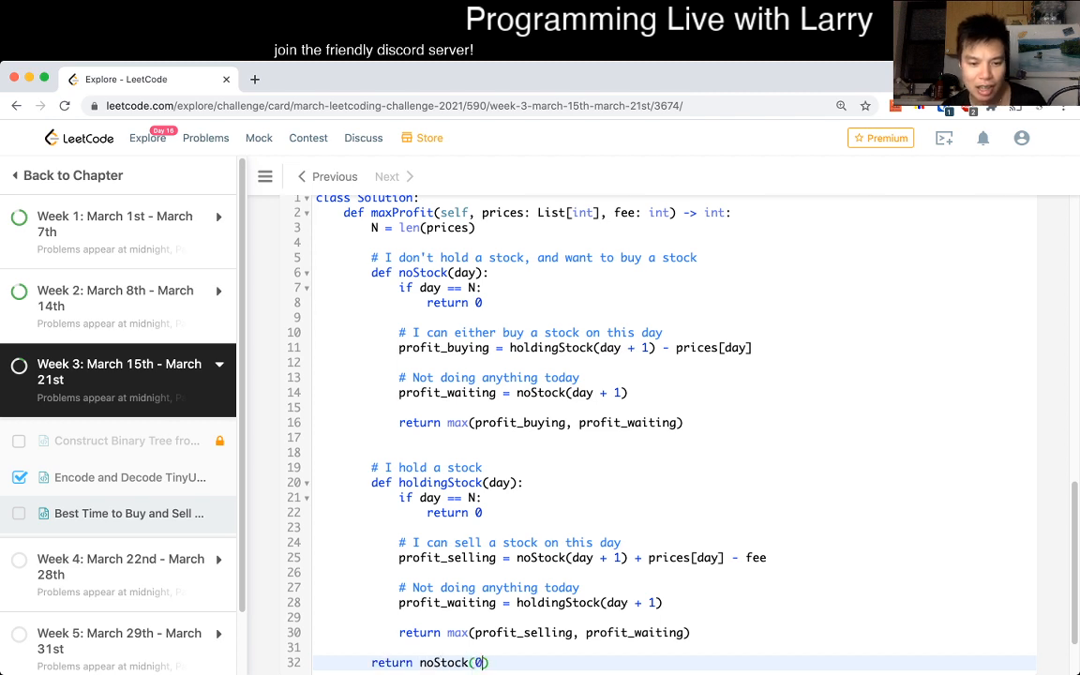
Step: Run a custom testcase built from repeated [1,3,7,5,10,3] prices and review the Constraints section
scroll(down, 3)
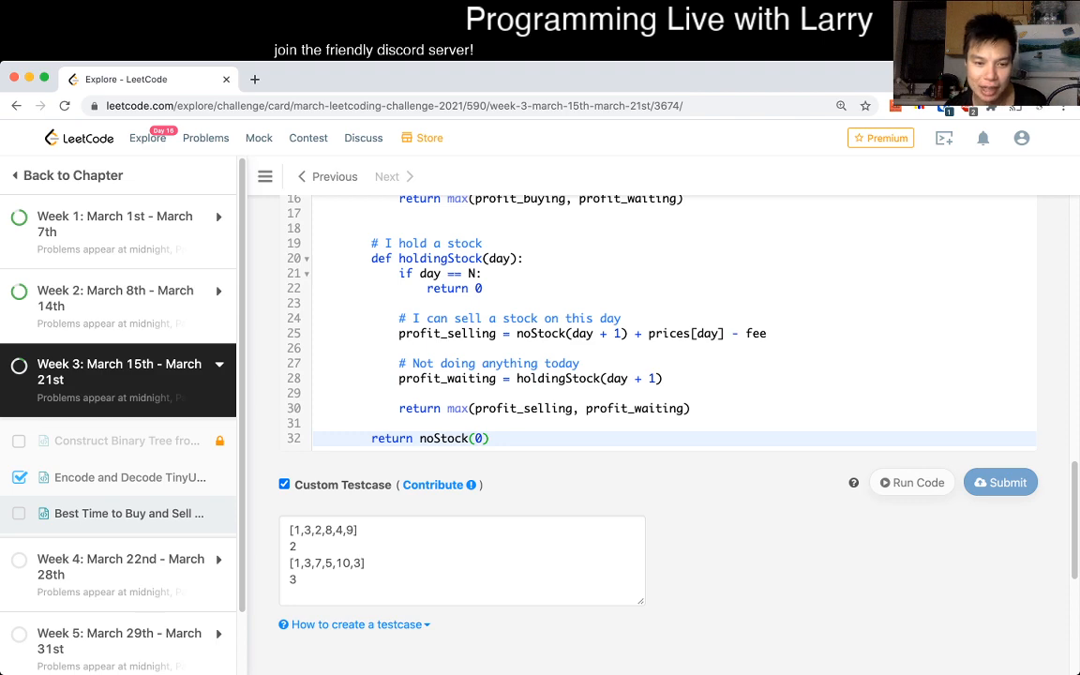
click(911, 482)
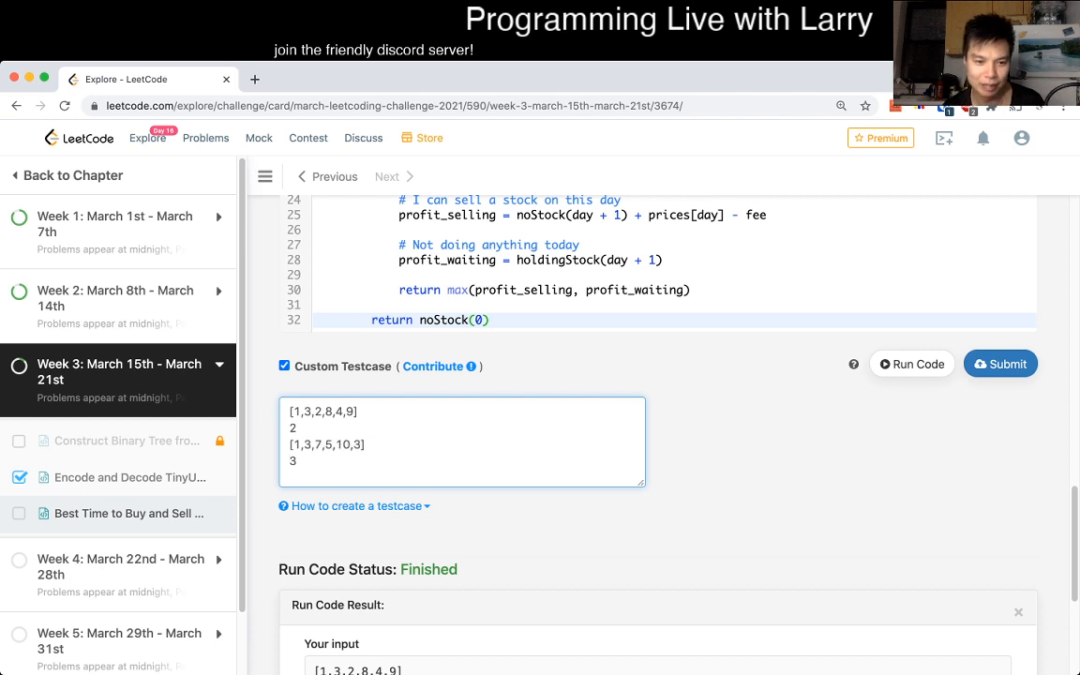
text([1,3,7,5,10,3])
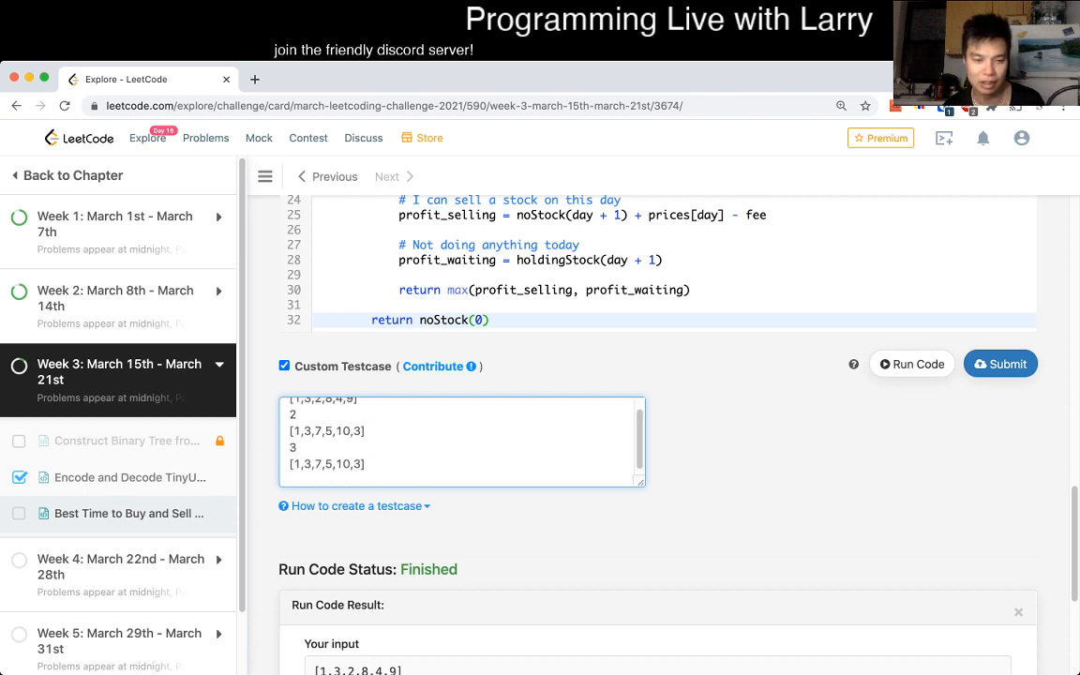
double_click(326, 463)
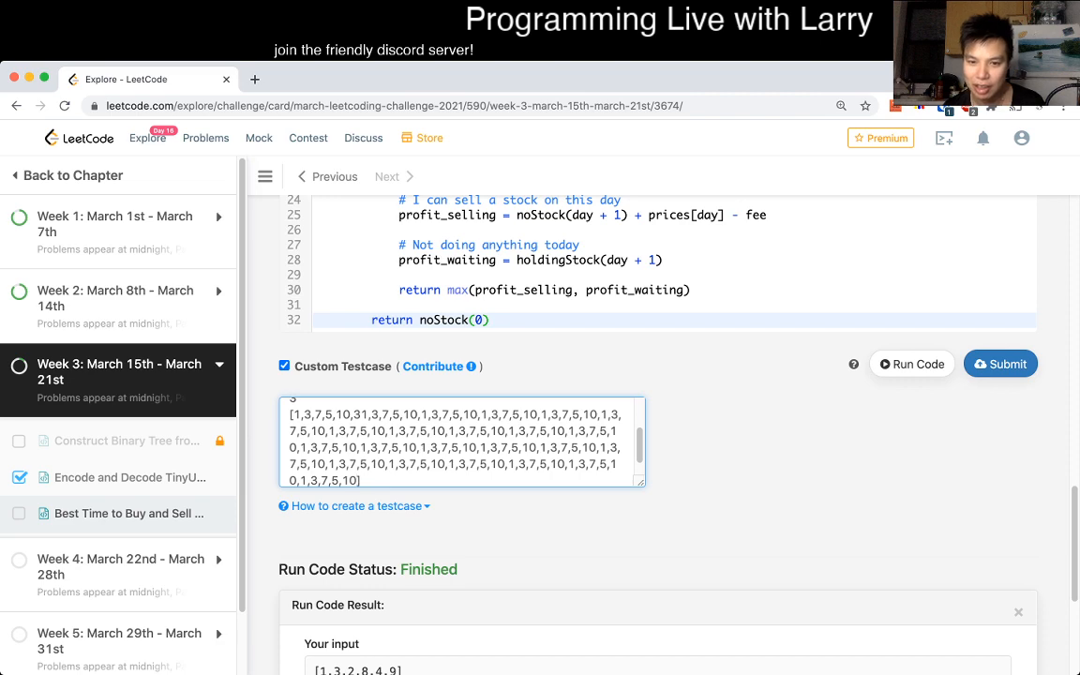
click(911, 364)
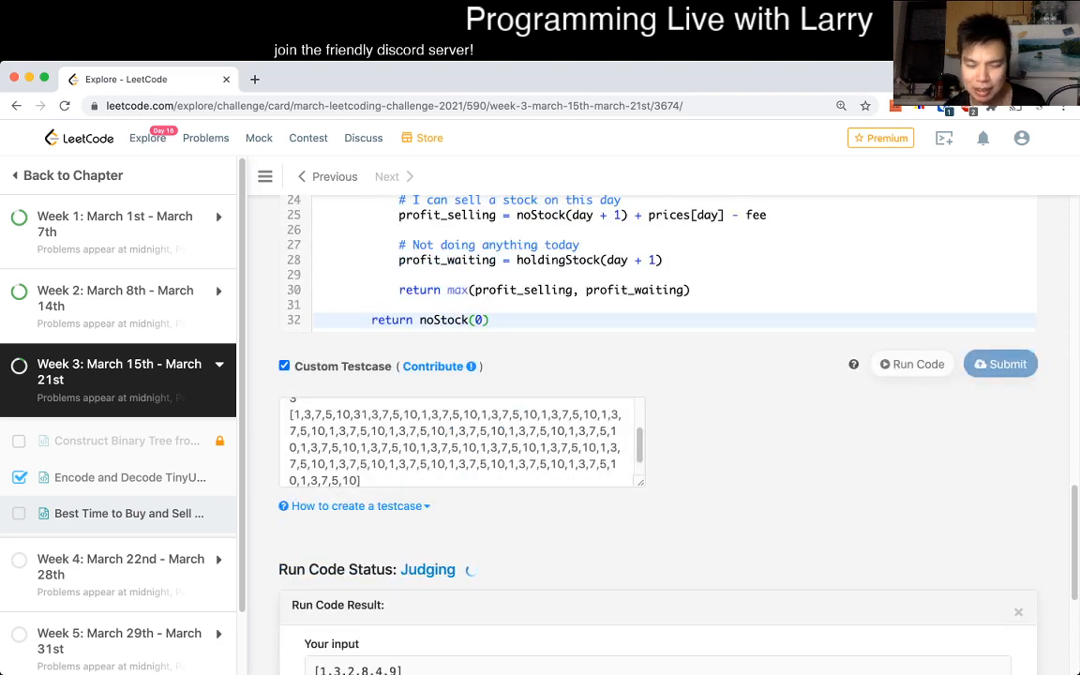
scroll(down, 3)
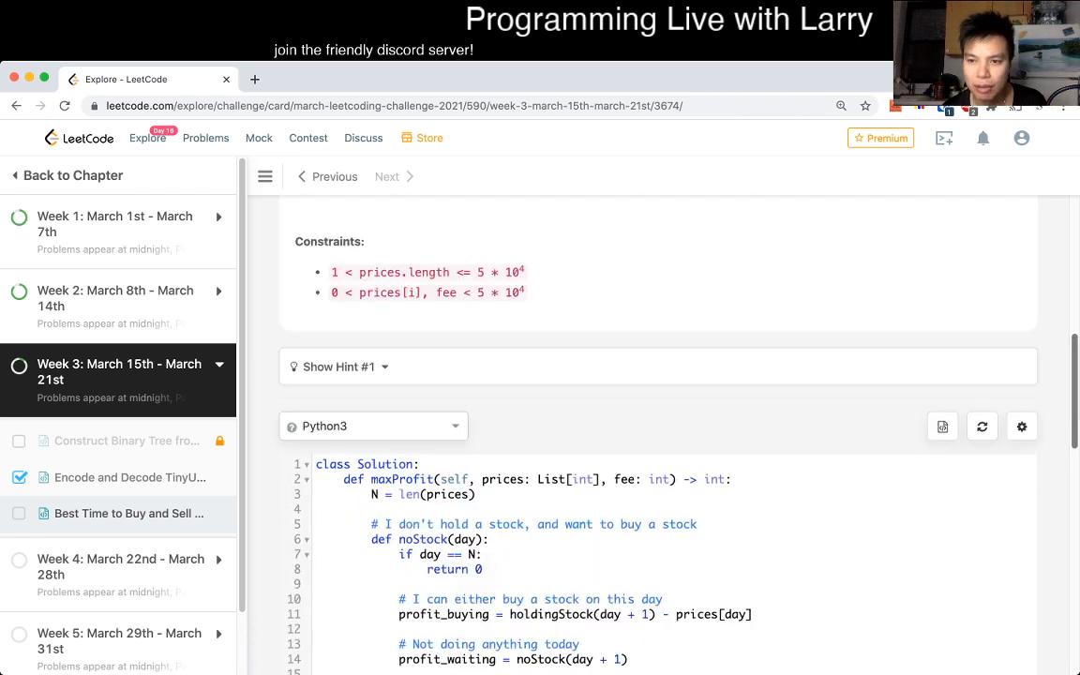
Step: Note that day goes forward, define inf = float("inf"), and declare no_stock_cache and no_stock_has_cache ([False] * ...) arrays
scroll(down, 3)
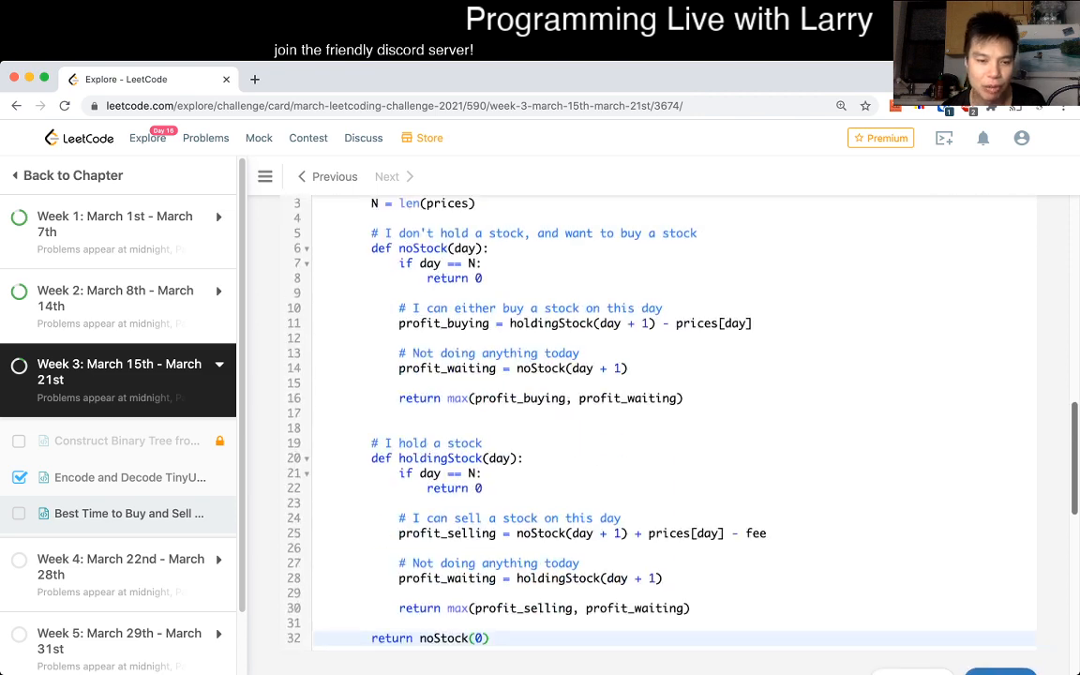
scroll(down, 3)
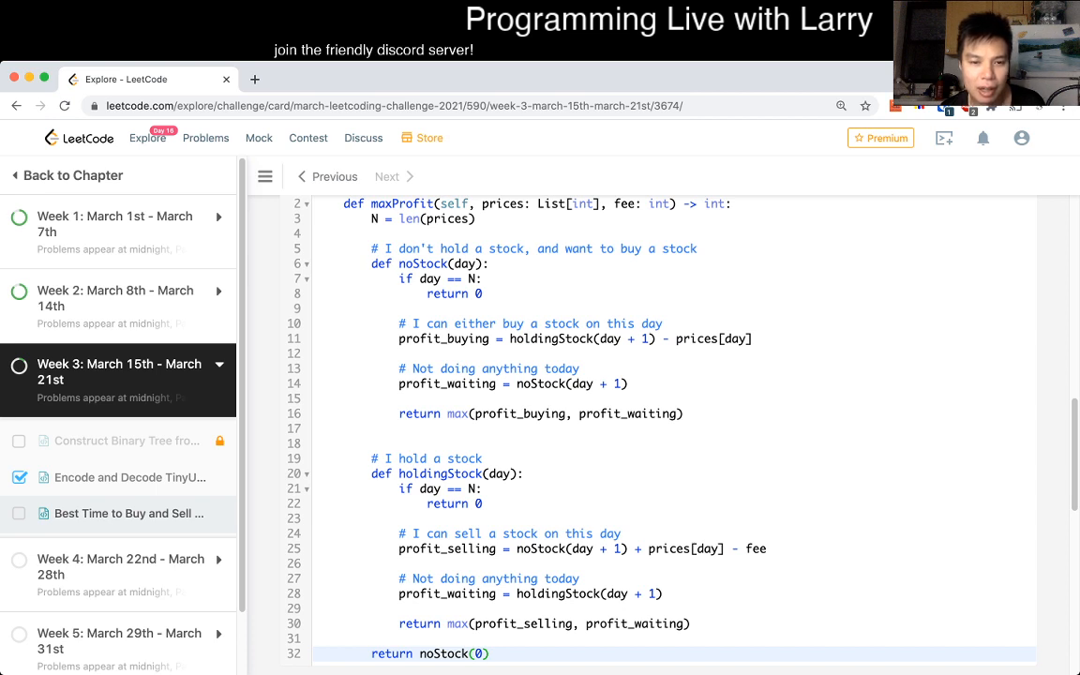
click(458, 263)
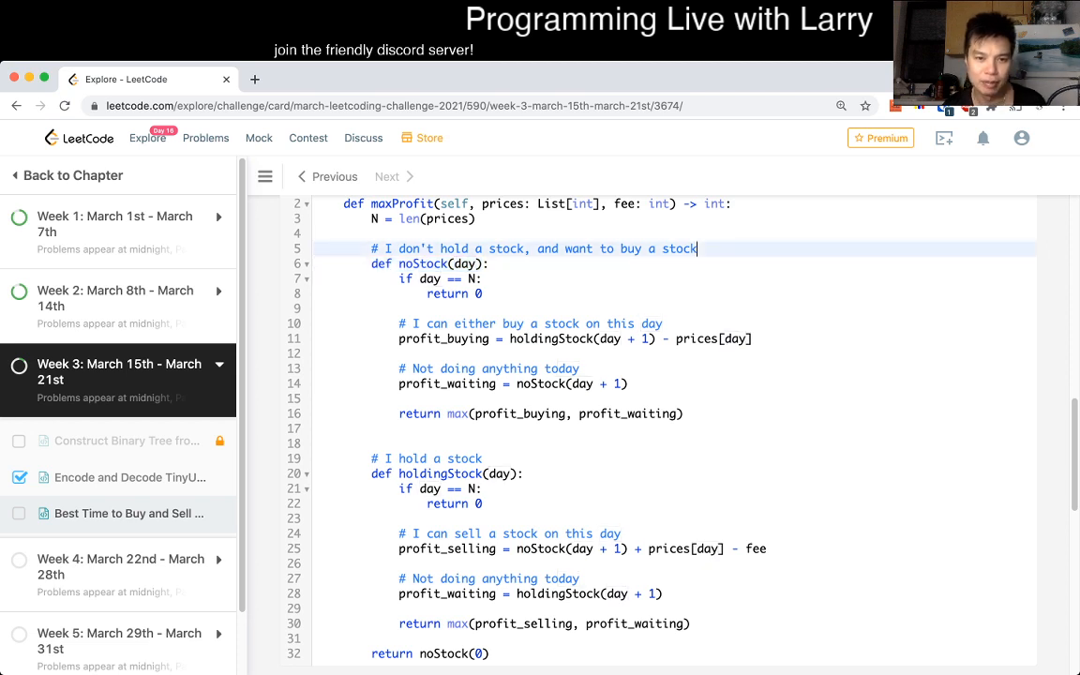
text(# day goes from 0 to N)
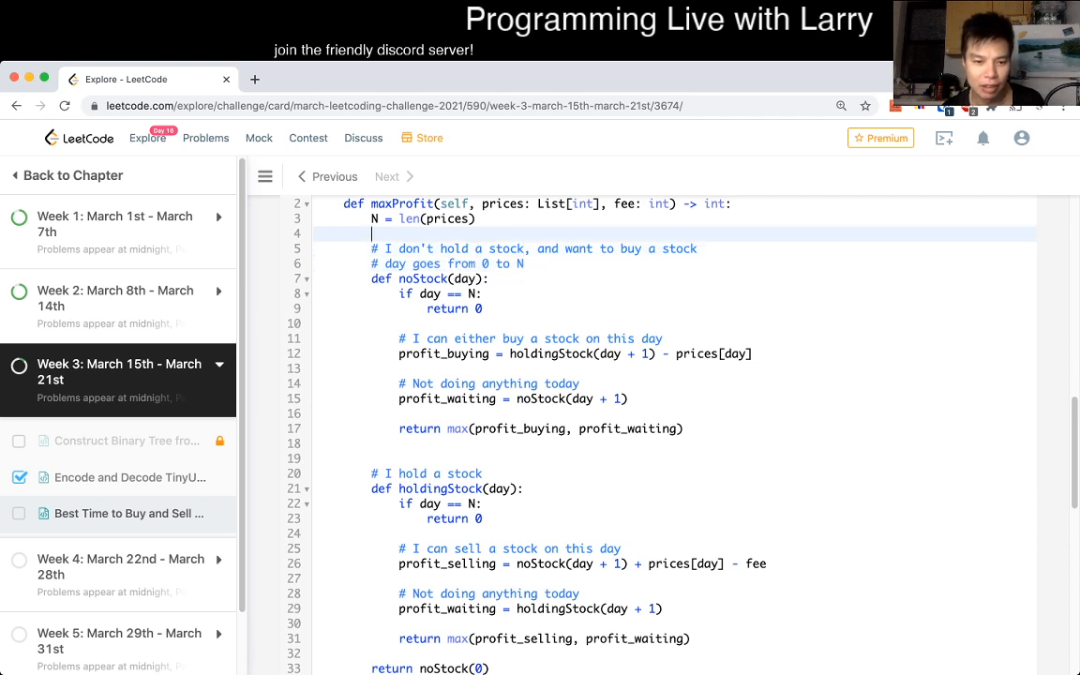
double_click(439, 488)
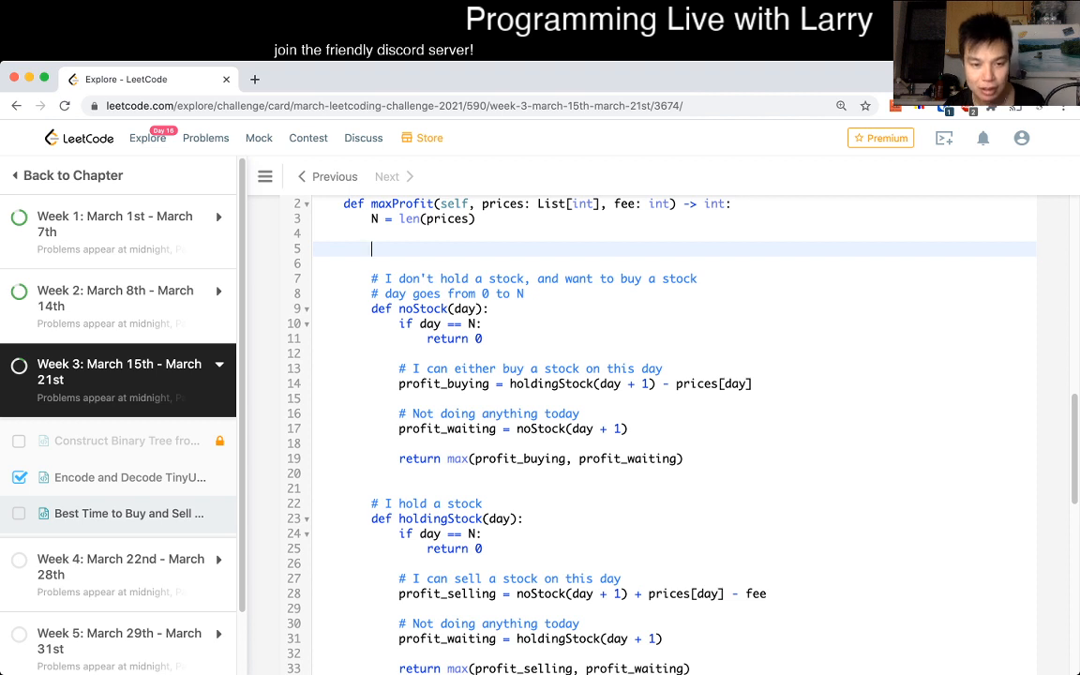
text(no)
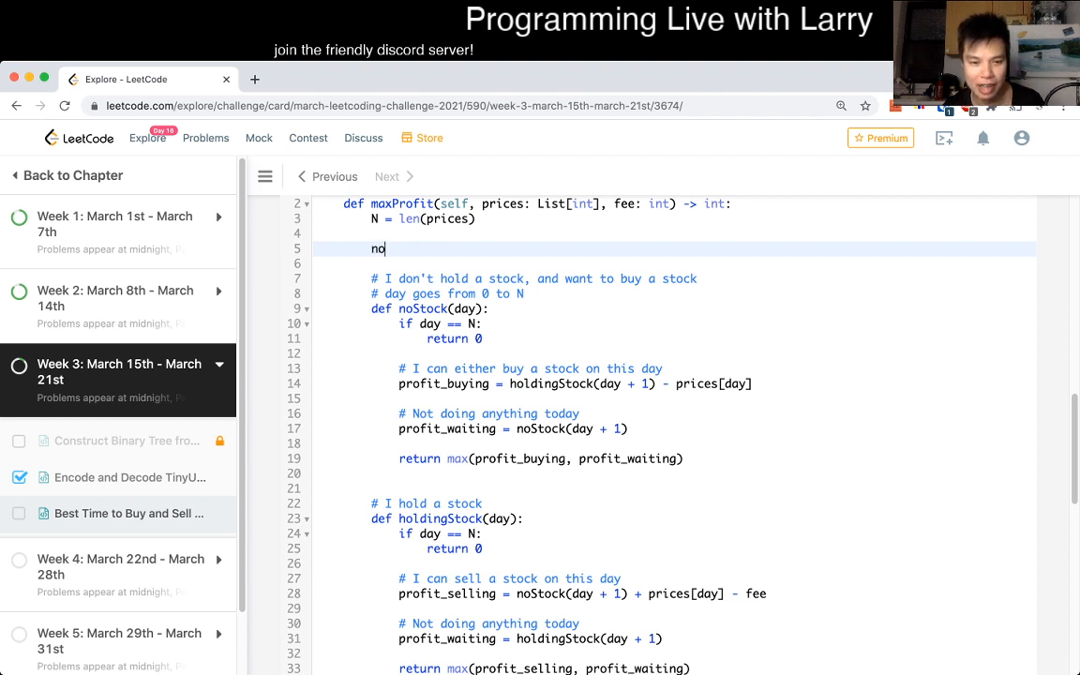
text(S)
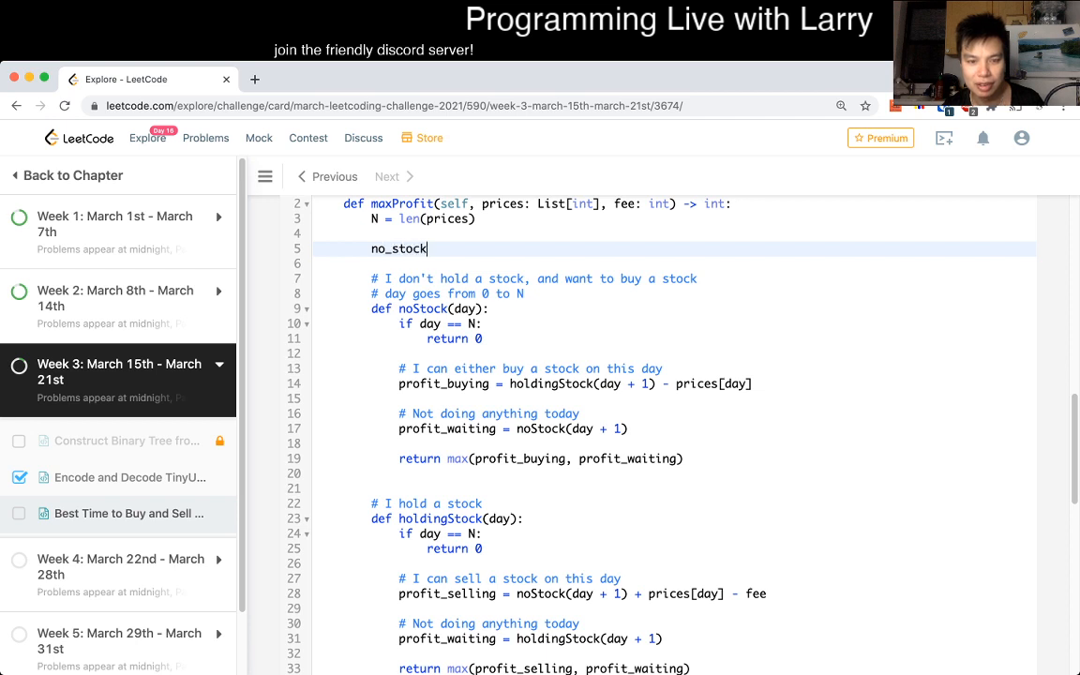
text(_cache = [])
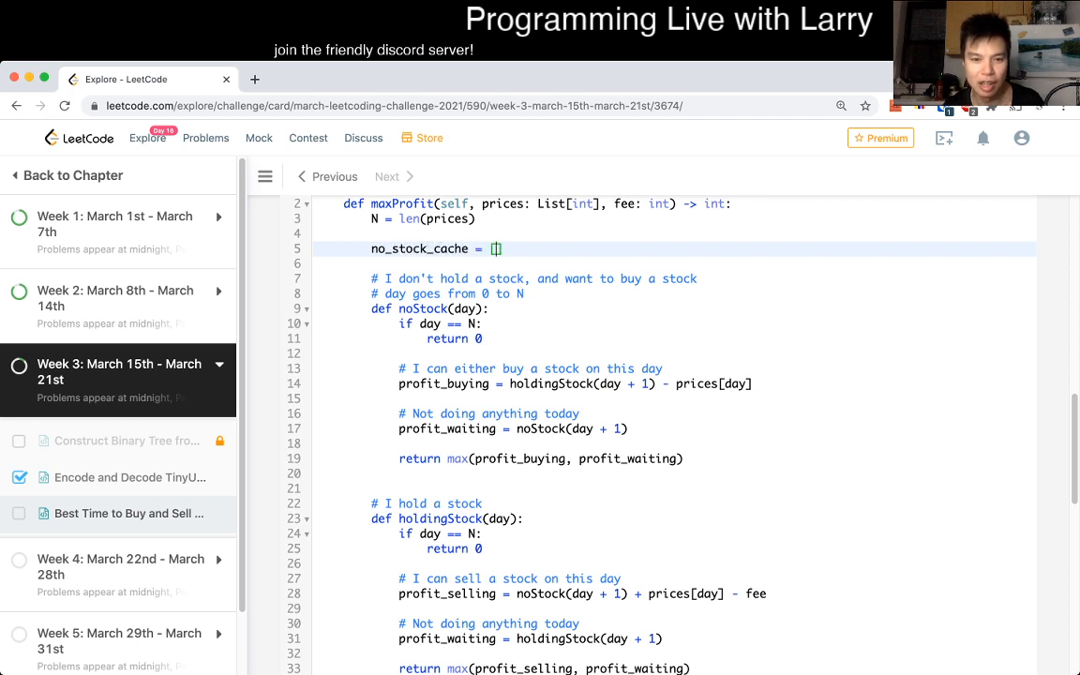
text([])
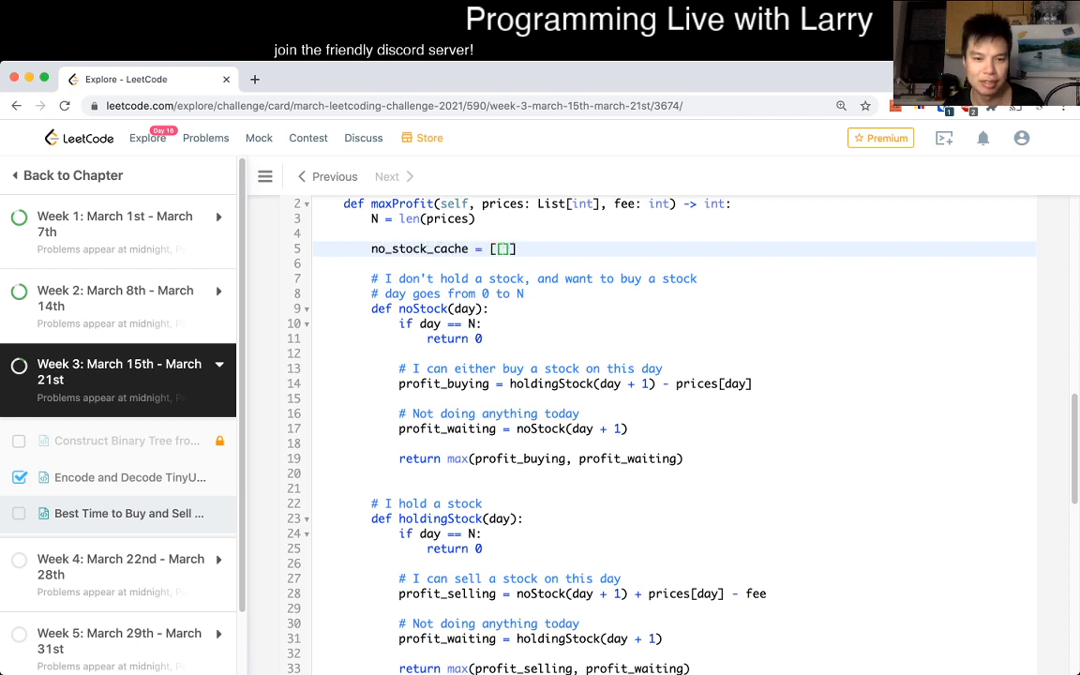
text(-inf)
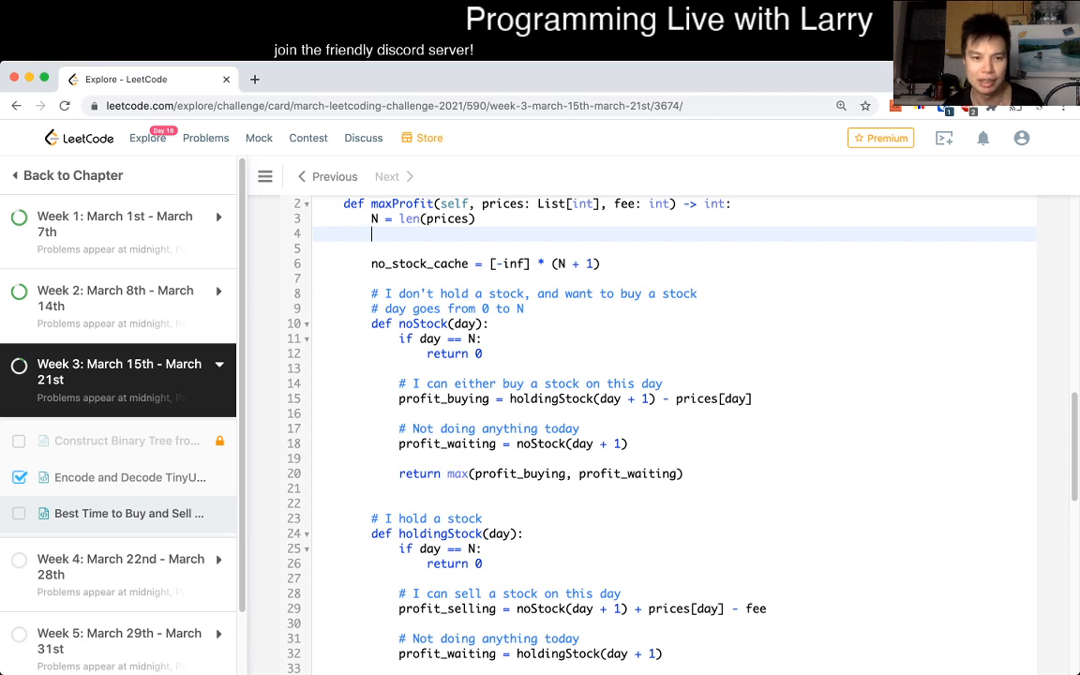
text(inf = float)
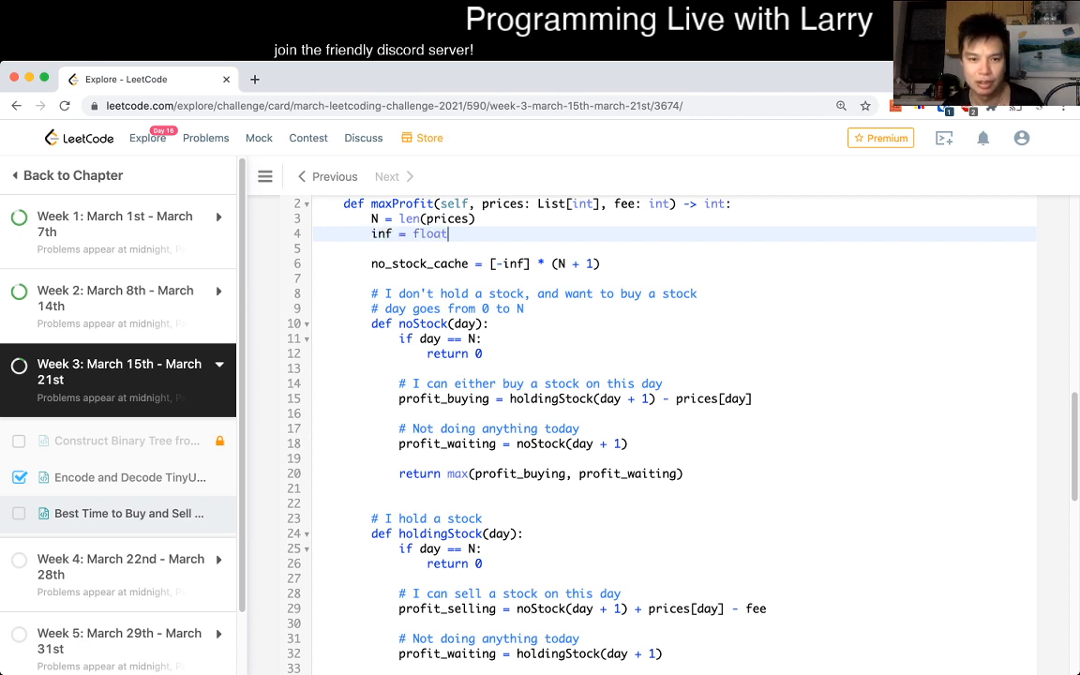
text(("inf"))
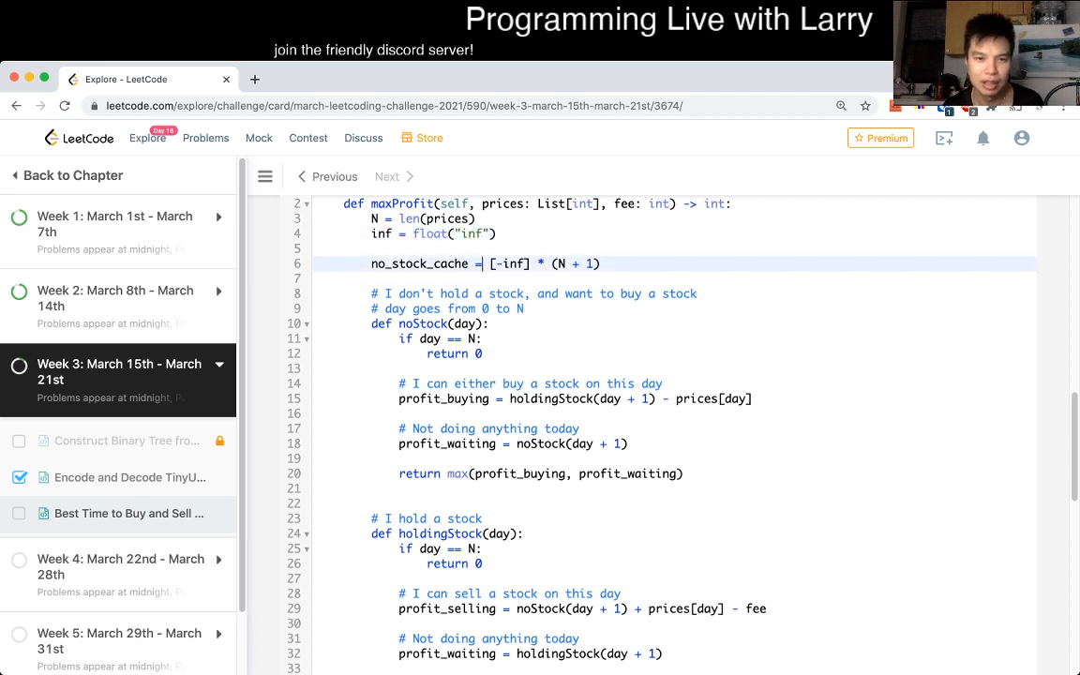
text(no_sto)
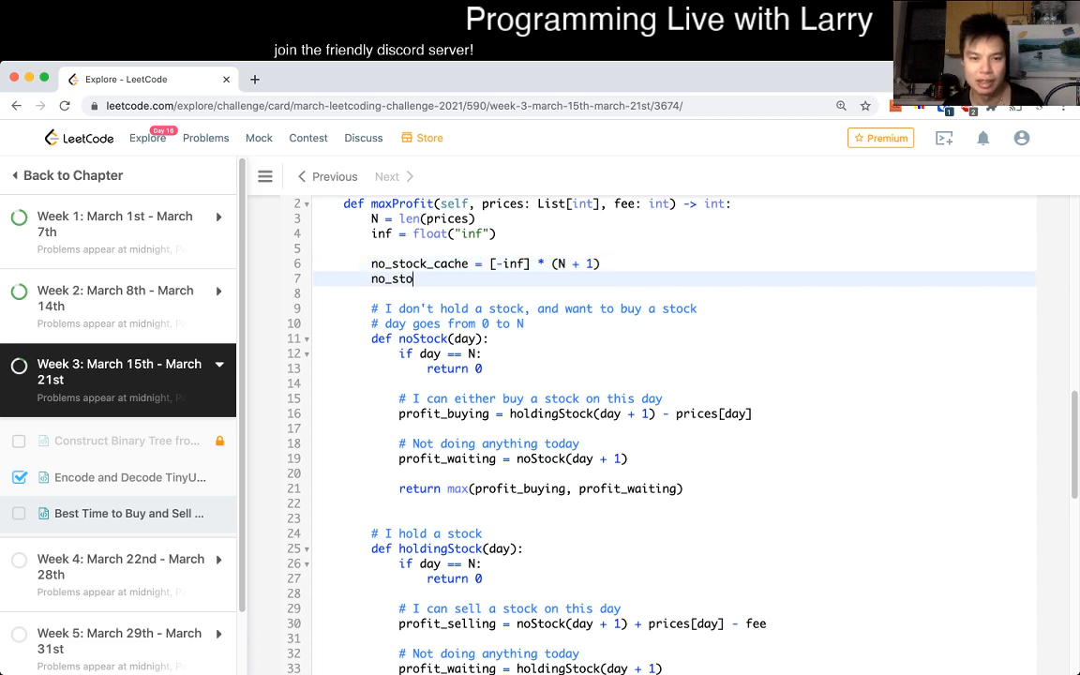
text(ck_has_cache)
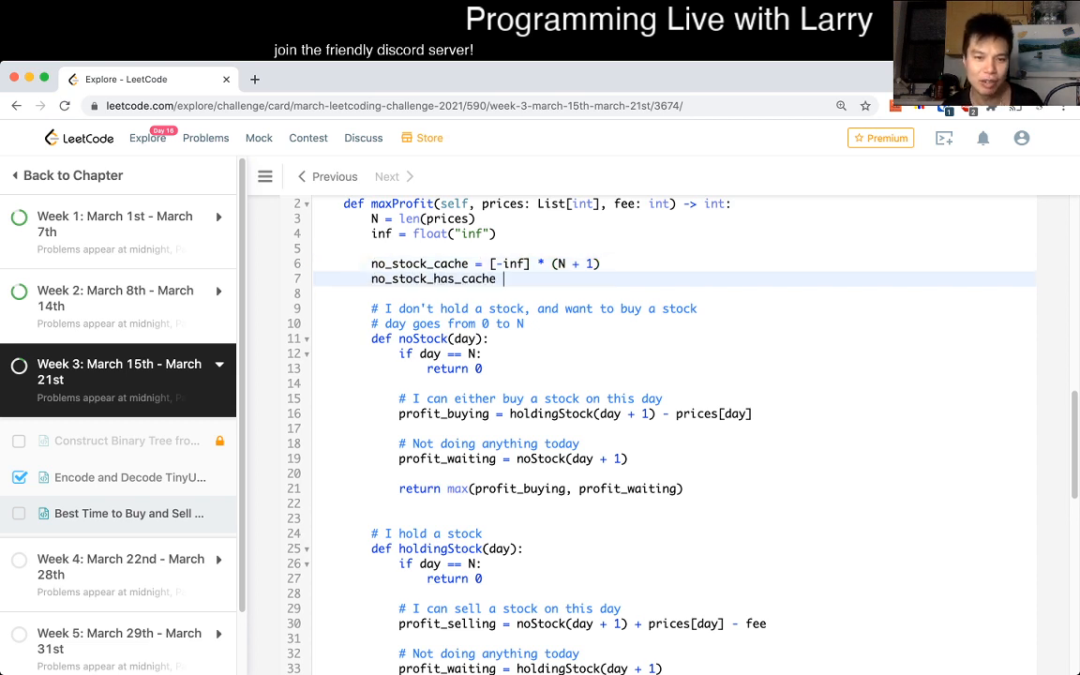
text([False] * ())
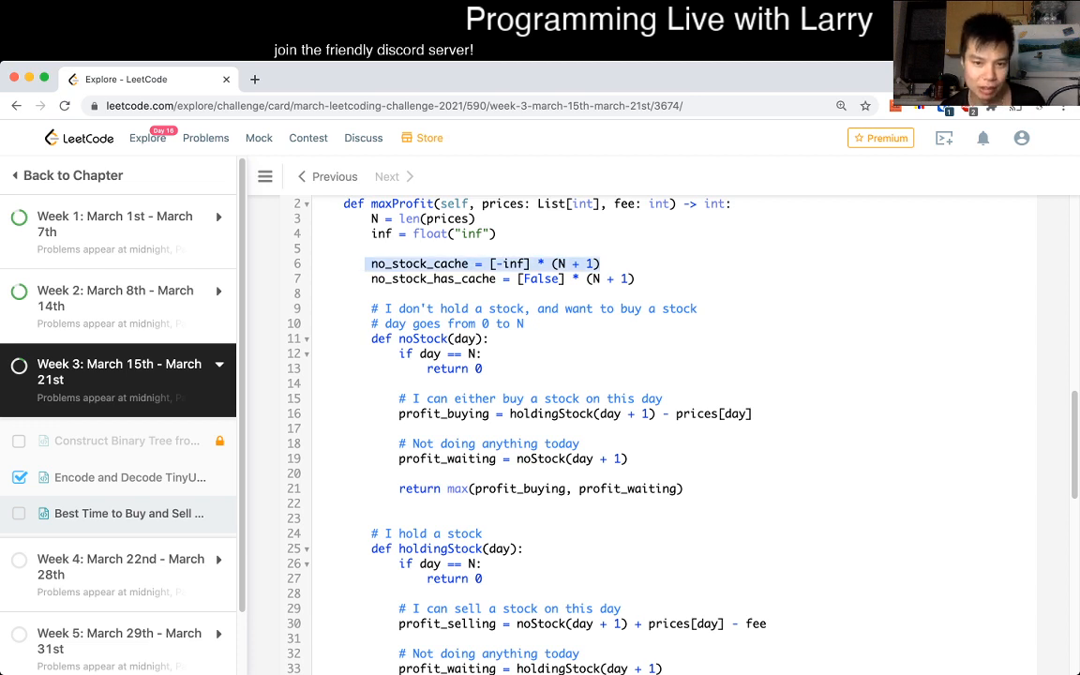
click(480, 352)
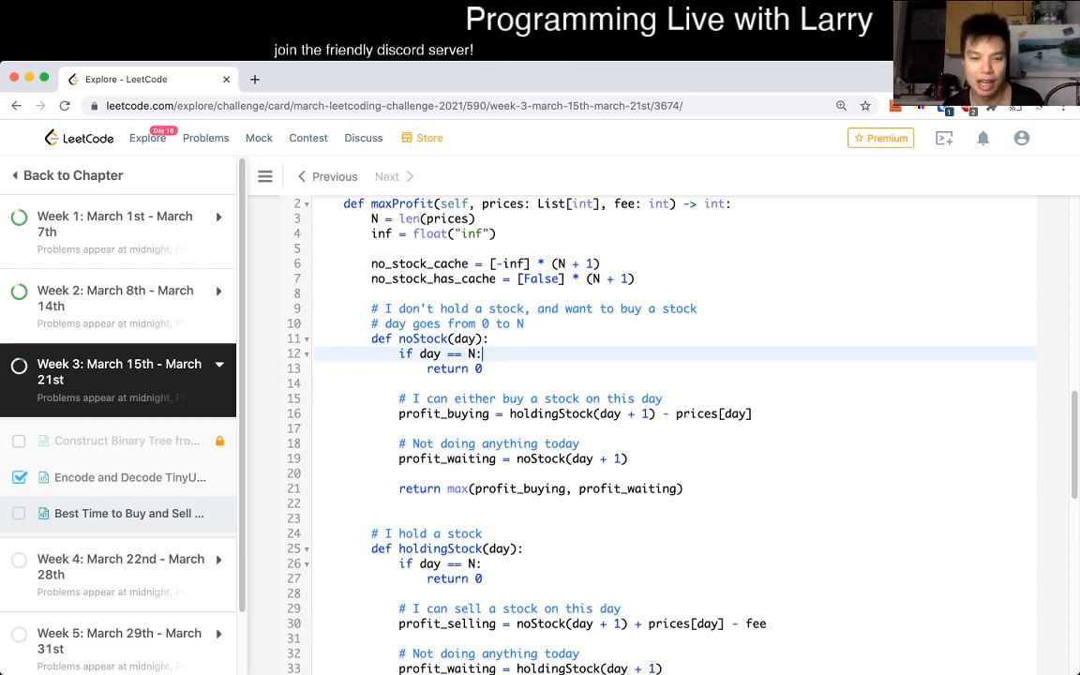
Step: Memoize noStock: return the cached value if present, else set has_cache True, store max(profit_buying, profit_waiting) and return it
click(482, 367)
text(if no_sto)
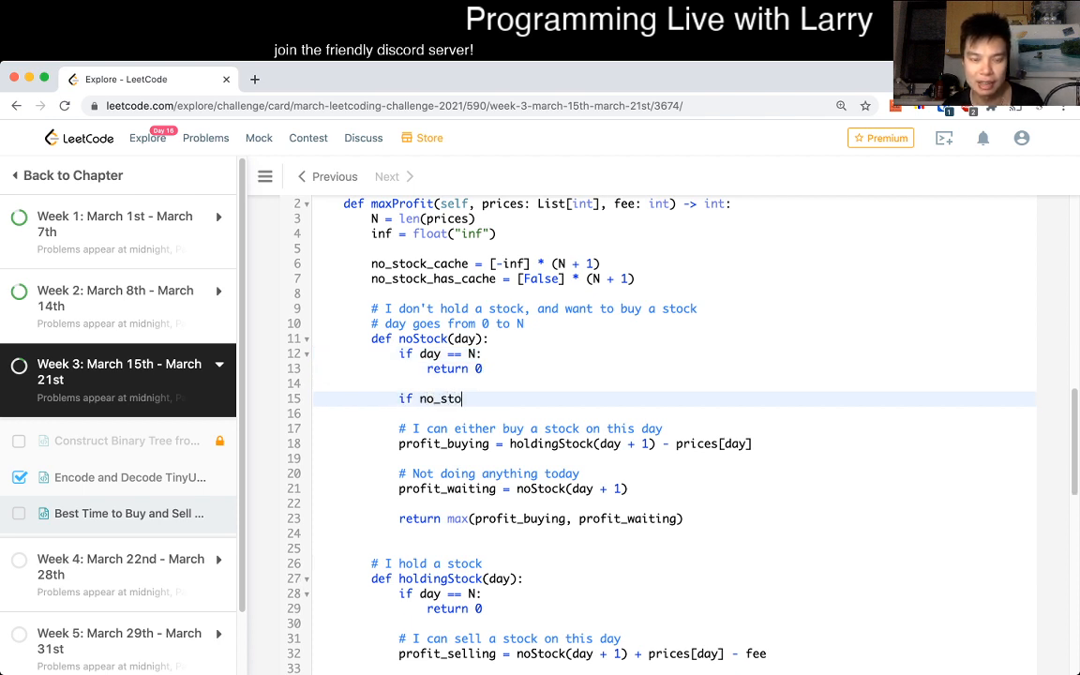
text(ck_has_cache)
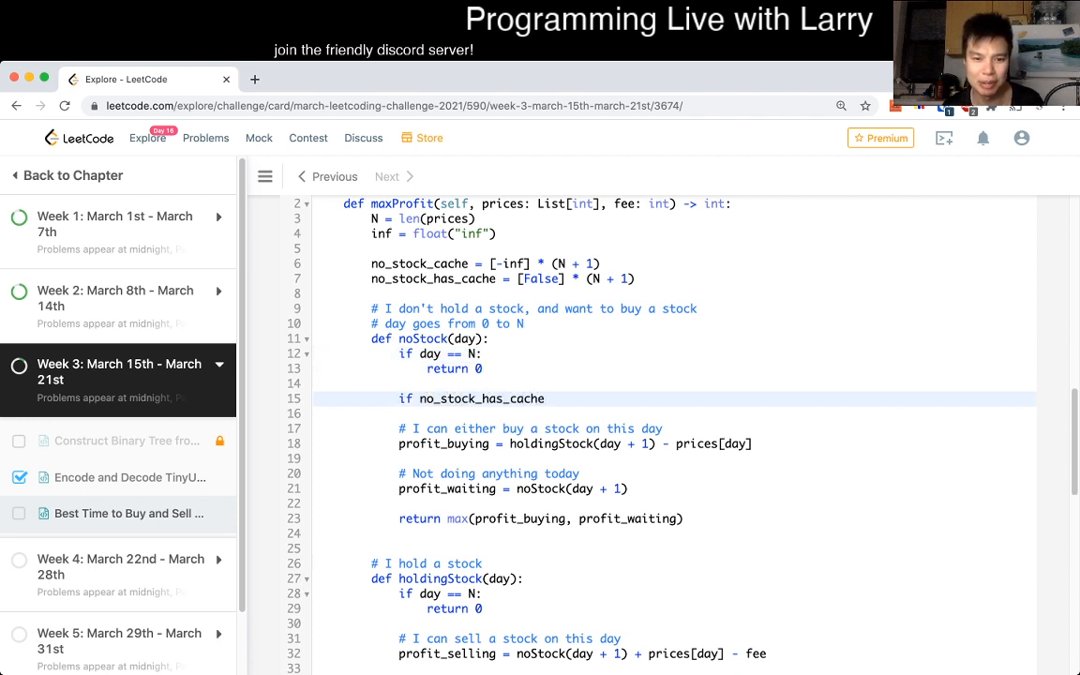
text([day])
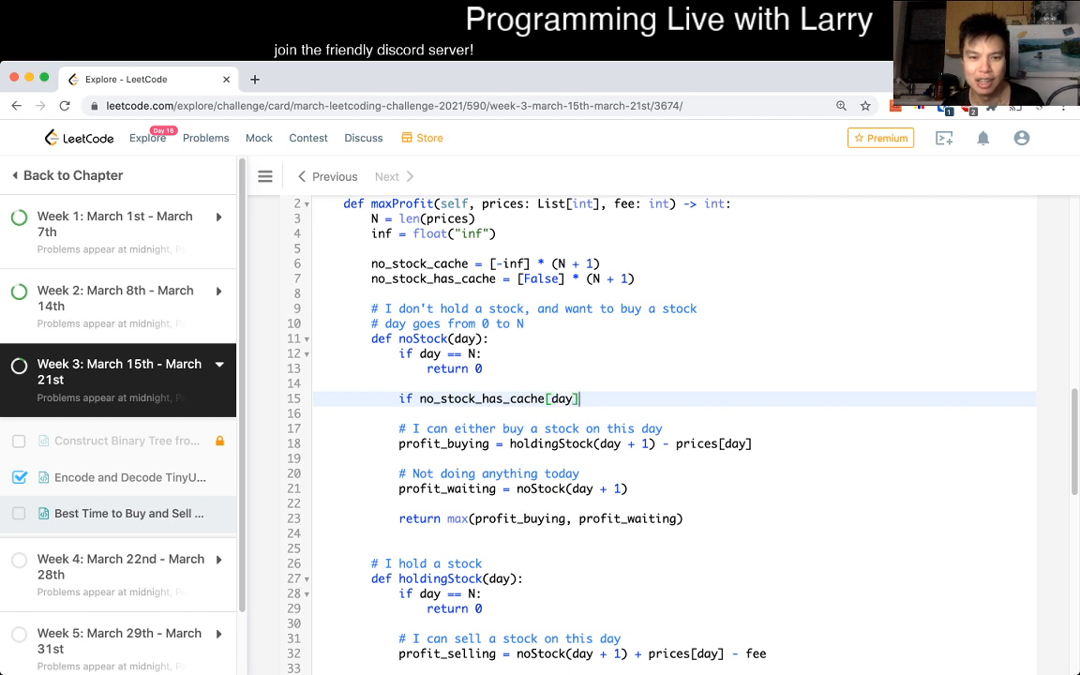
text(return no_st)
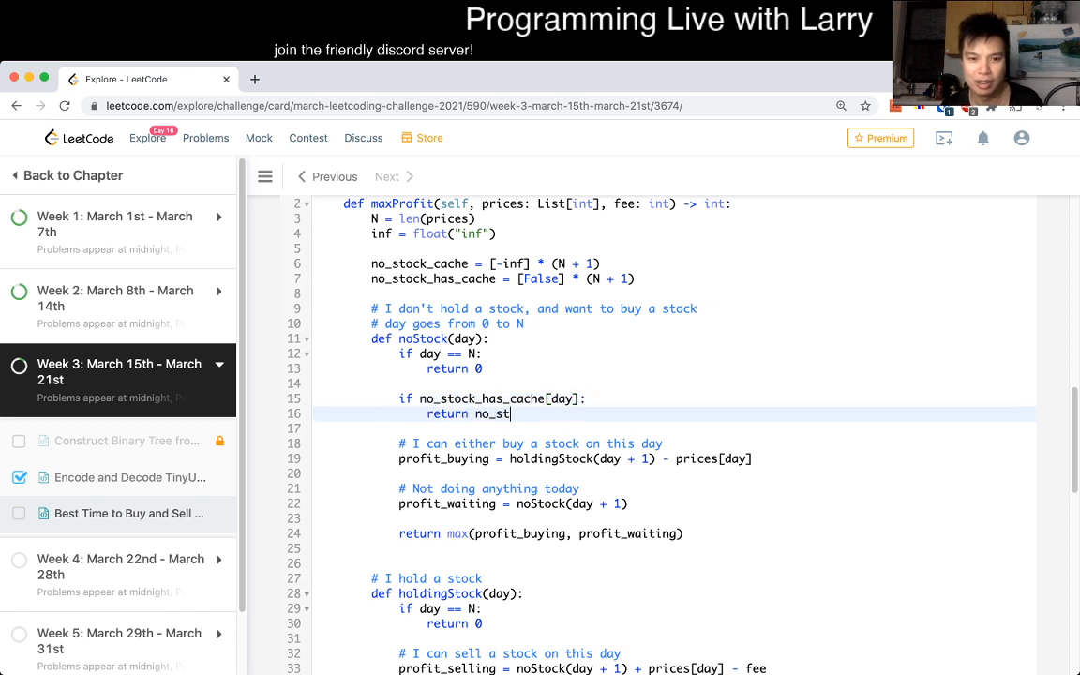
text(ock_cache[day)
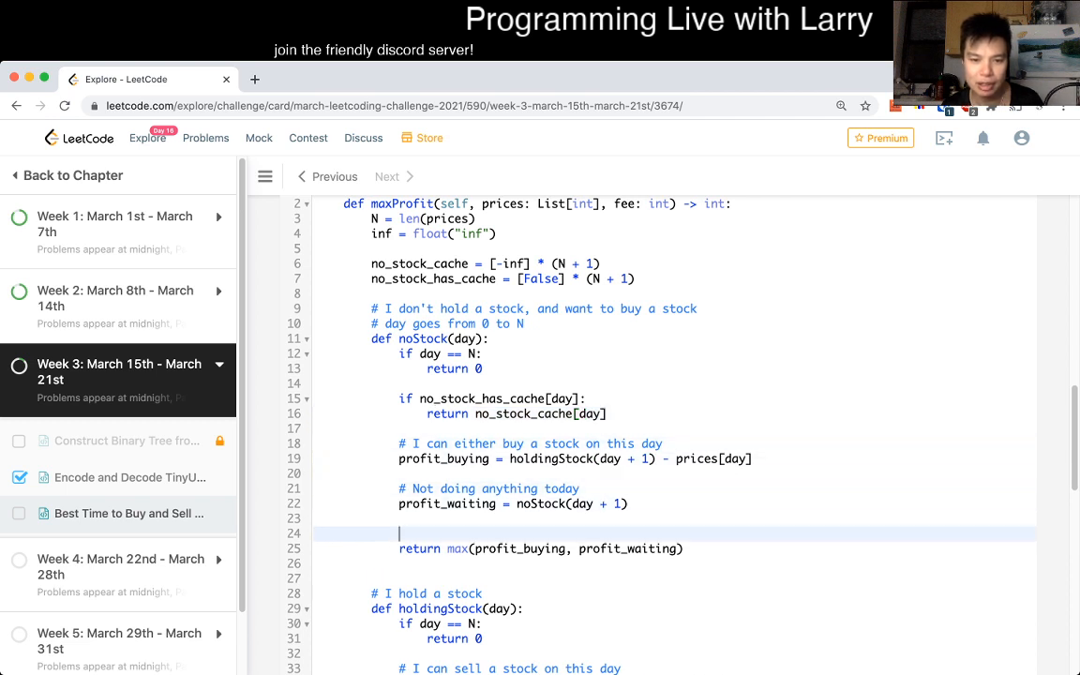
text(no_stock_has_cache[day] = Tr)
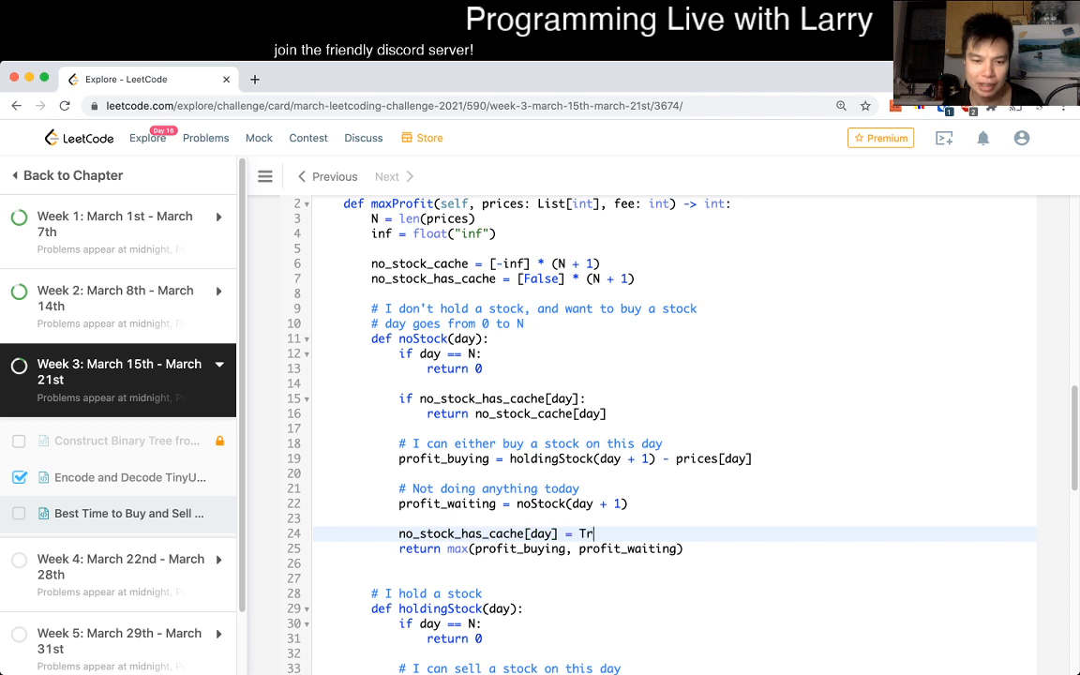
text(ue)
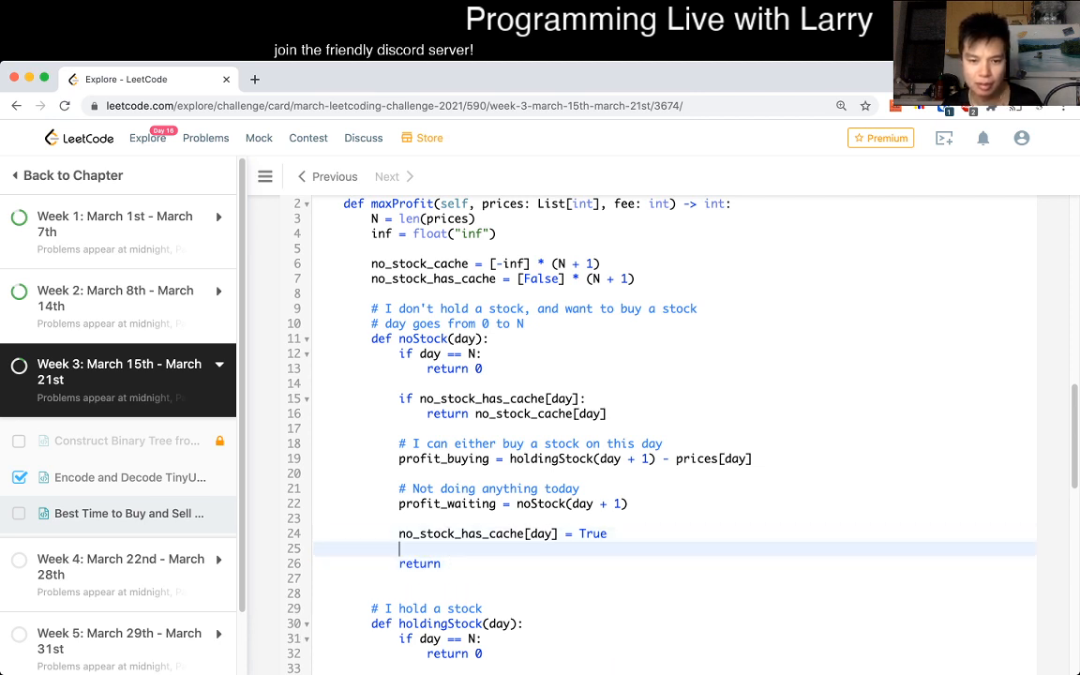
text(no_stock_cache[day)
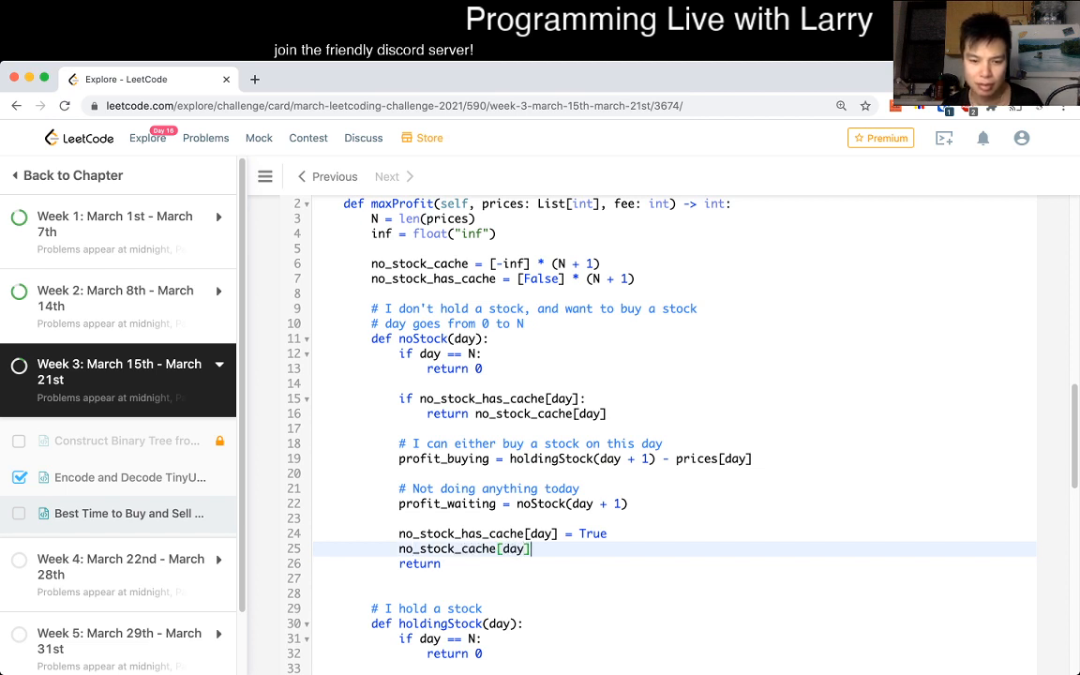
text(= max(profit_buying, profit_waiting))
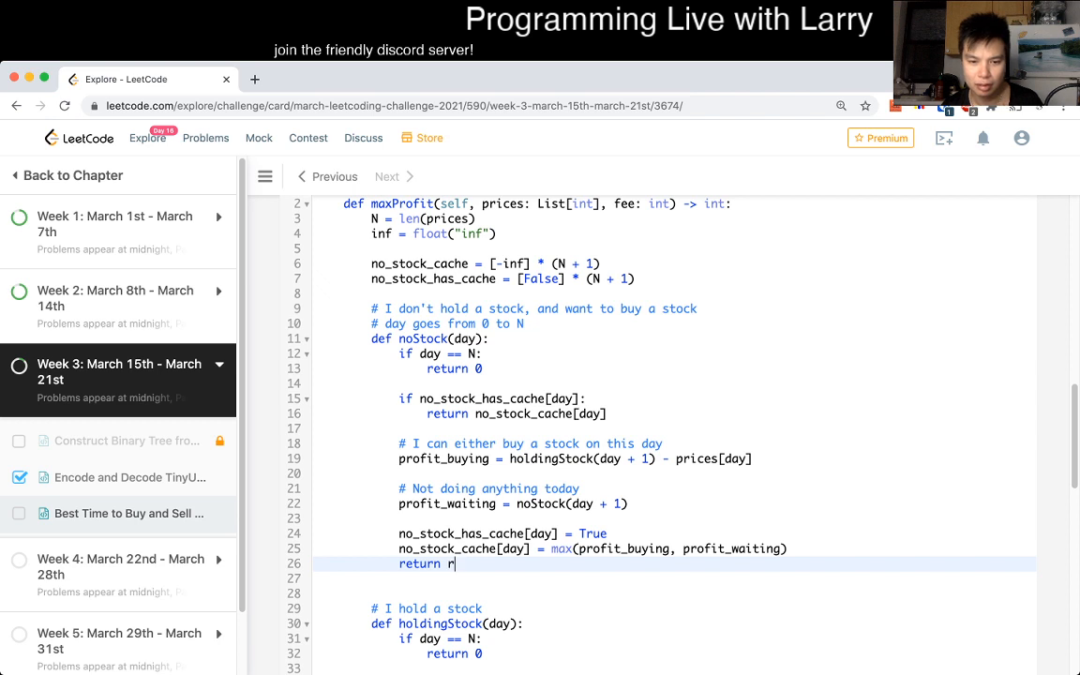
text(o_stock_cache[day)
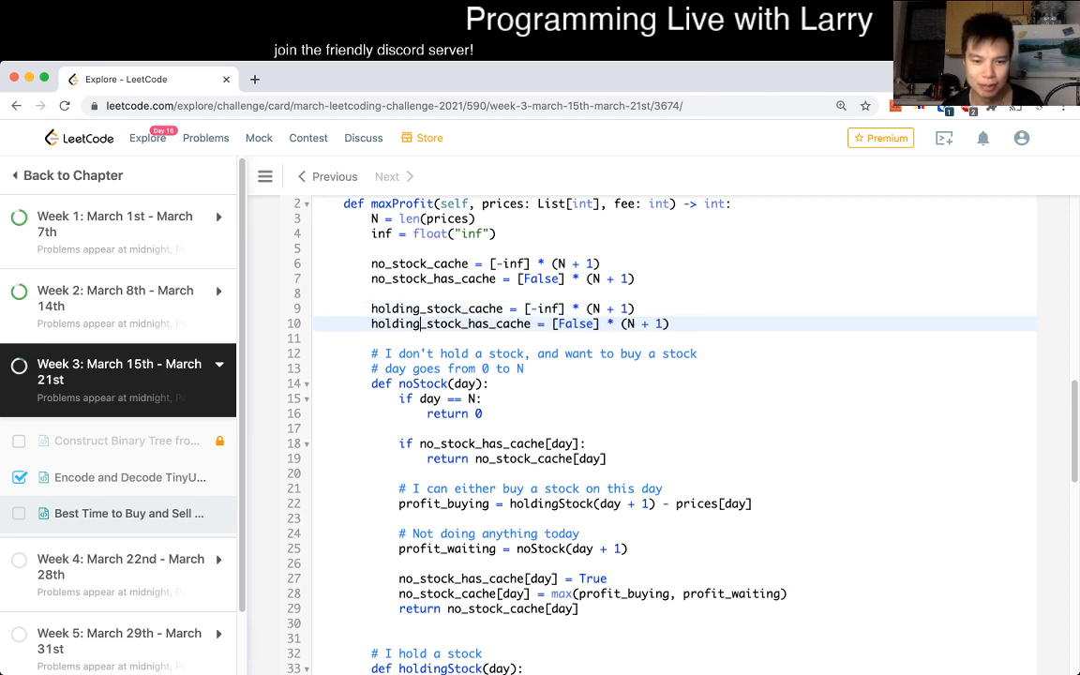
Step: Memoize holdingStock: set holding_stock_has_cache[day] = True, cache max(selling, waiting) and return holding_stock_cache[day]
scroll(down, 3)
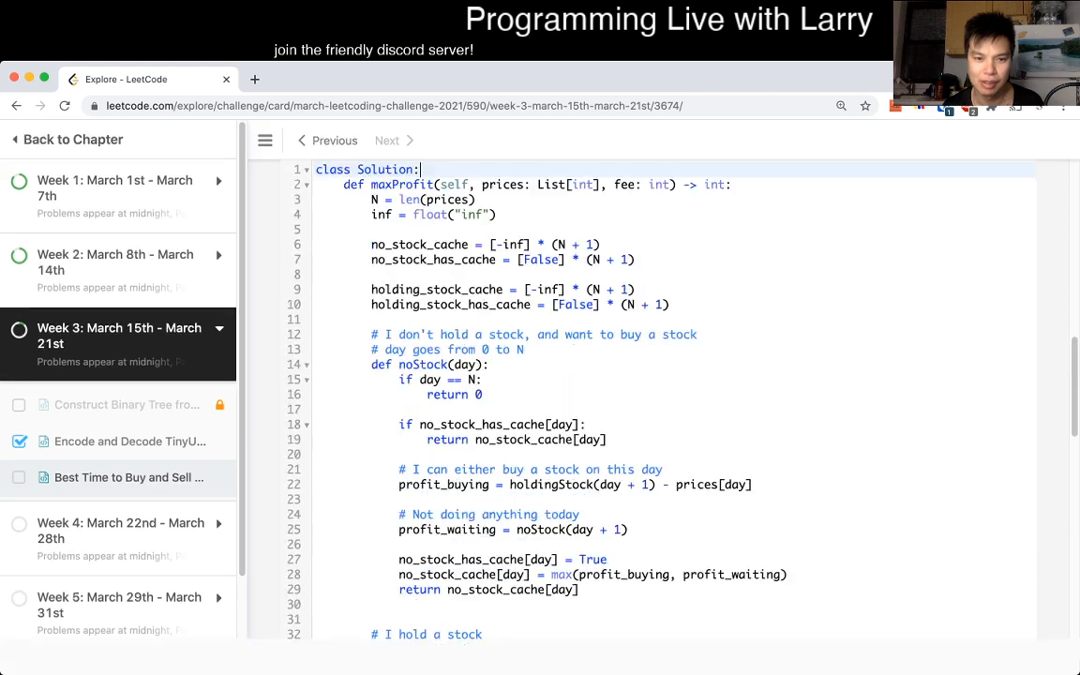
scroll(down, 3)
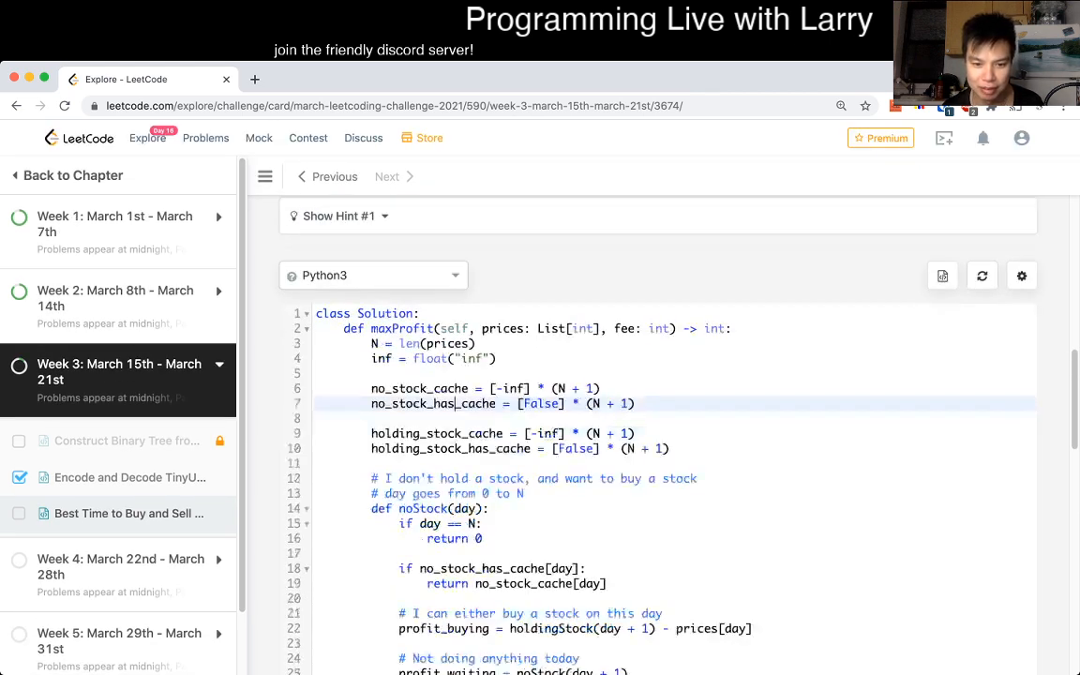
scroll(down, 3)
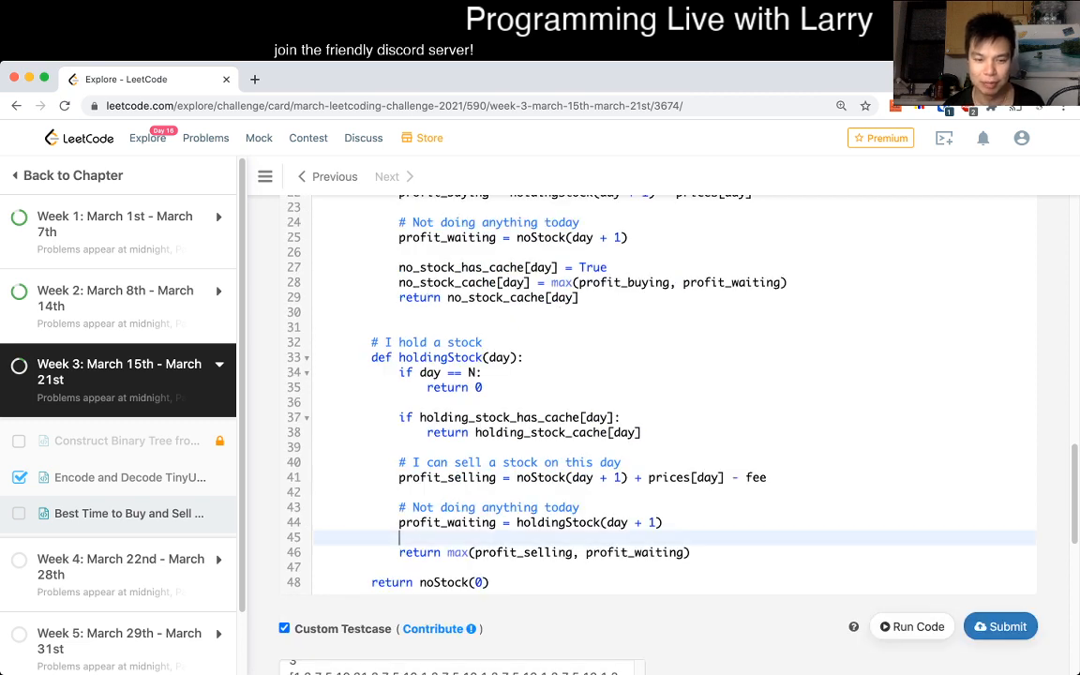
text(holding)
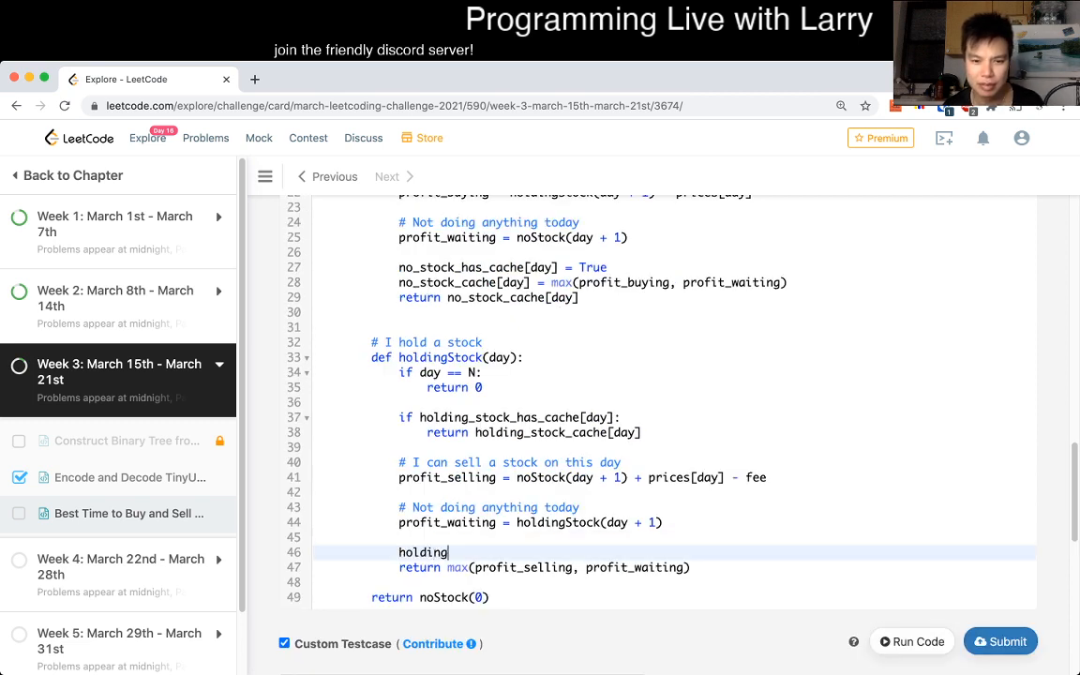
text(_stock_has_c)
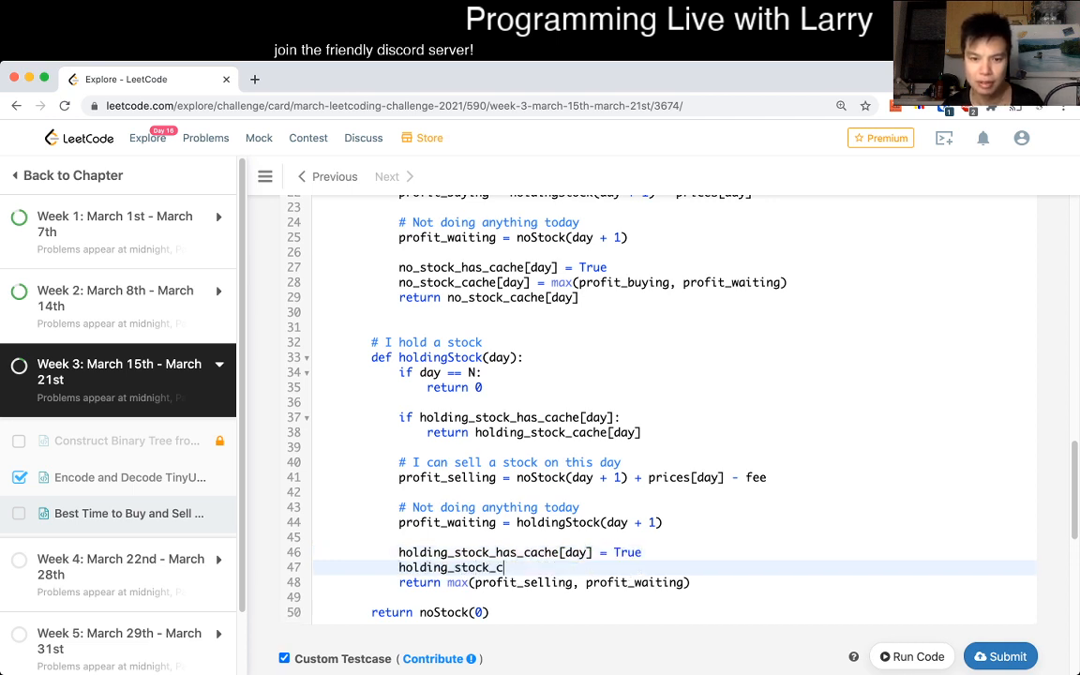
text(ache[day] = max(profit_selling, profit_waiting)
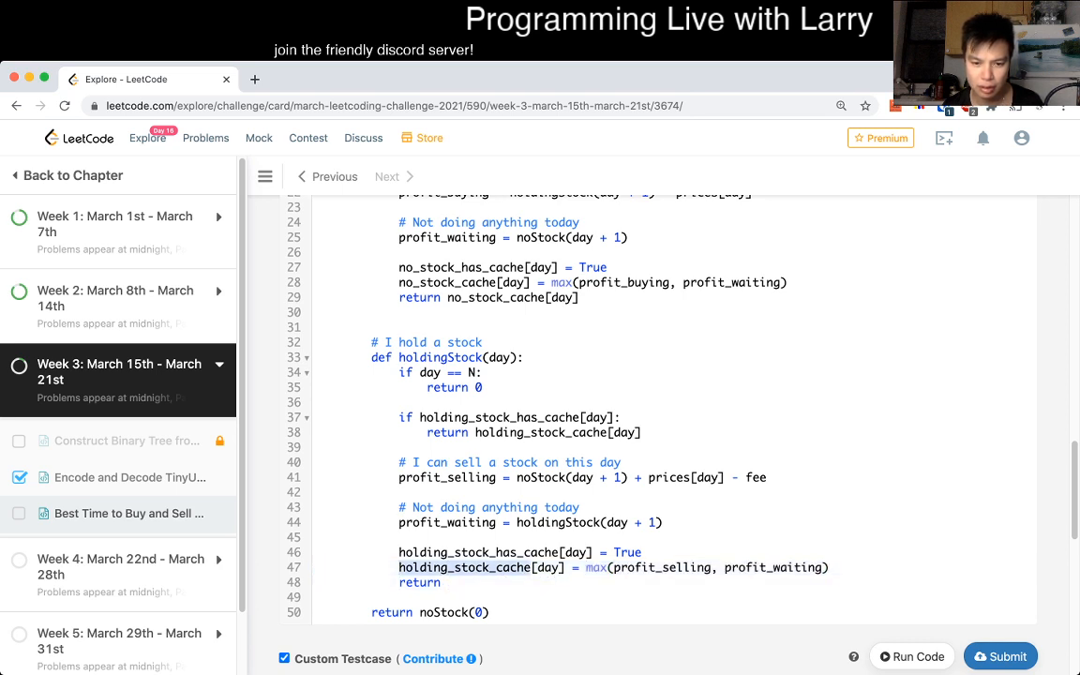
click(450, 581)
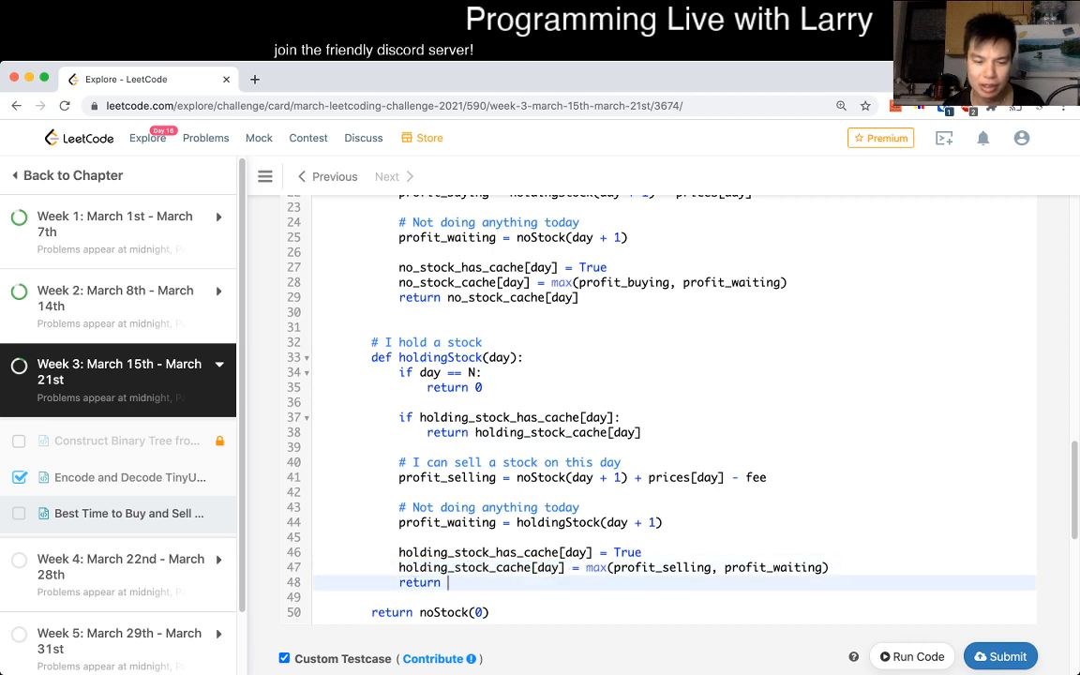
text(holding_stock_cache[day])
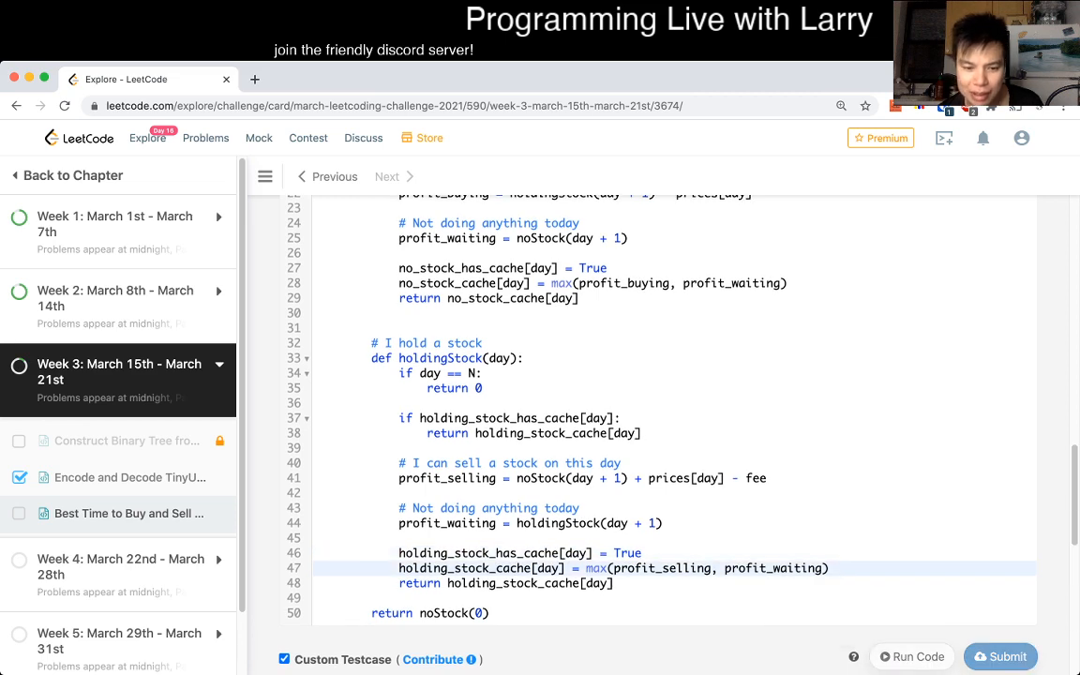
Step: Run the solution on the custom tests (28 ms), then submit it and confirm the Accepted result
click(912, 656)
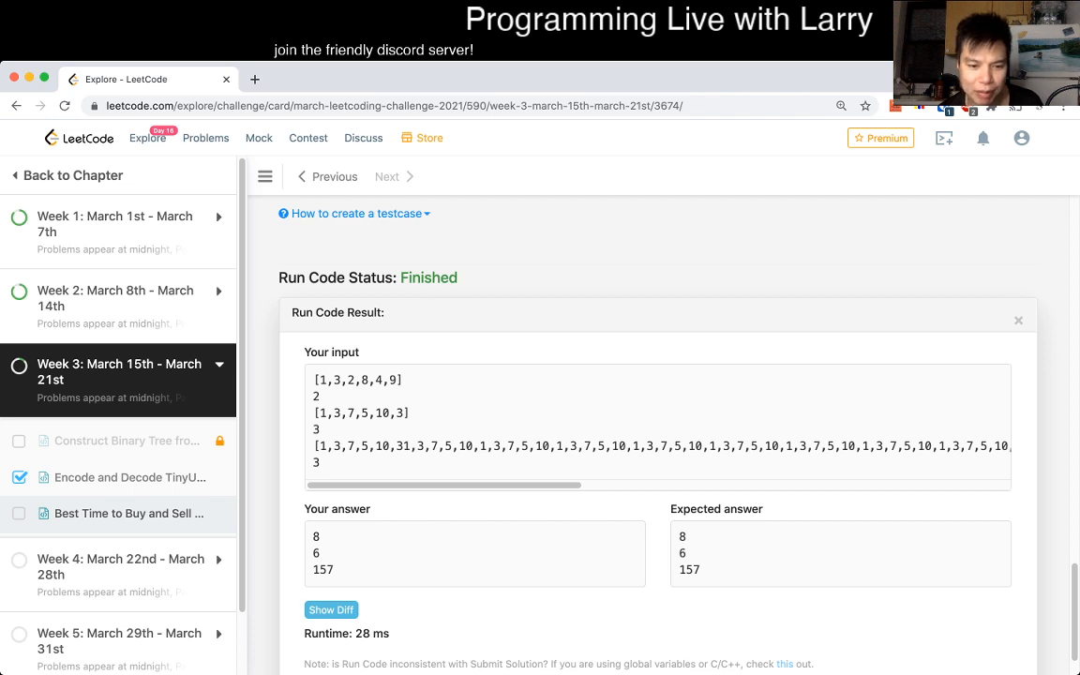
double_click(367, 634)
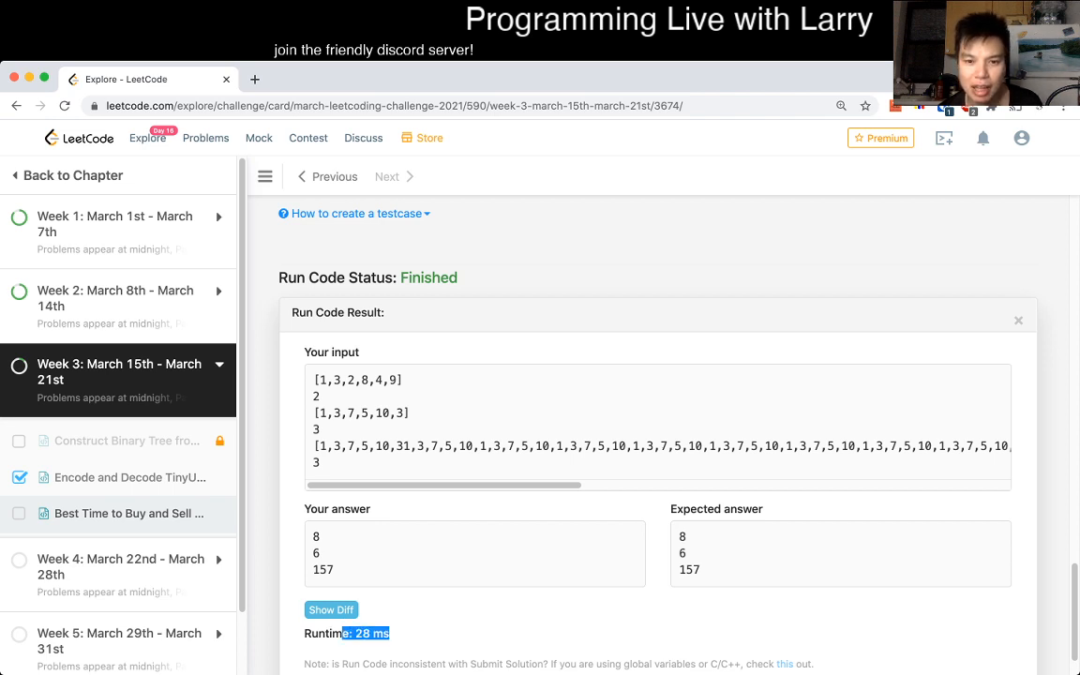
click(1019, 319)
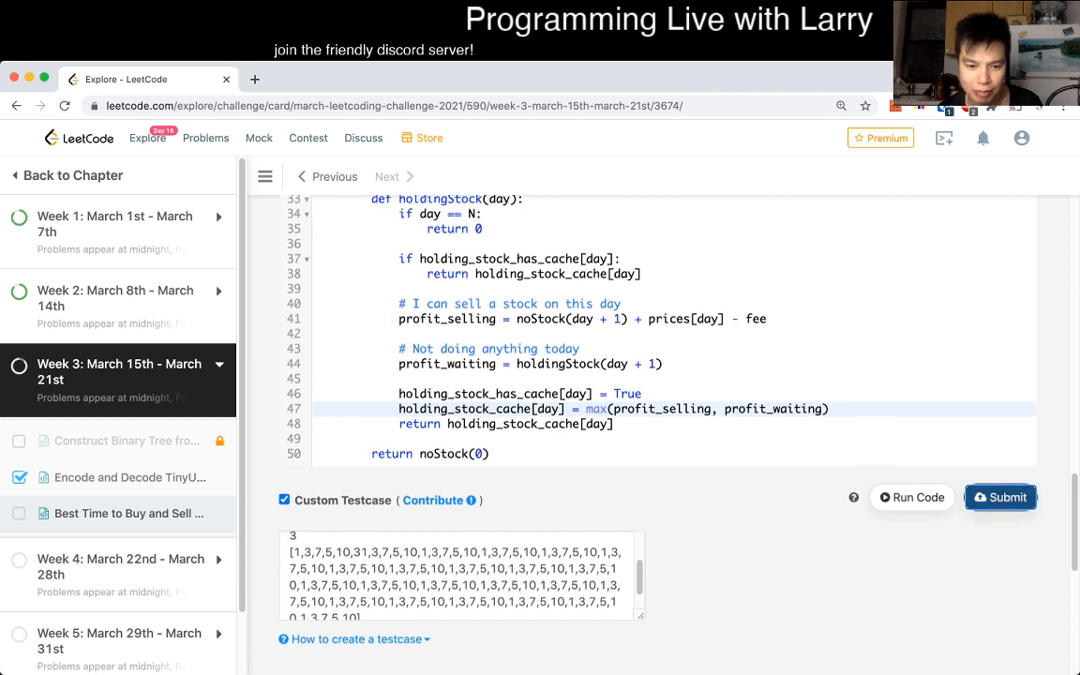
click(1000, 497)
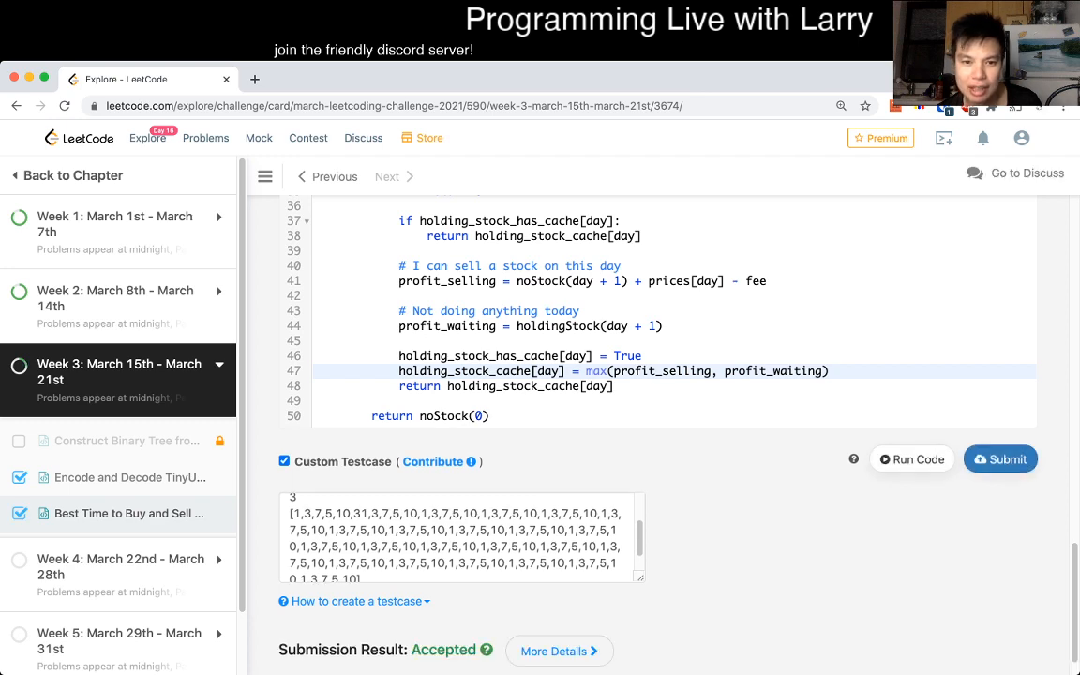
scroll(up, 3)
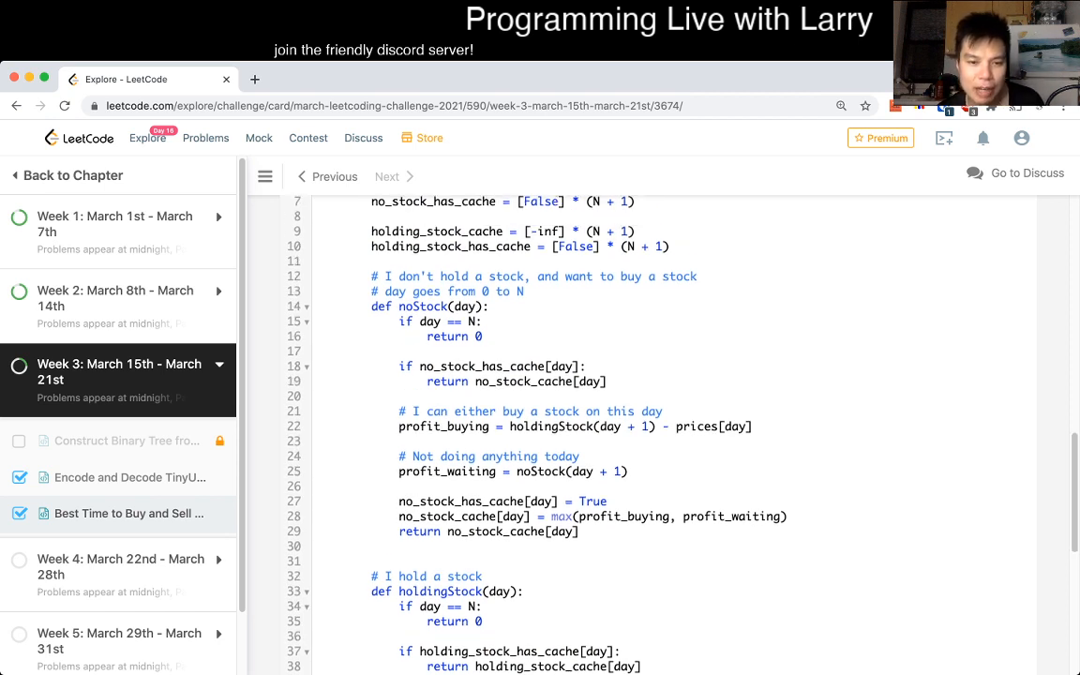
Step: Add comments above noStock: each day takes O(1) time, total work = O(N) * O(1) = O(N)
scroll(down, 3)
text(#)
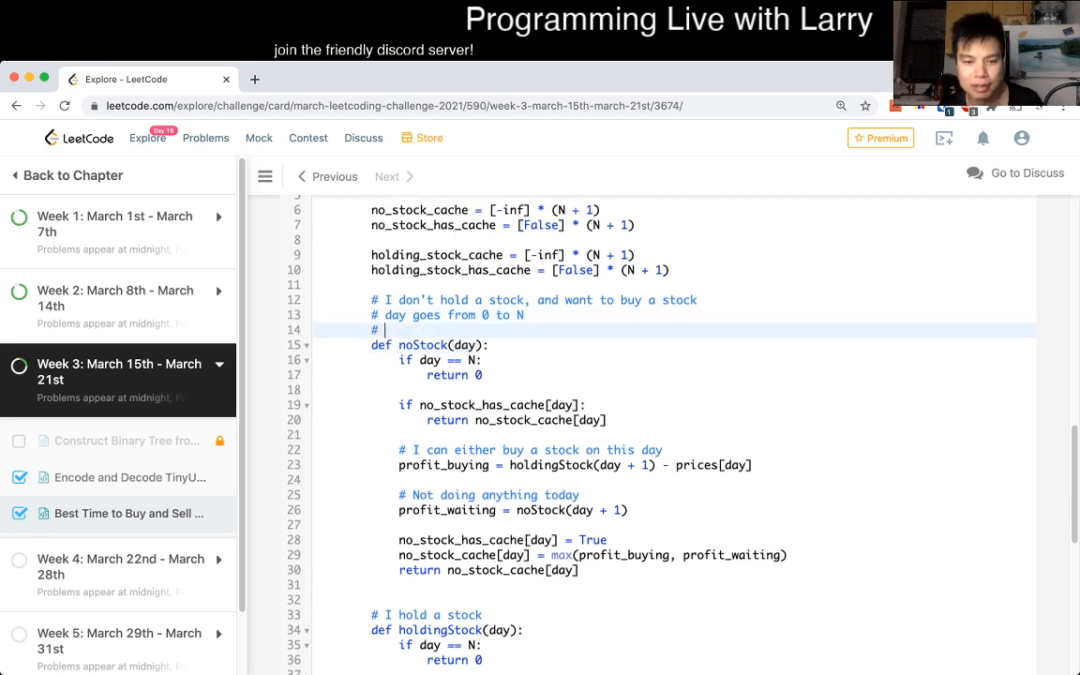
text(each)
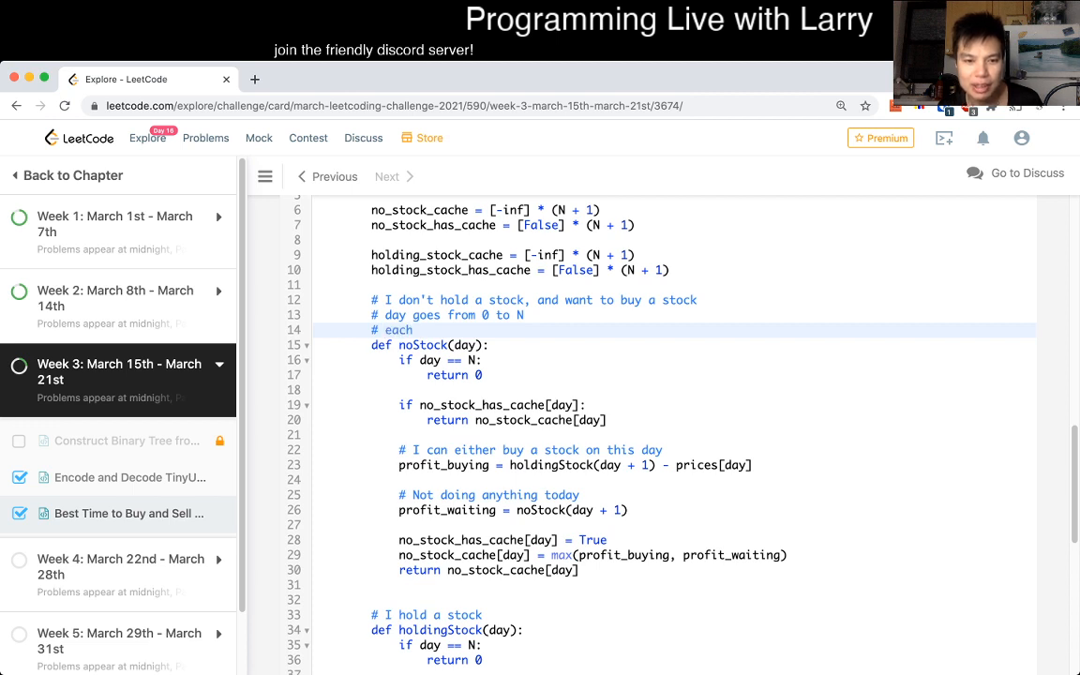
text(day taks 0))
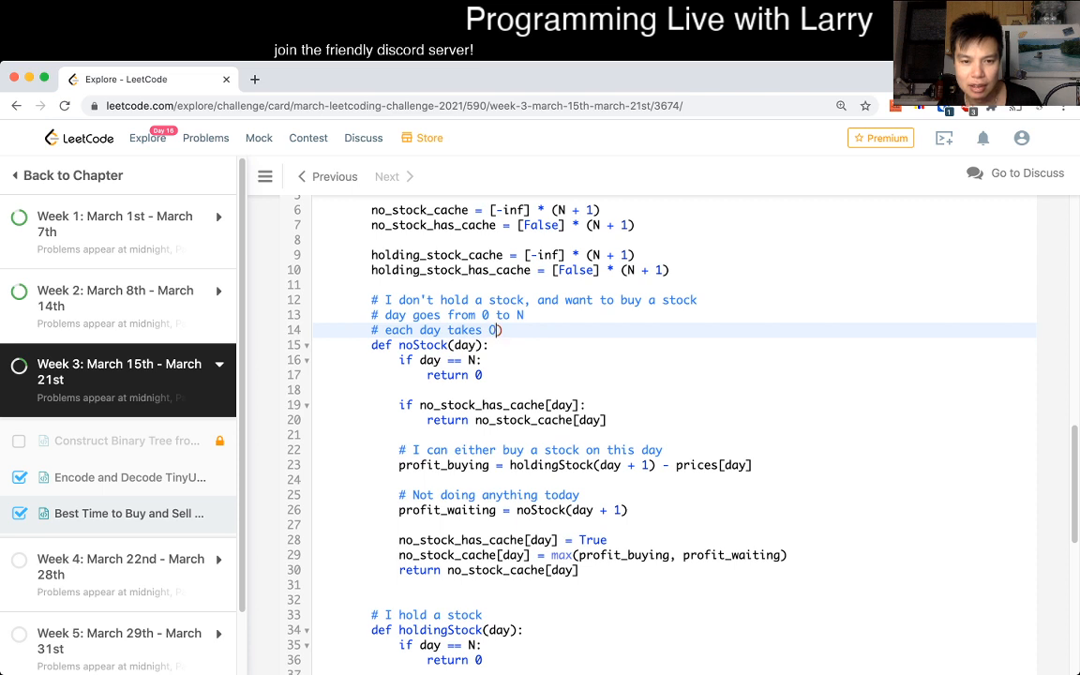
text(1))
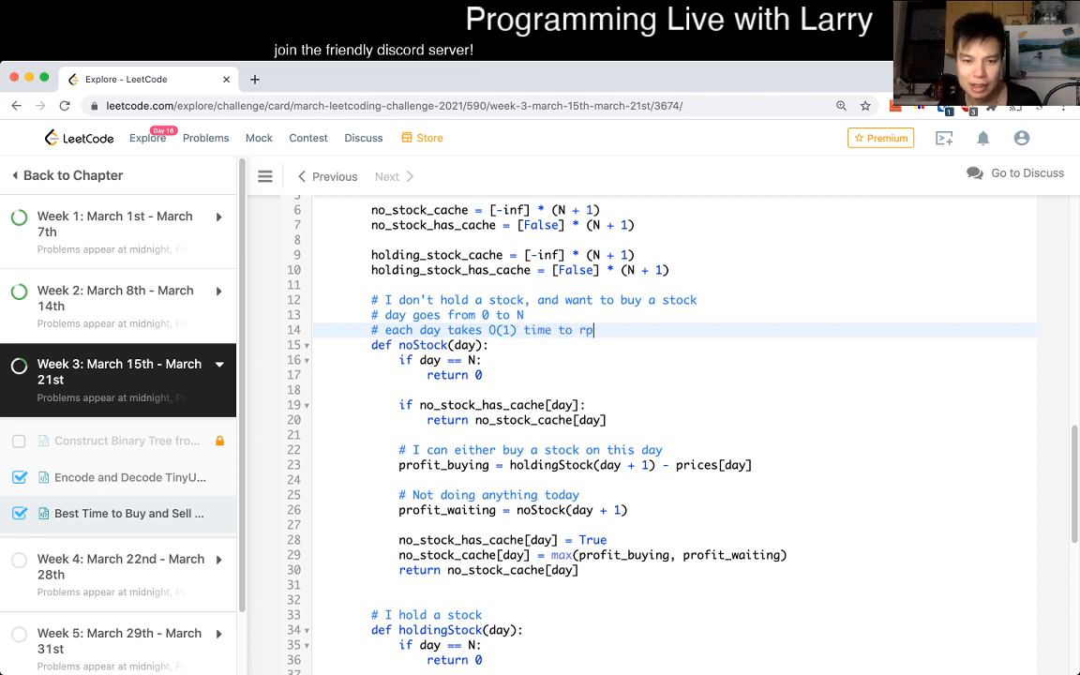
text(ocess)
text(# total work )
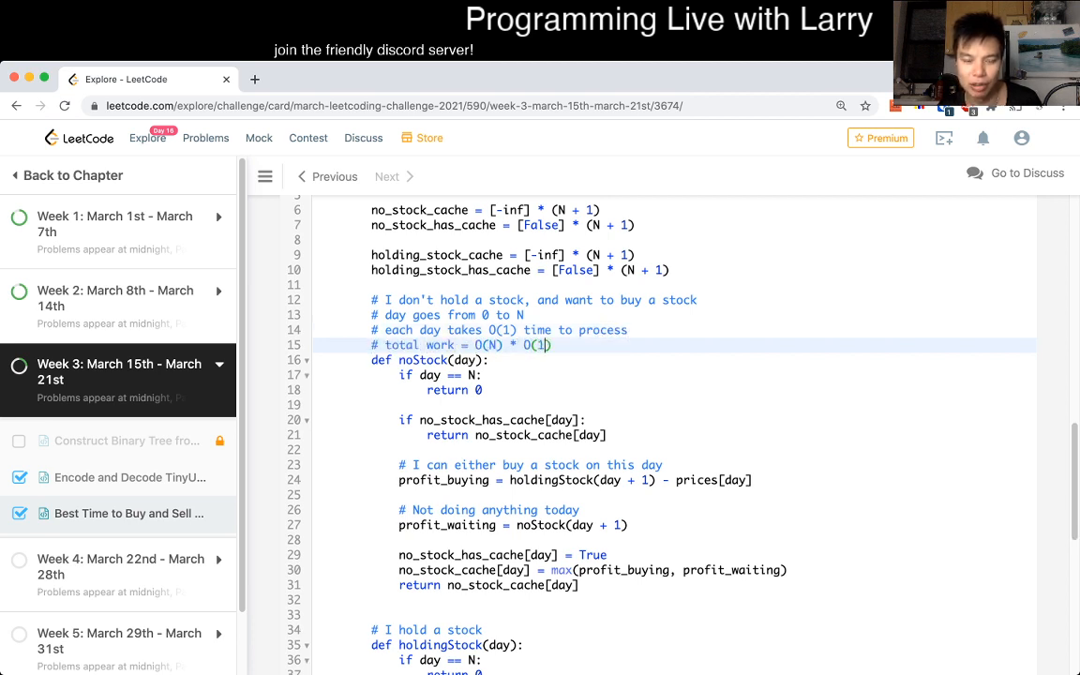
text(= O(N))
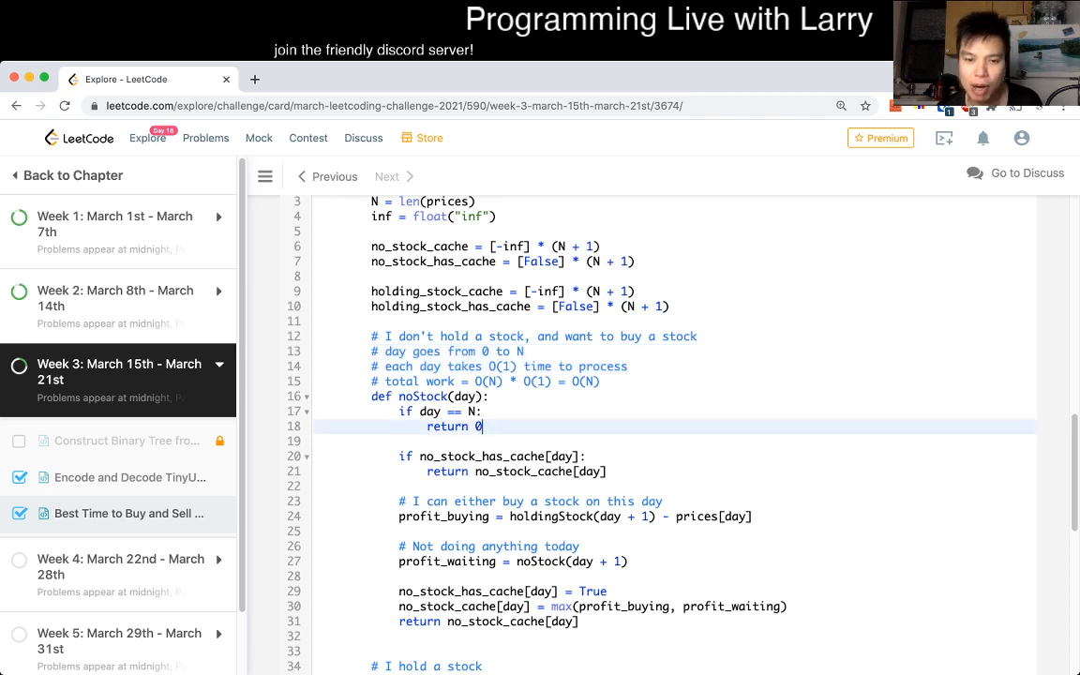
scroll(down, 3)
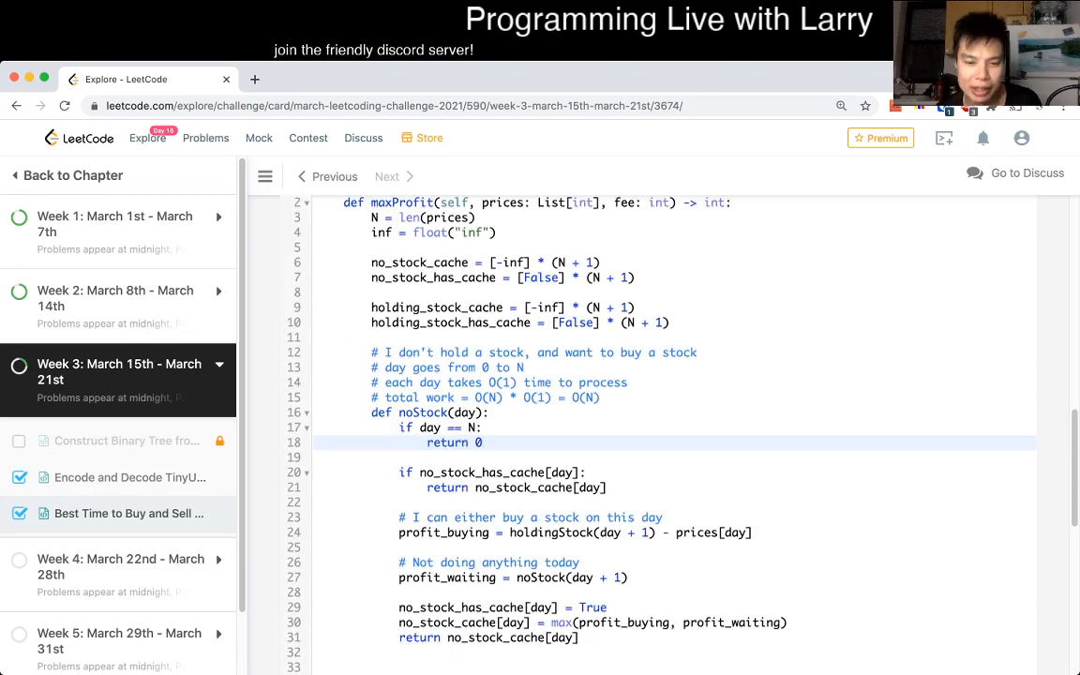
scroll(down, 3)
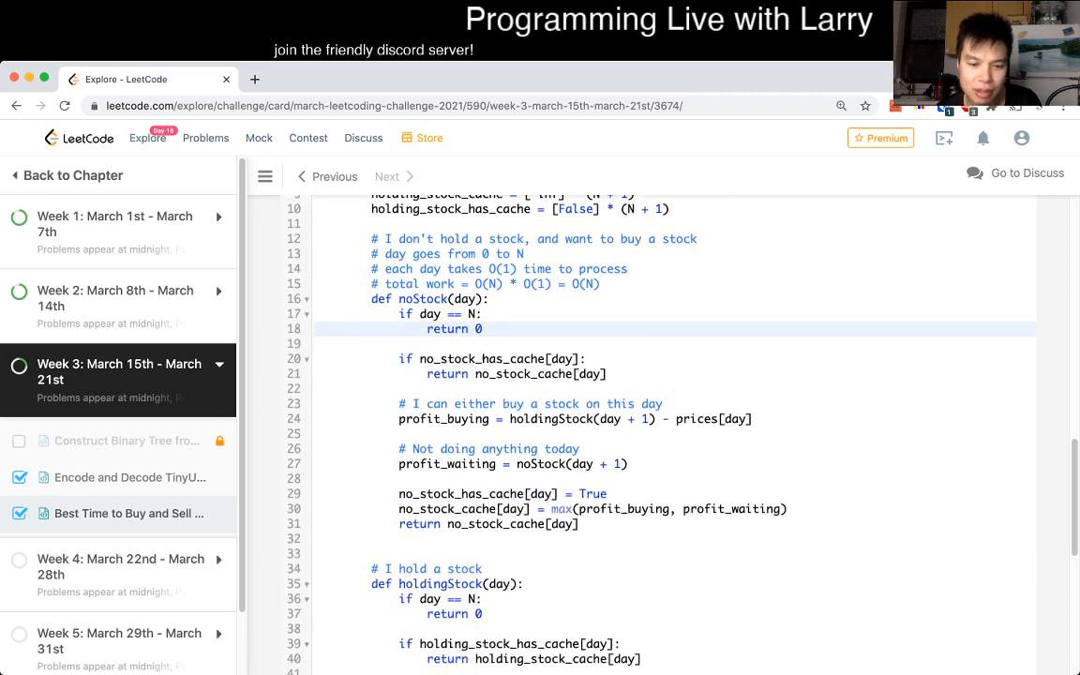
scroll(down, 3)
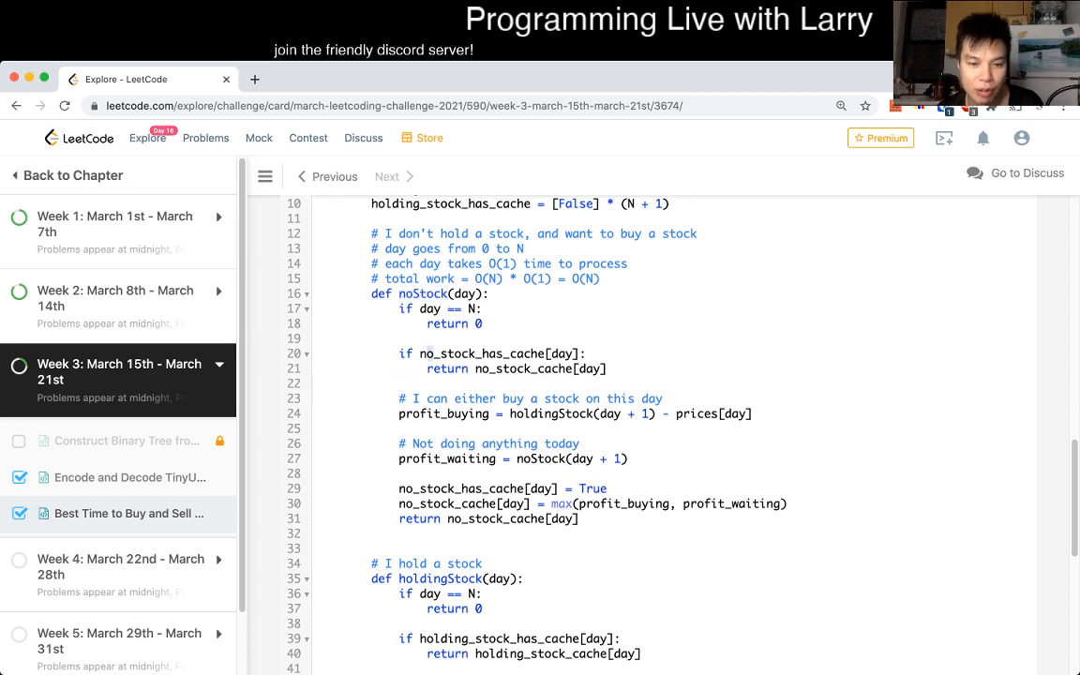
scroll(down, 3)
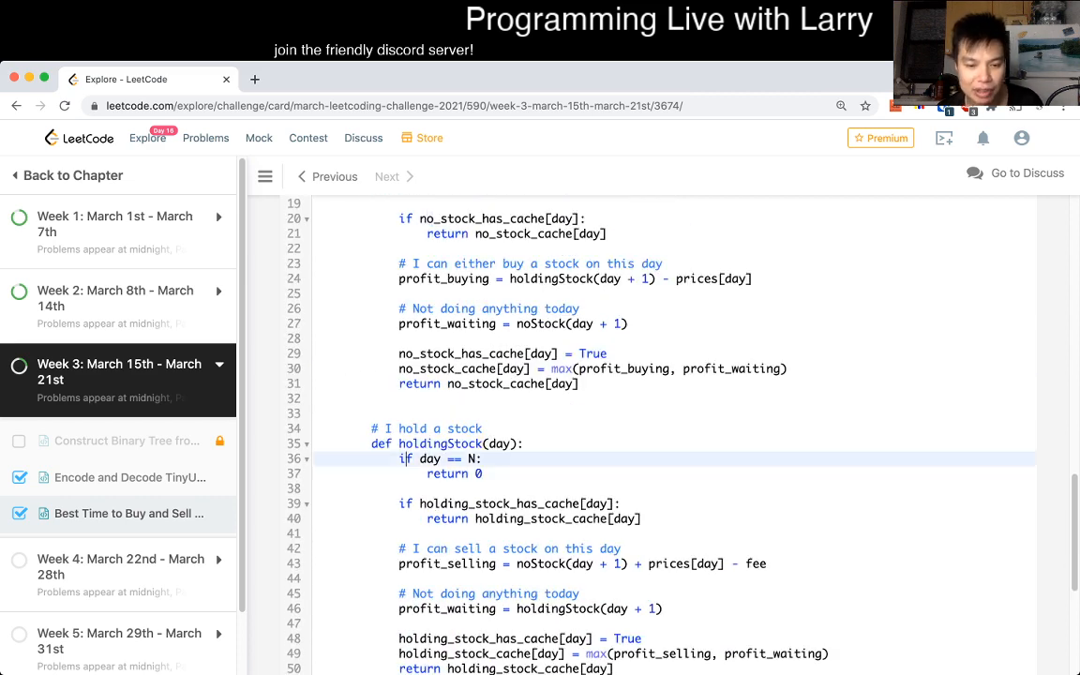
click(597, 277)
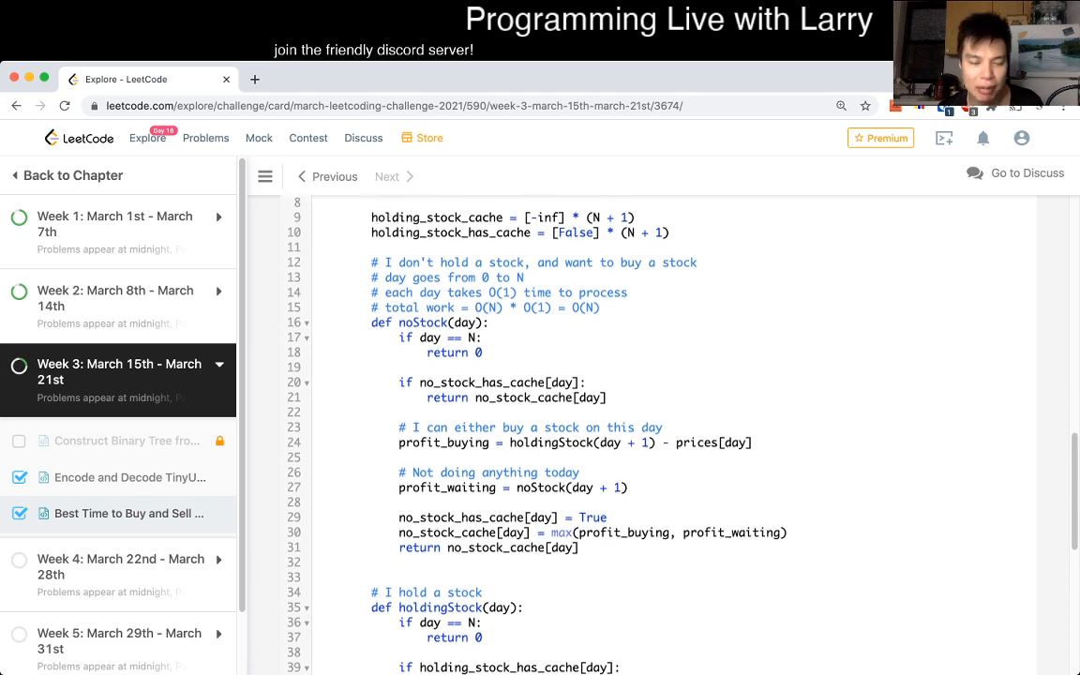
scroll(down, 3)
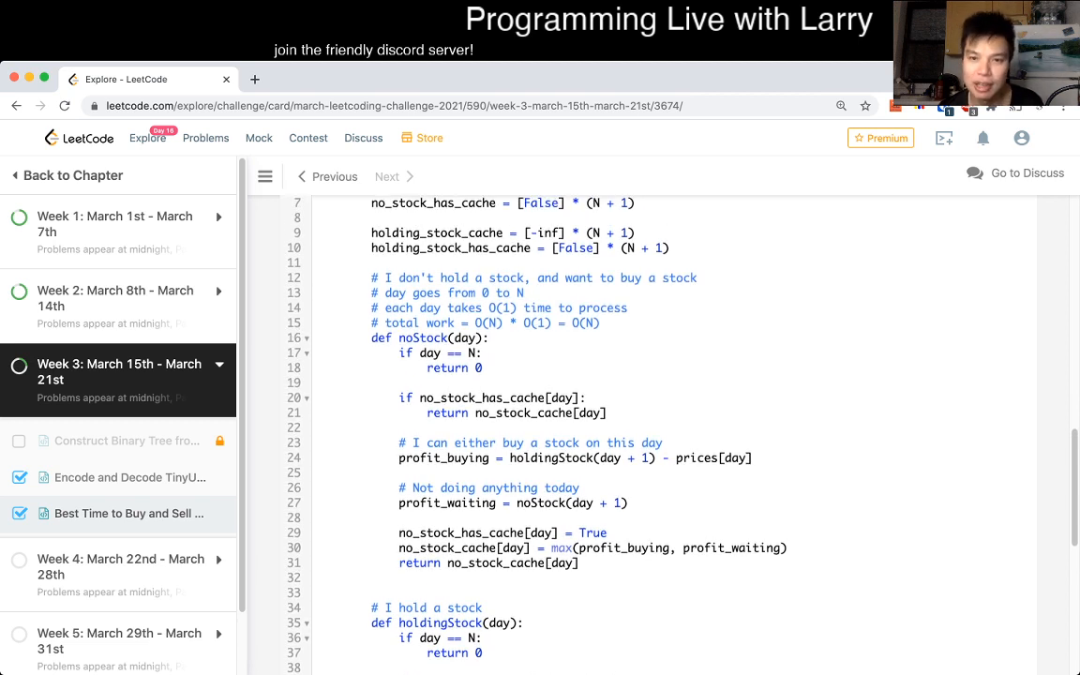